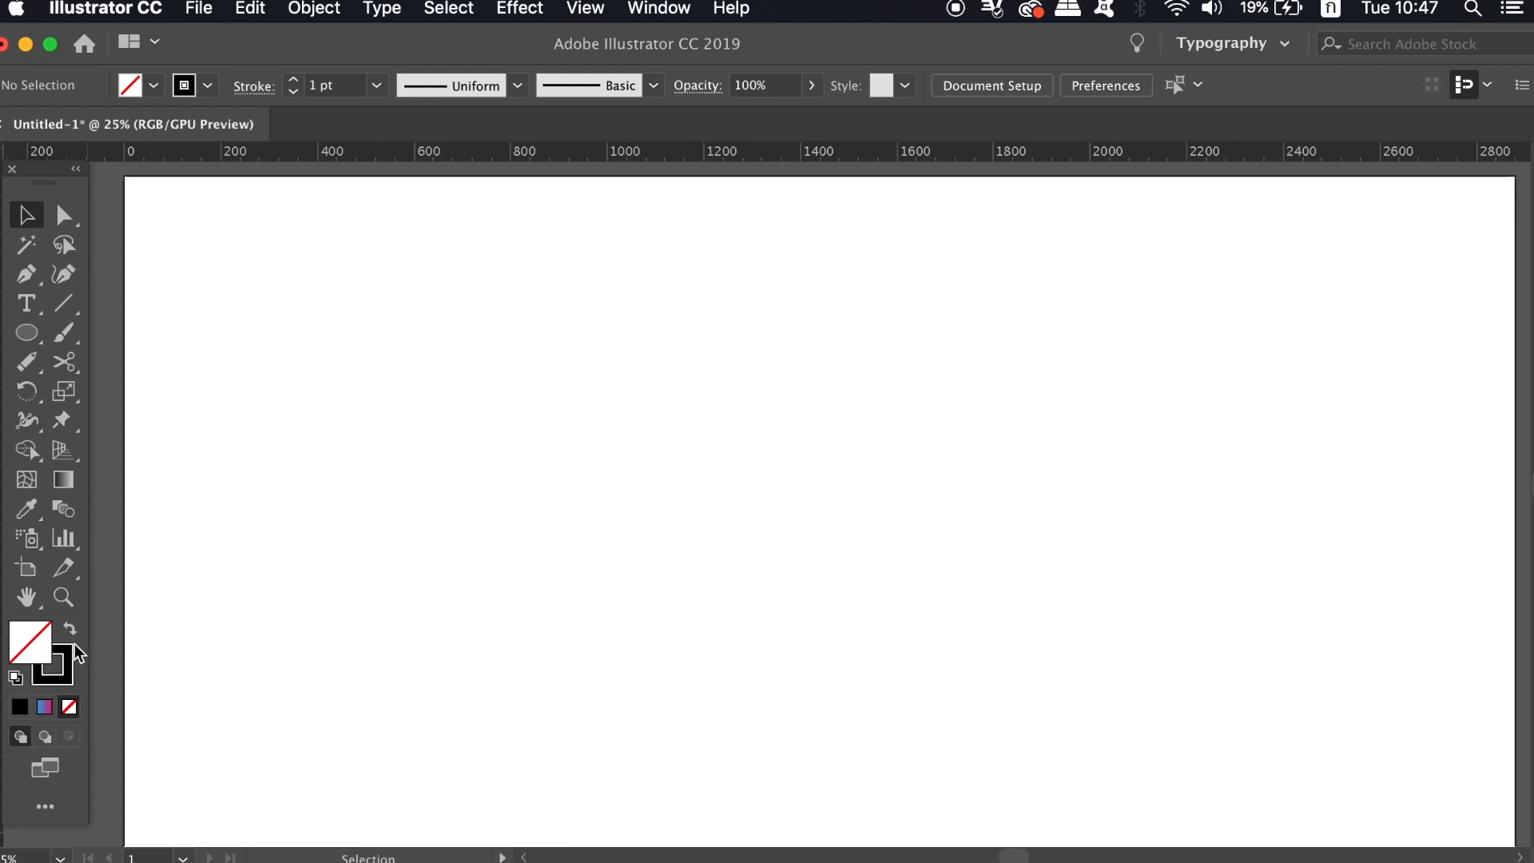
{"action": "mouse_move", "coordinate": [487, 489]}
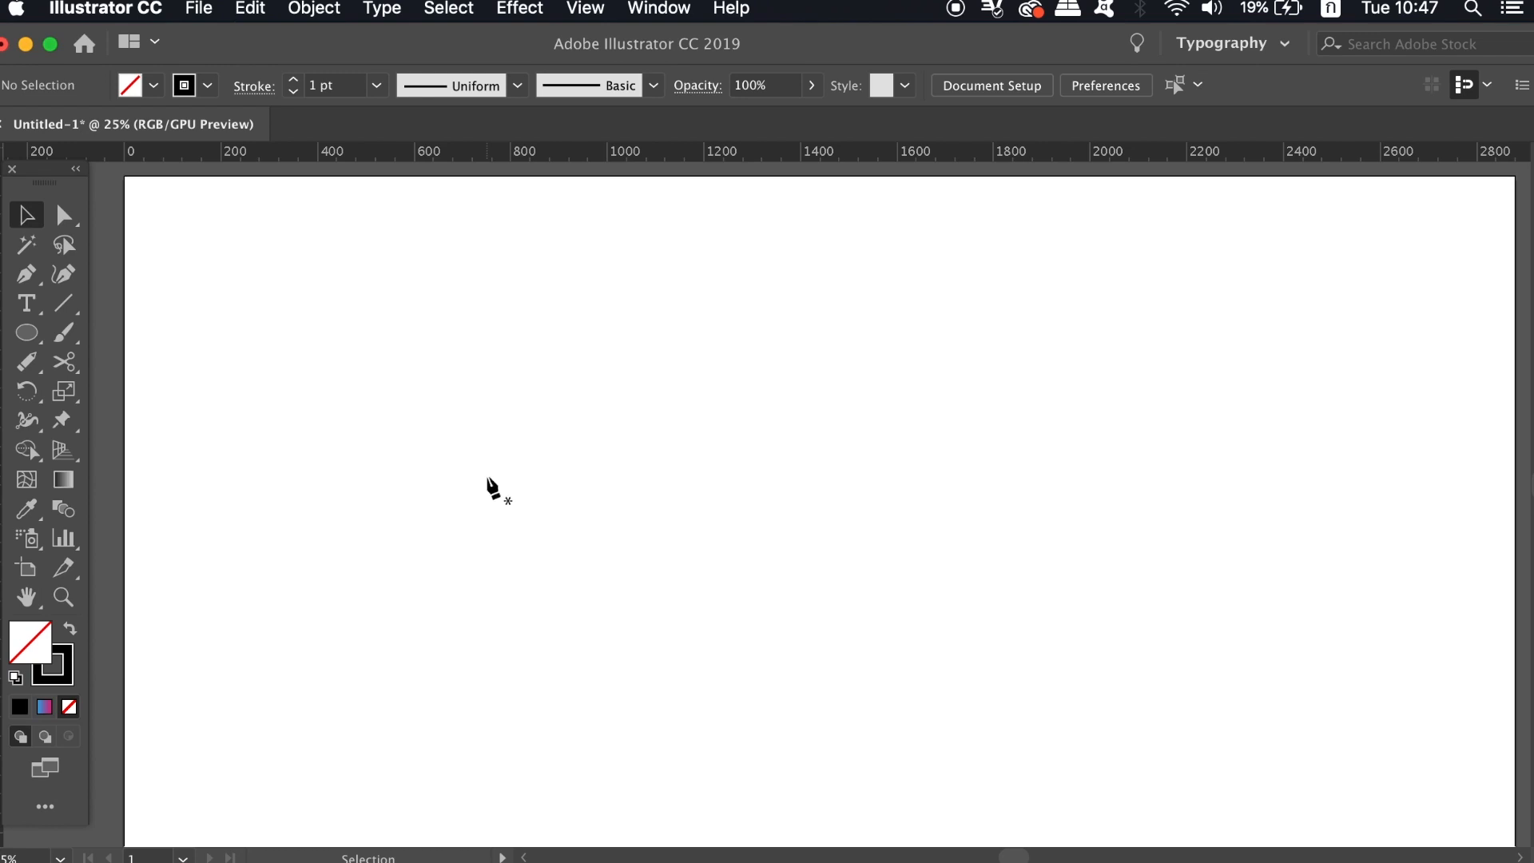
Draw a long horizontal straight line across the artboard with the Pen tool.
{"action": "key", "text": "shift"}
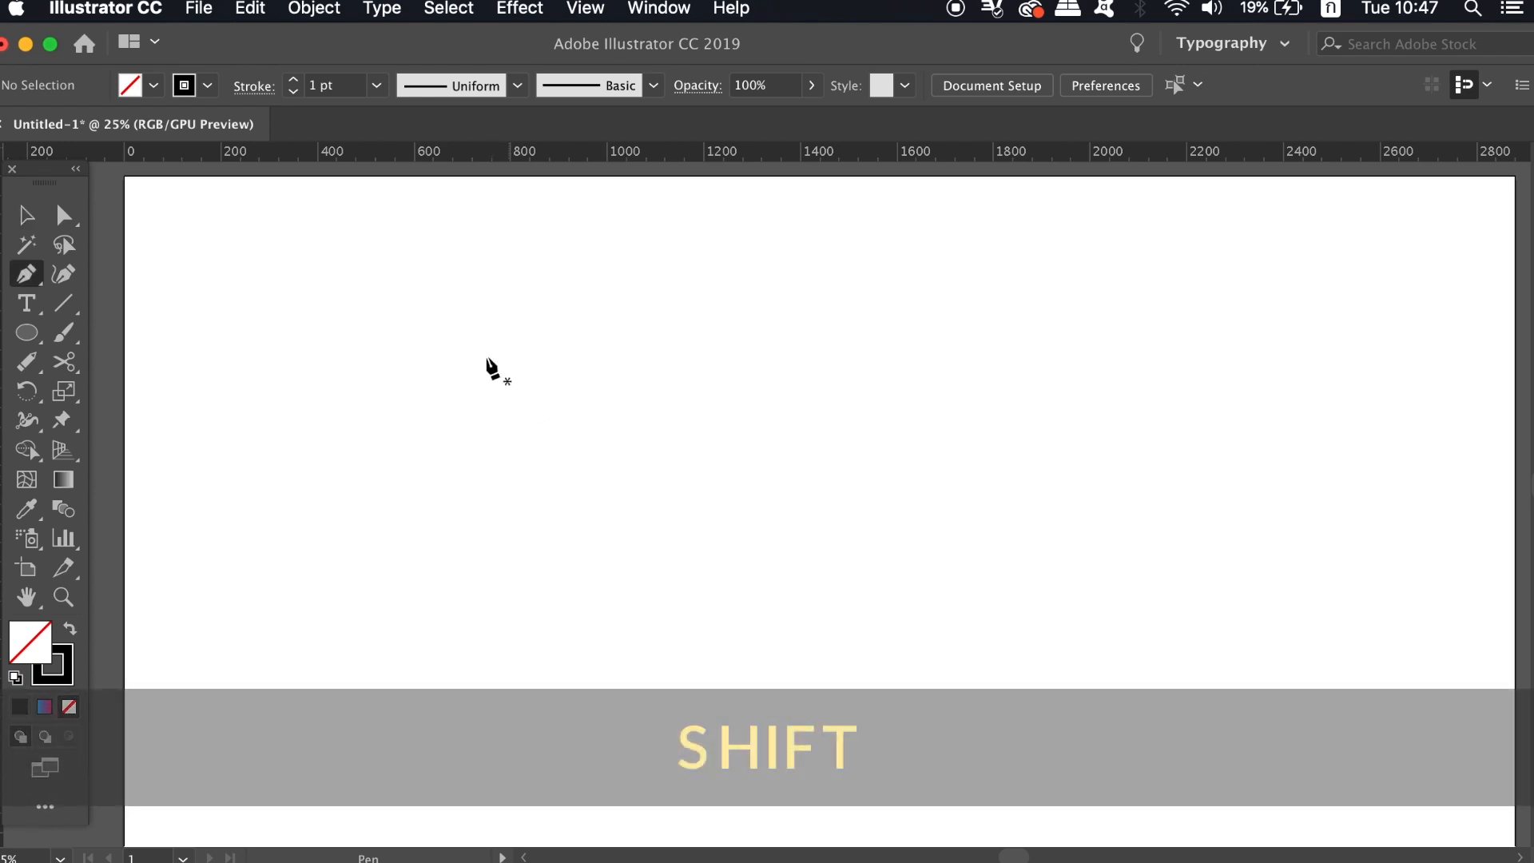
{"action": "left_click_drag", "start_coordinate": [337, 470], "coordinate": [1130, 470]}
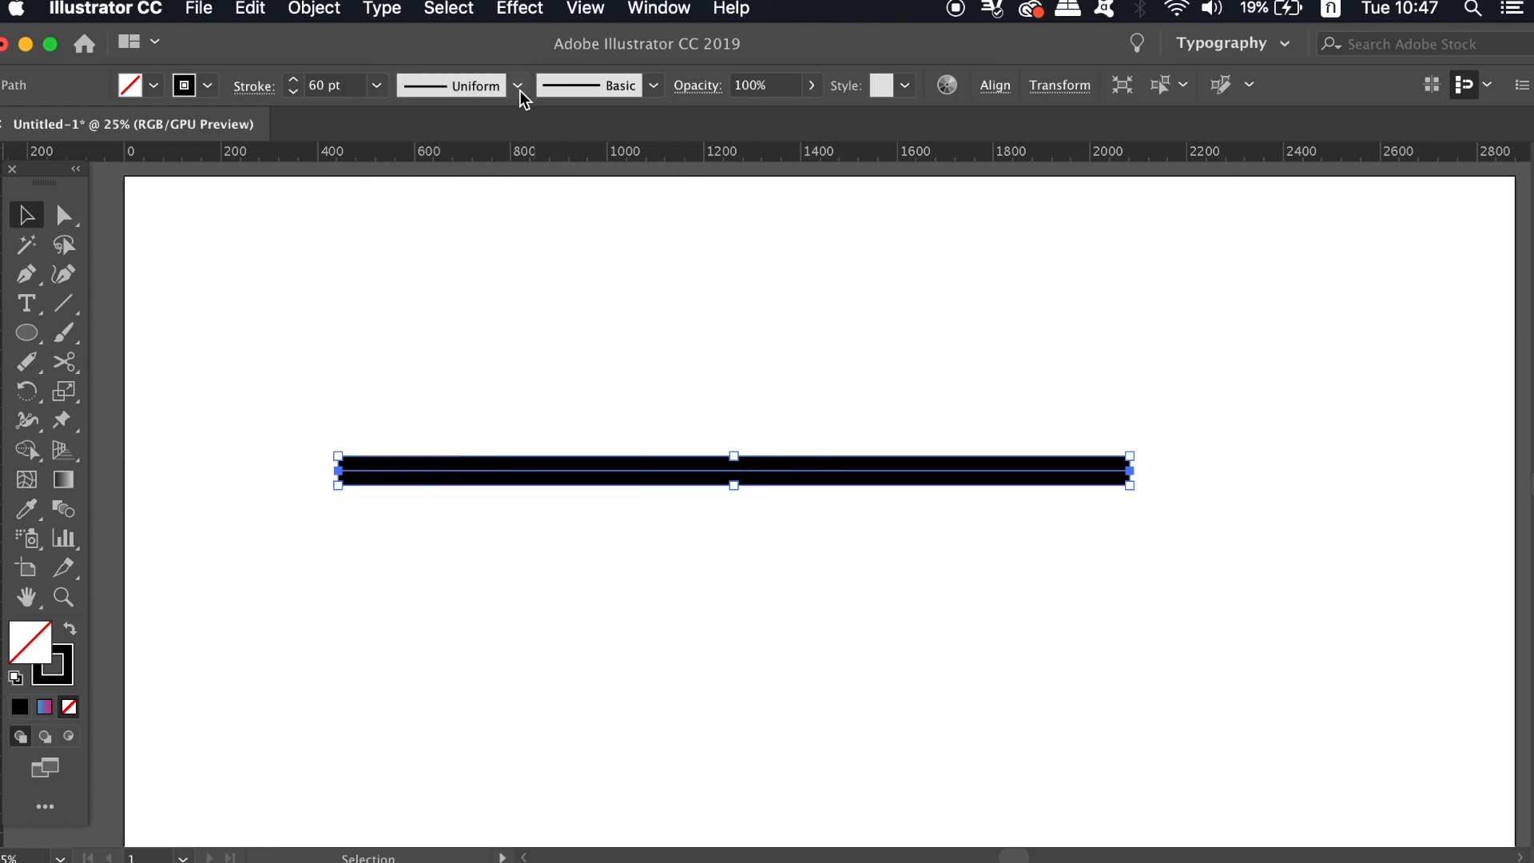
Apply Width Profile 4 so the line tapers to a point, keeping a solid black fill.
{"action": "left_click", "coordinate": [517, 85]}
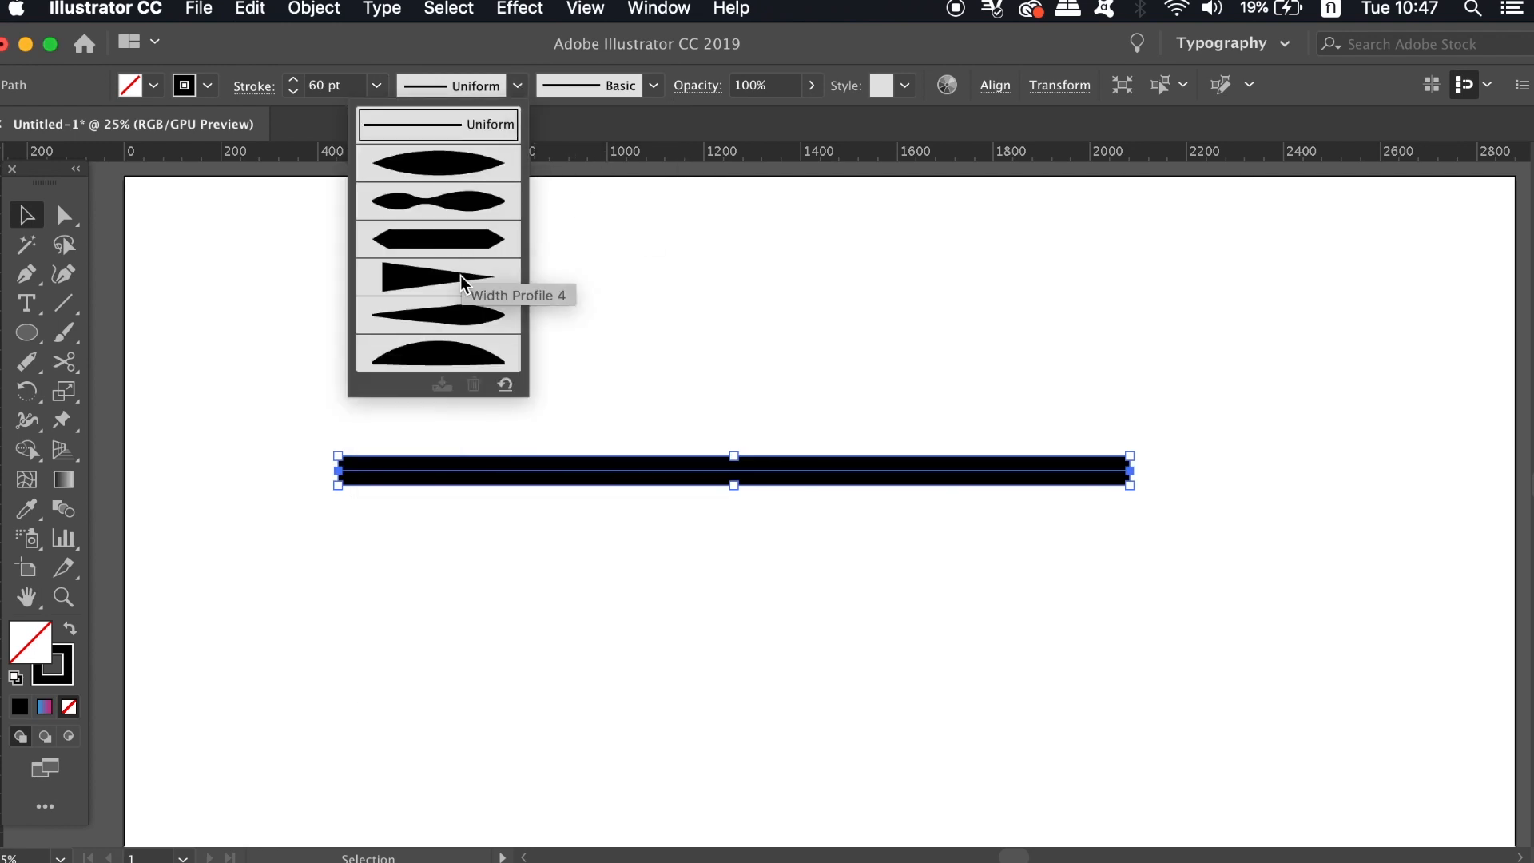
{"action": "left_click", "coordinate": [412, 275]}
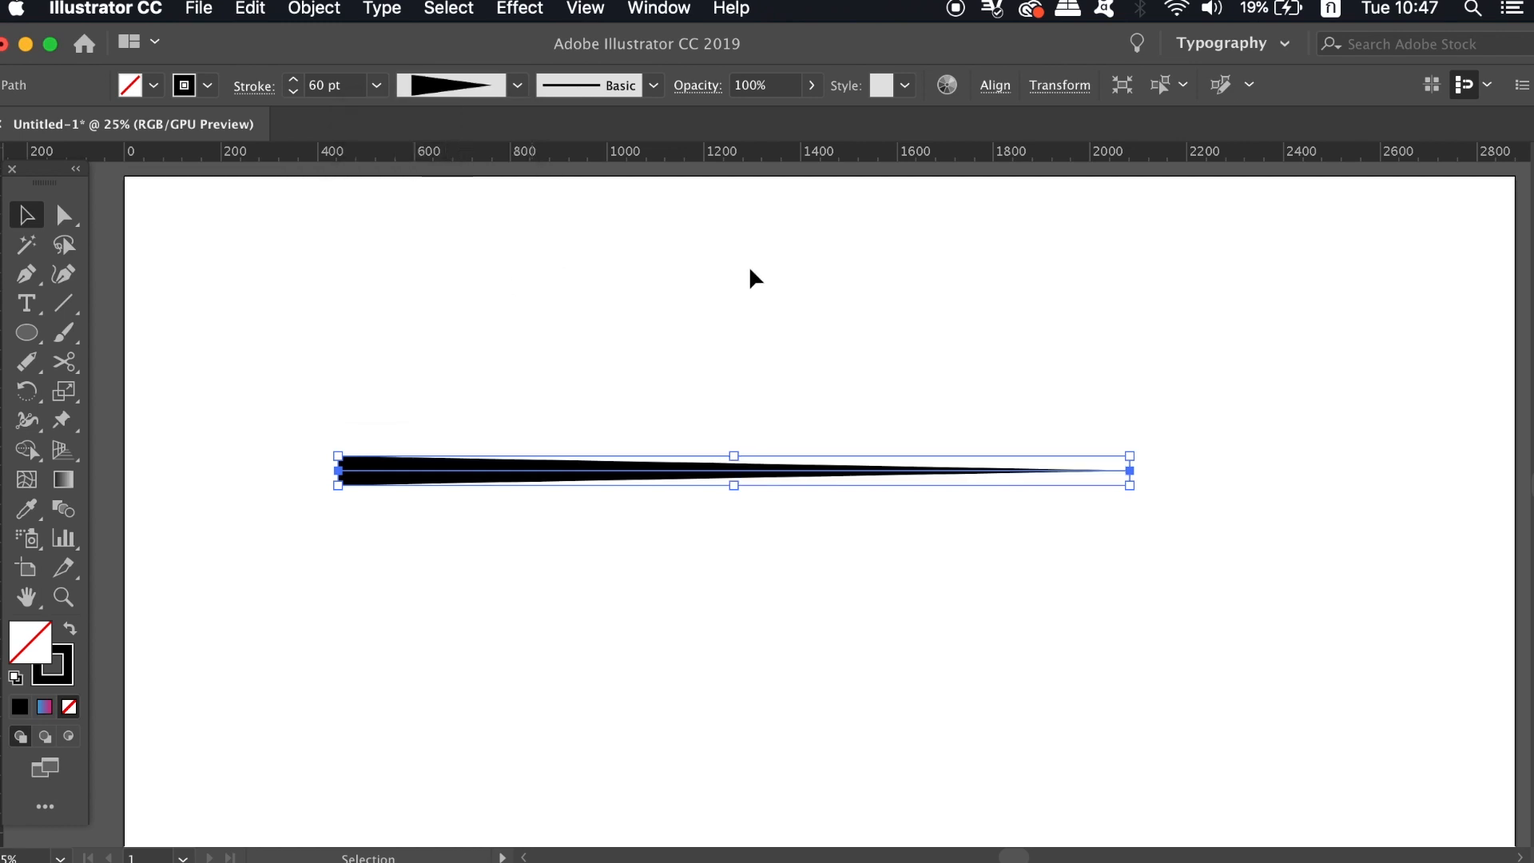
{"action": "mouse_move", "coordinate": [586, 301]}
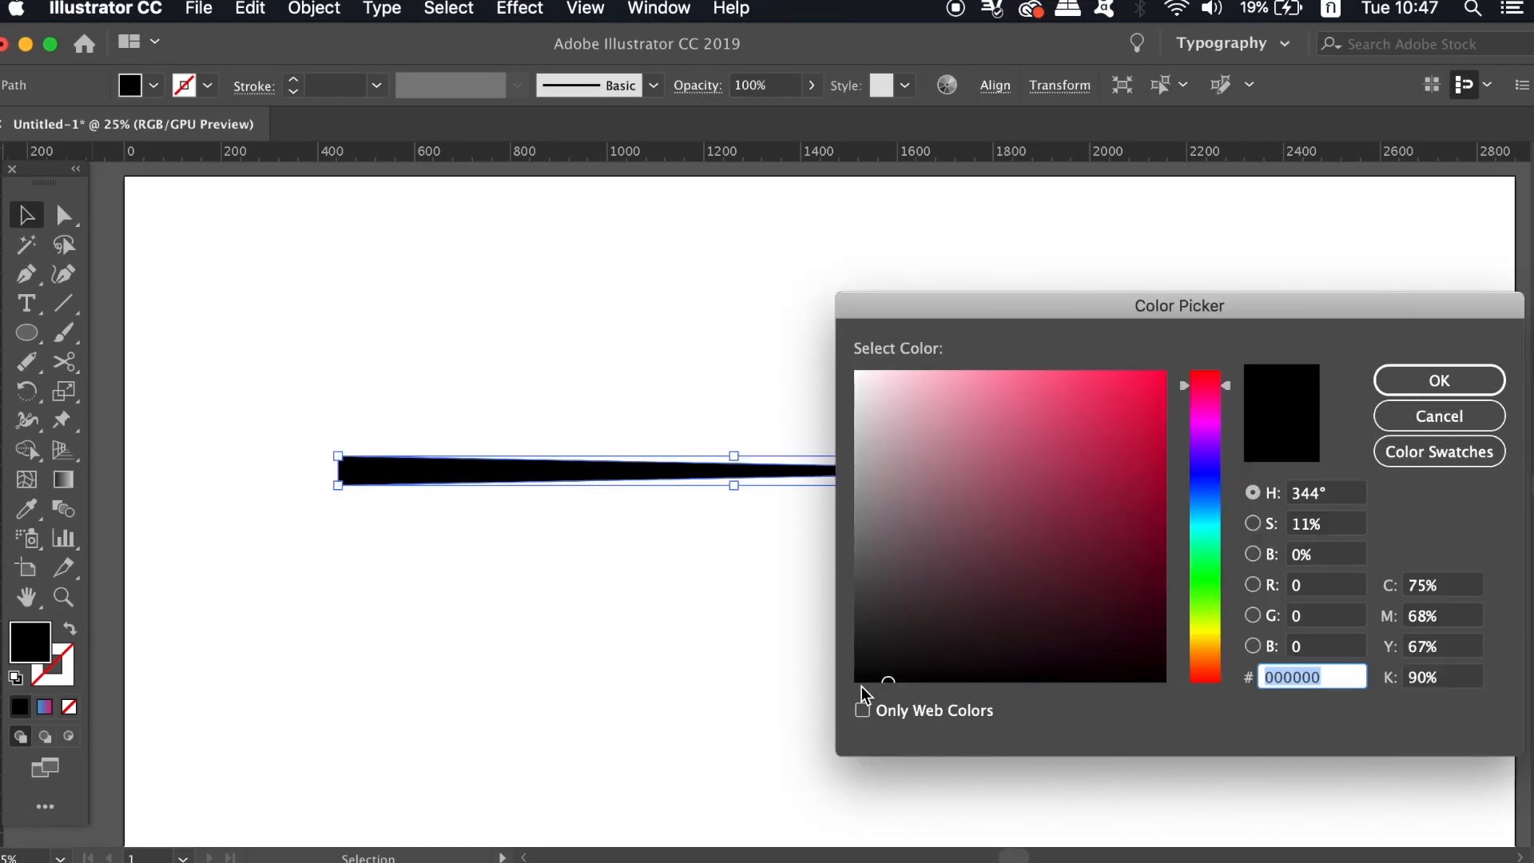
{"action": "left_click", "coordinate": [1438, 380]}
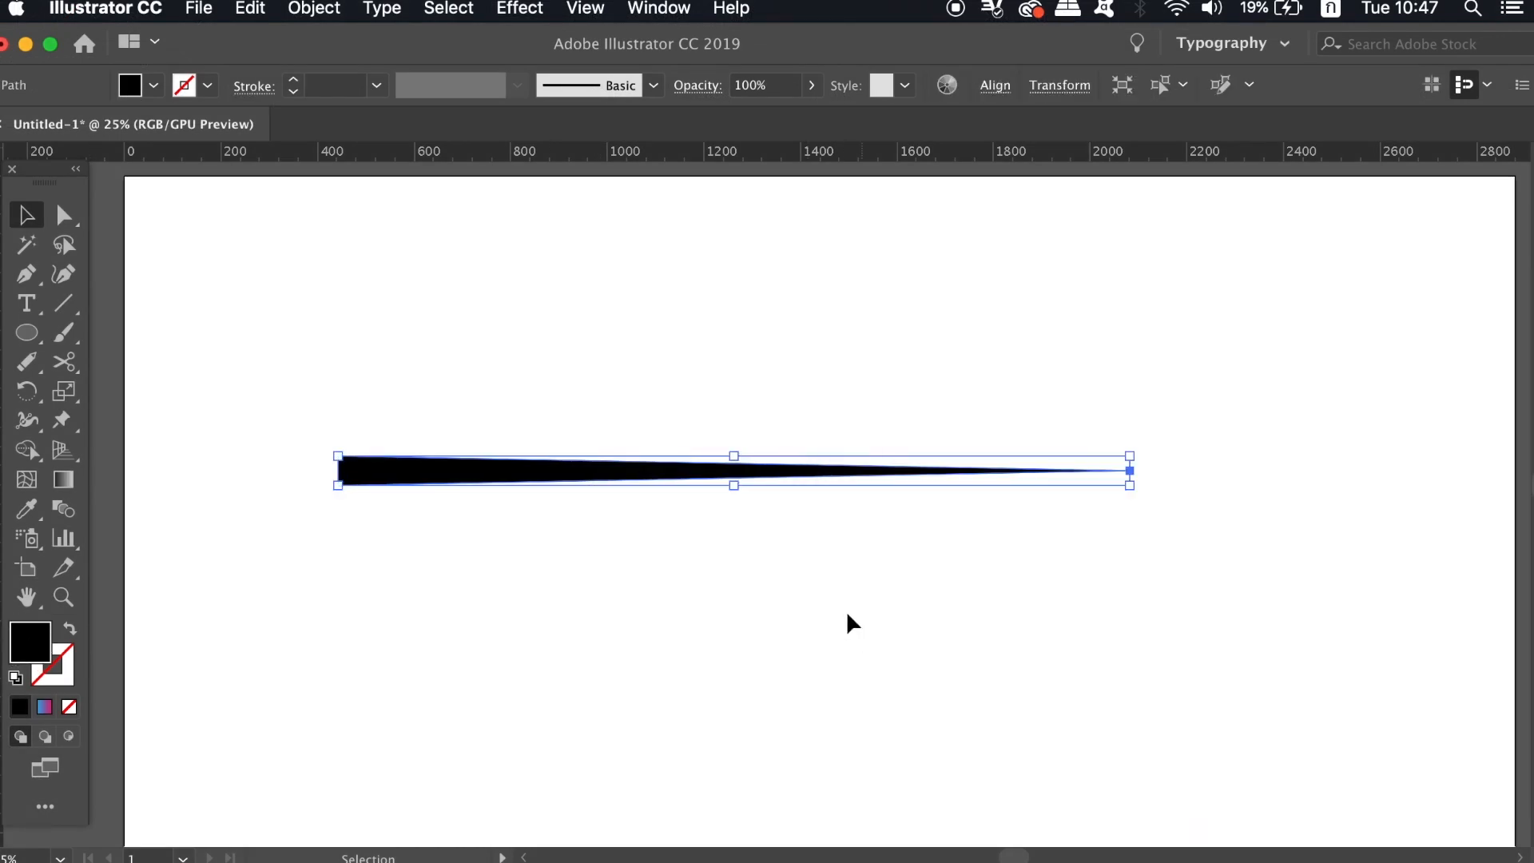
{"action": "mouse_move", "coordinate": [722, 551]}
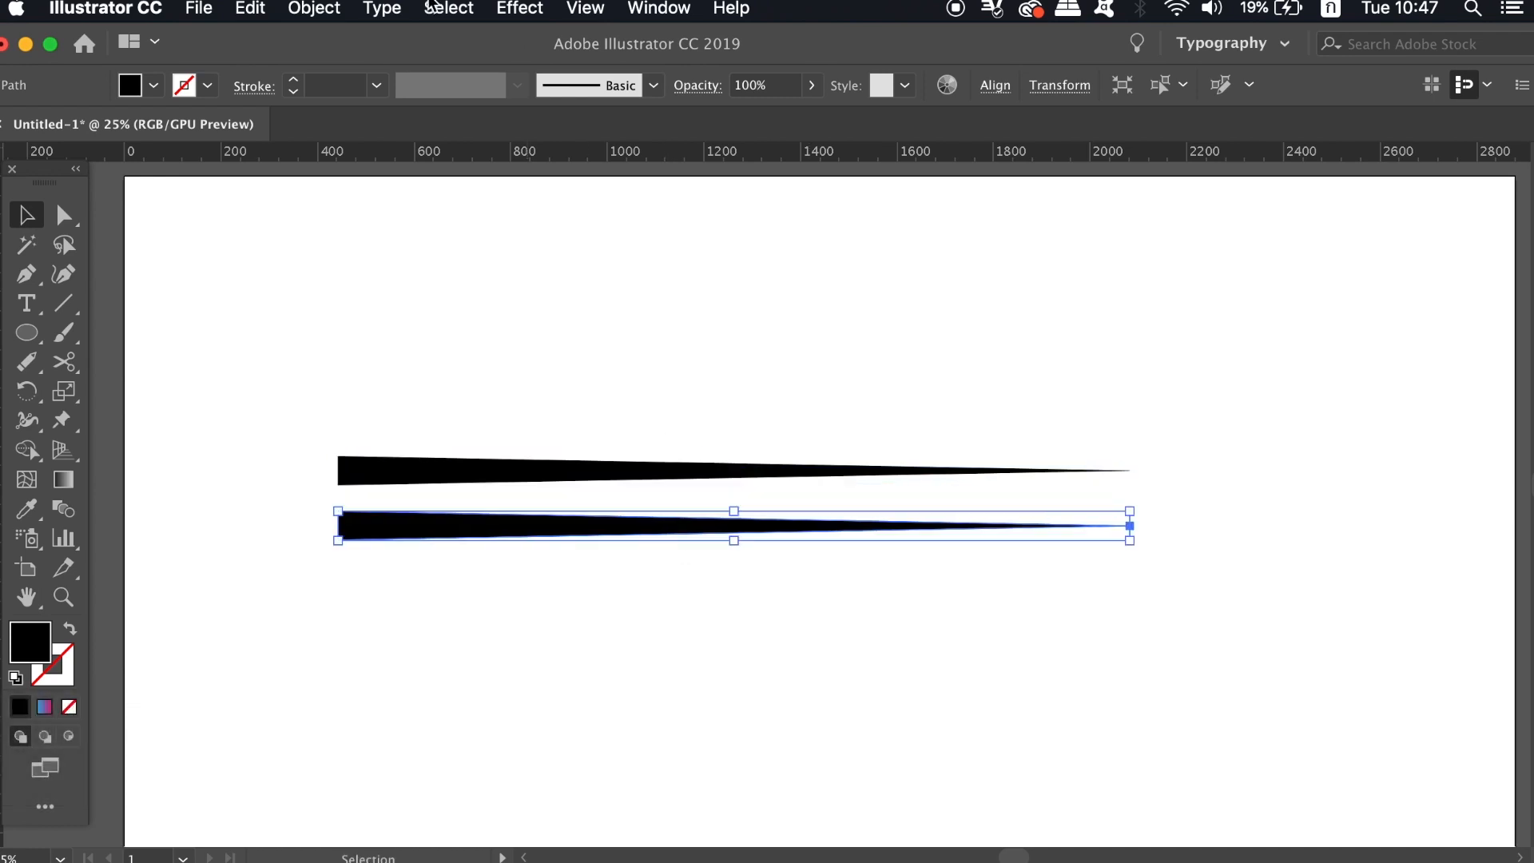
Rotate the copied wedge 180° via Object > Transform > Rotate.
{"action": "left_click", "coordinate": [313, 8]}
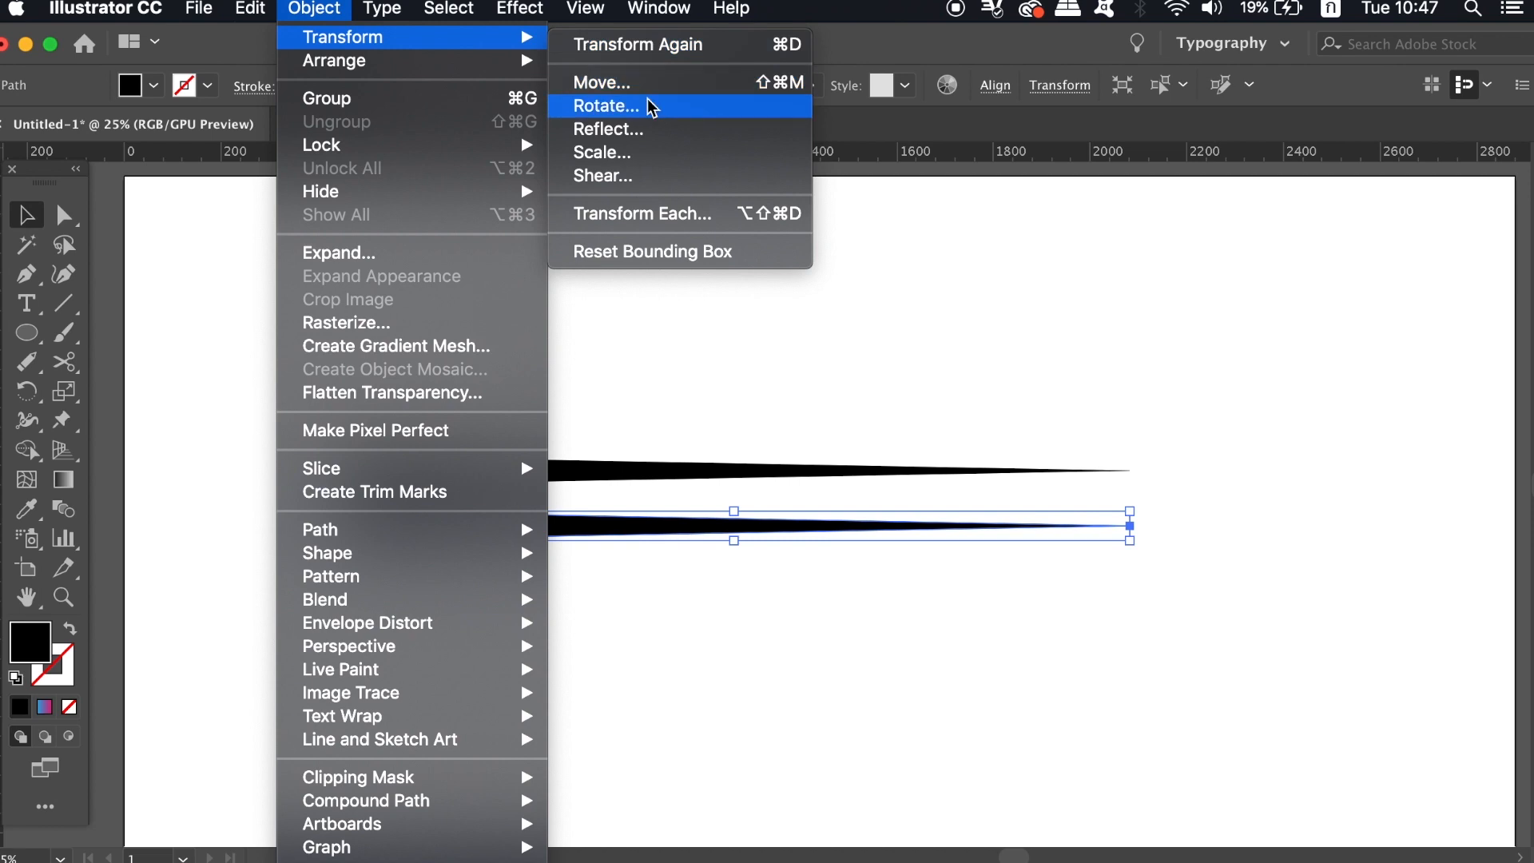
{"action": "left_click", "coordinate": [606, 105]}
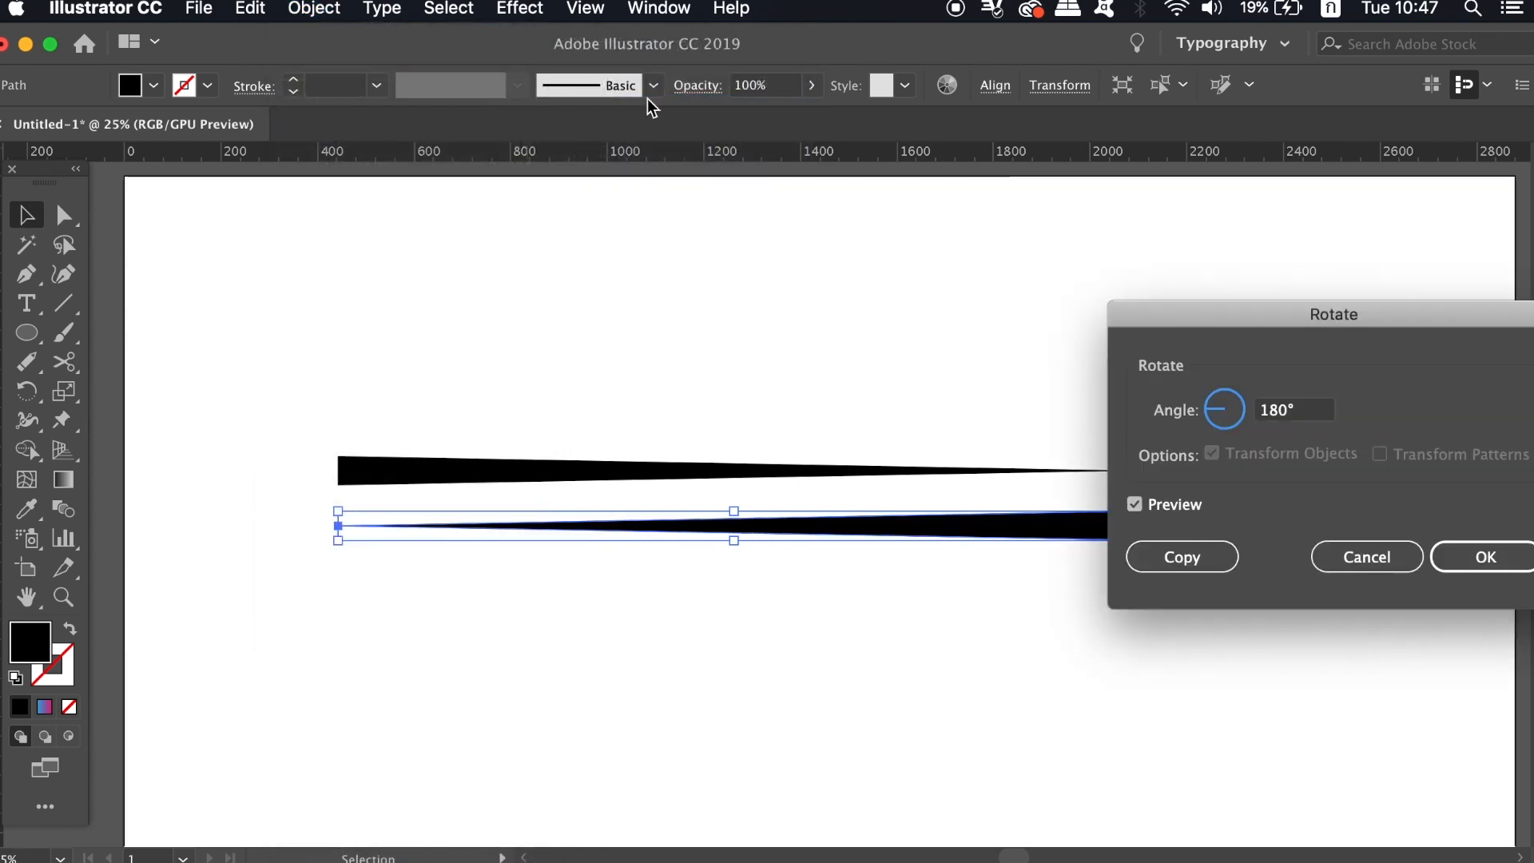
{"action": "left_click", "coordinate": [1489, 556]}
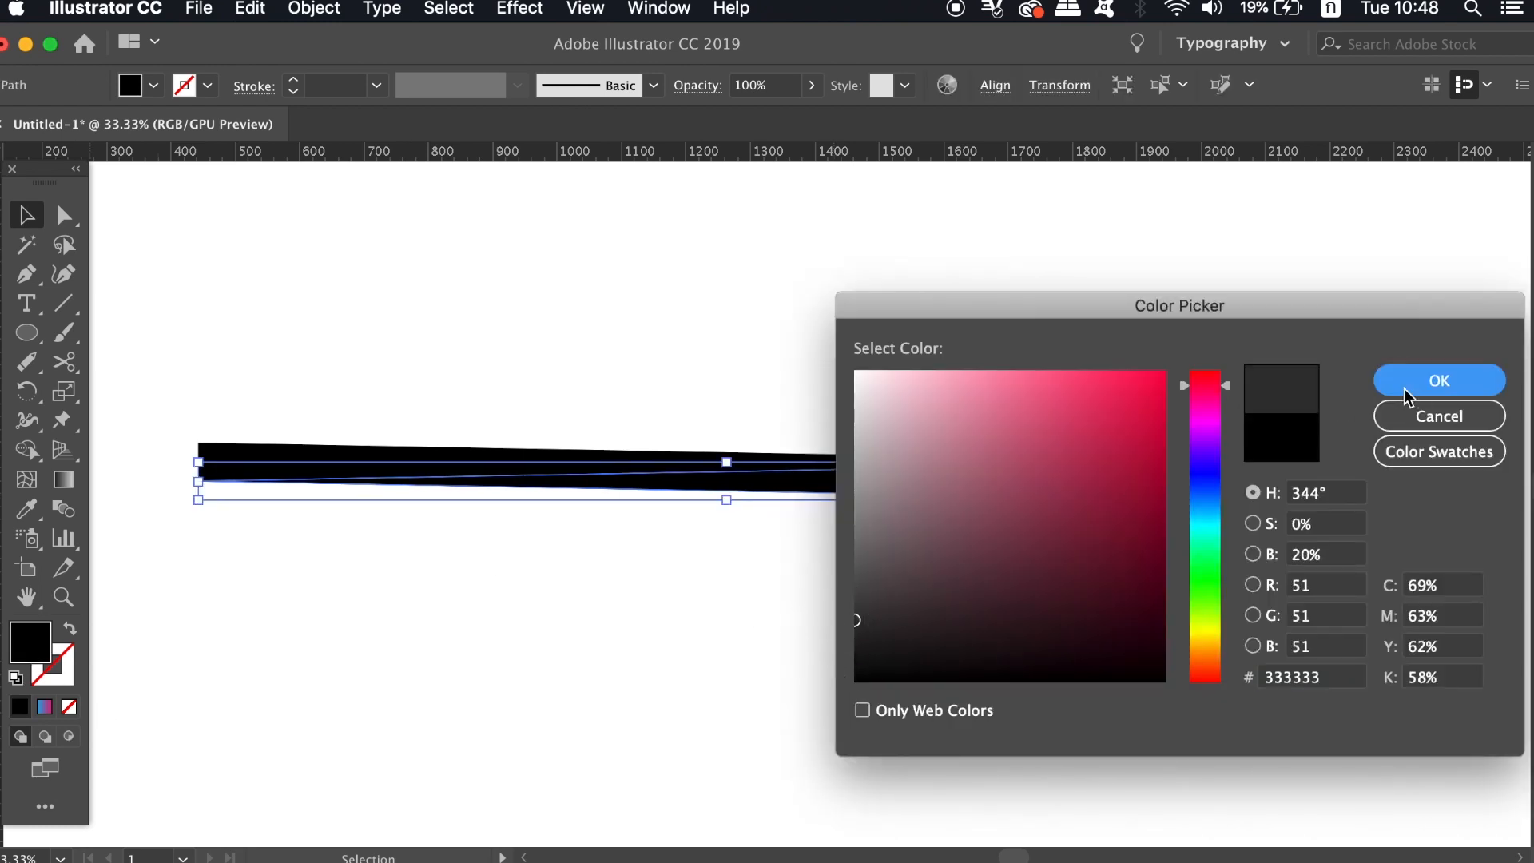
Fill the flipped wedge with #333333, then copy the two-wedge bar 60 px down into eight stripes.
{"action": "left_click", "coordinate": [1438, 381]}
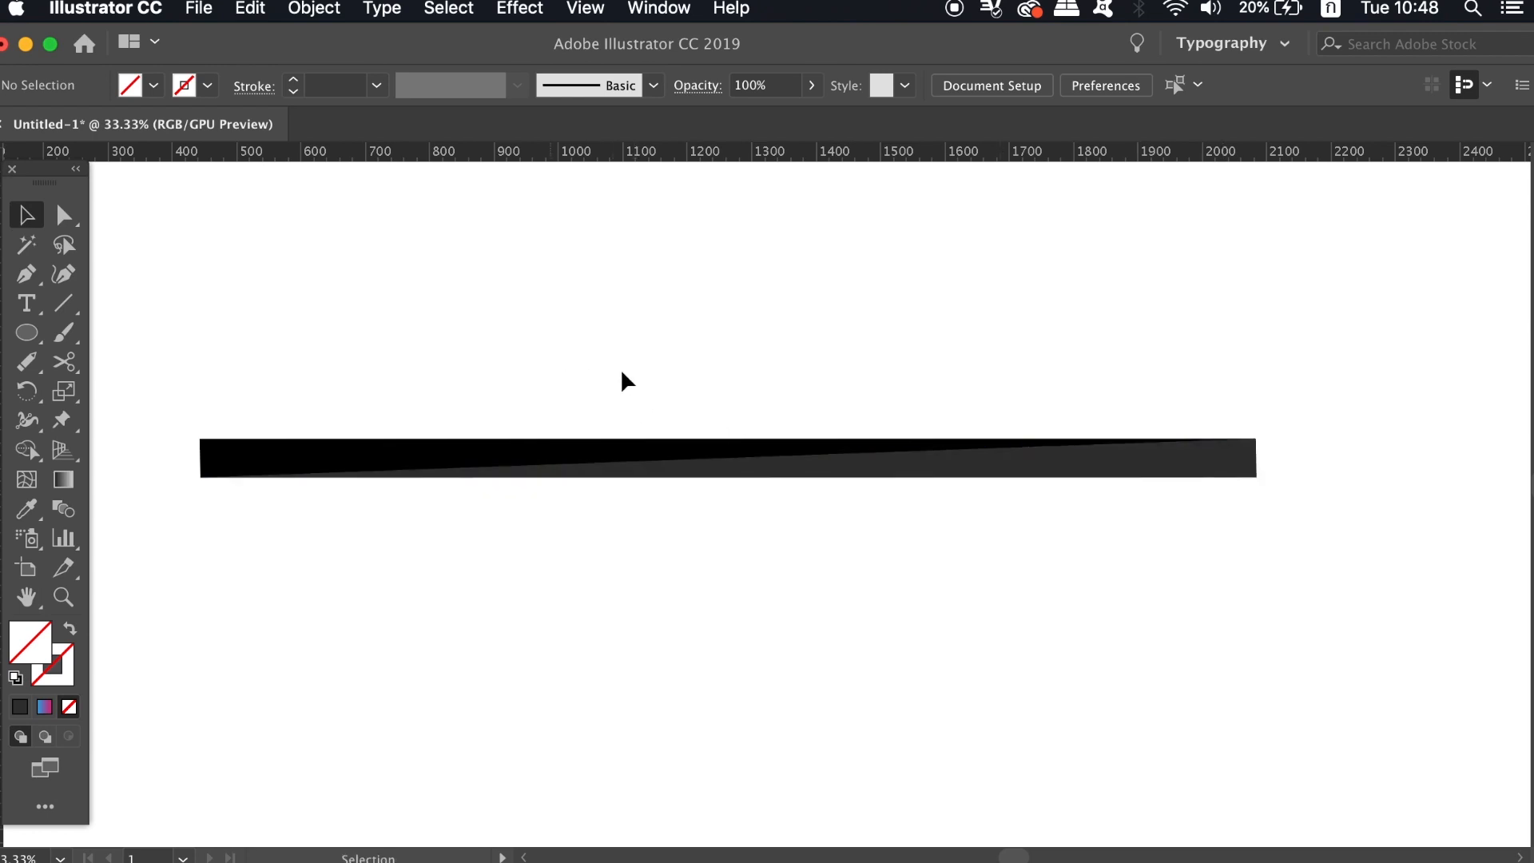
{"action": "mouse_move", "coordinate": [928, 388]}
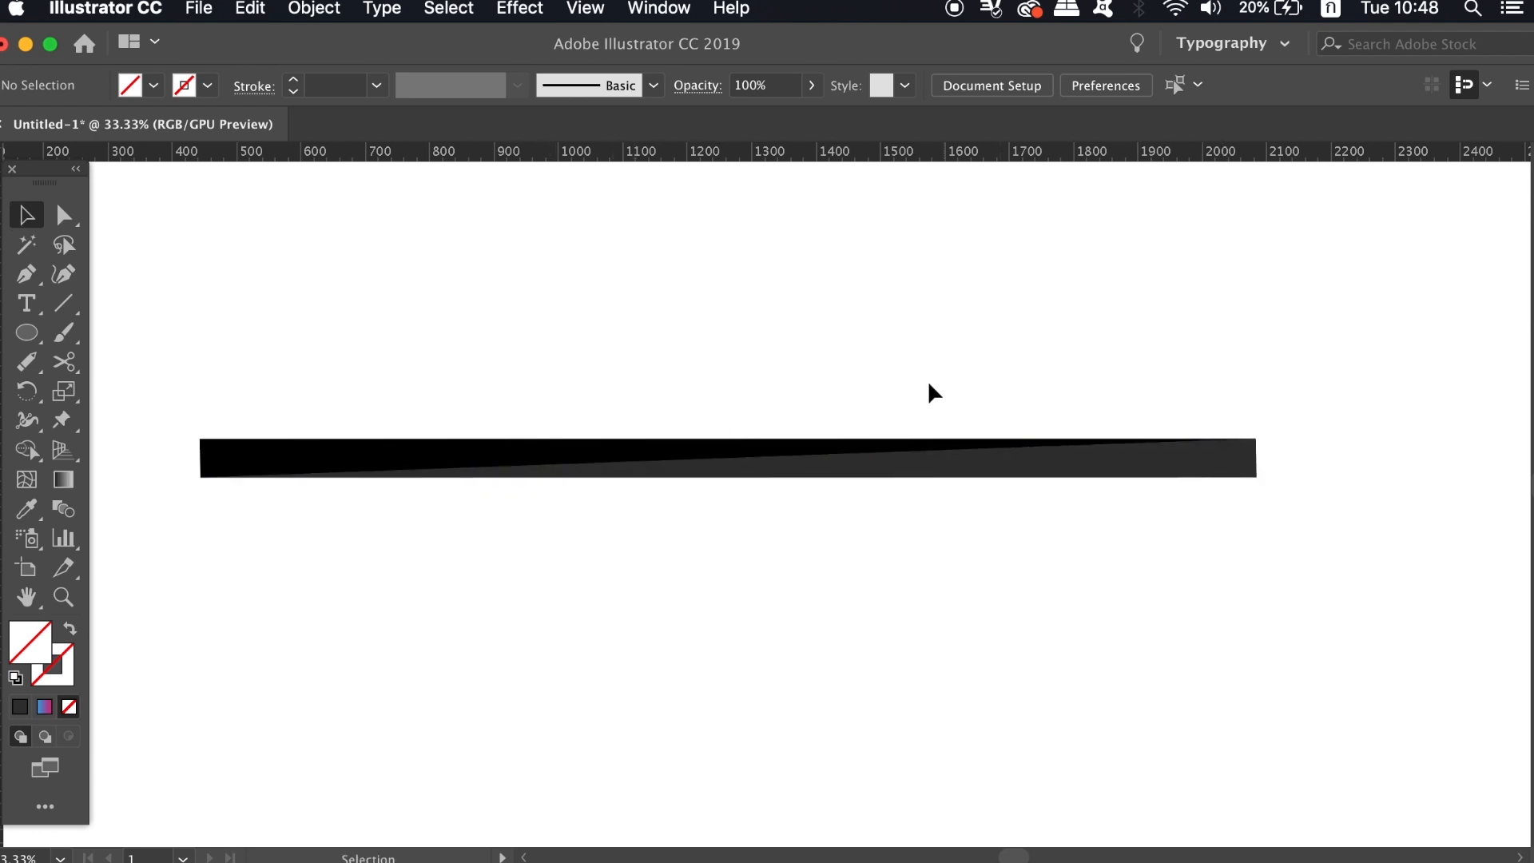
{"action": "left_click", "coordinate": [829, 466]}
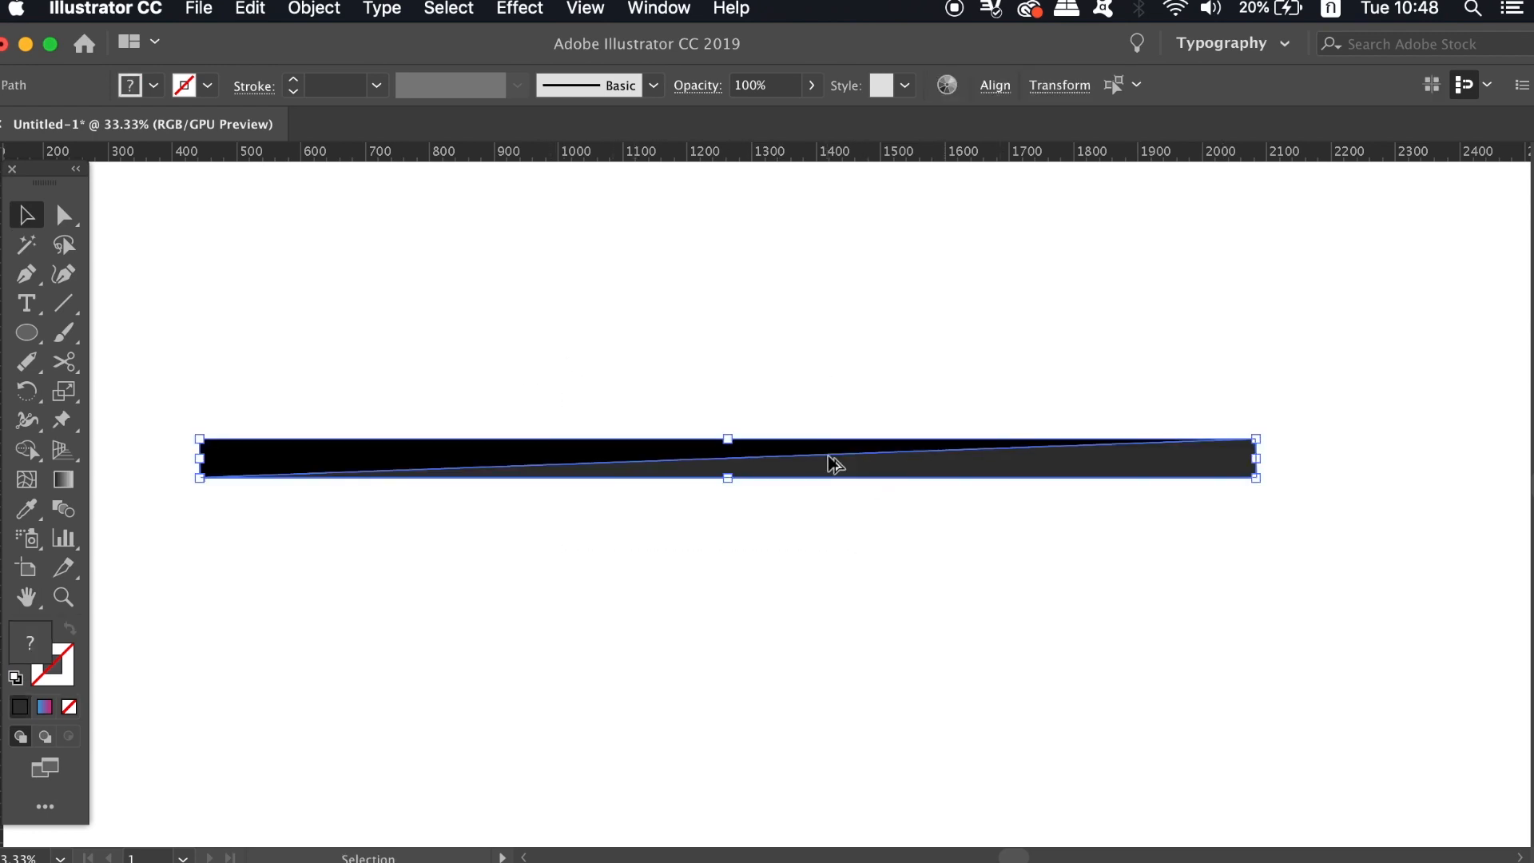
{"action": "left_click_drag", "start_coordinate": [831, 465], "coordinate": [831, 524]}
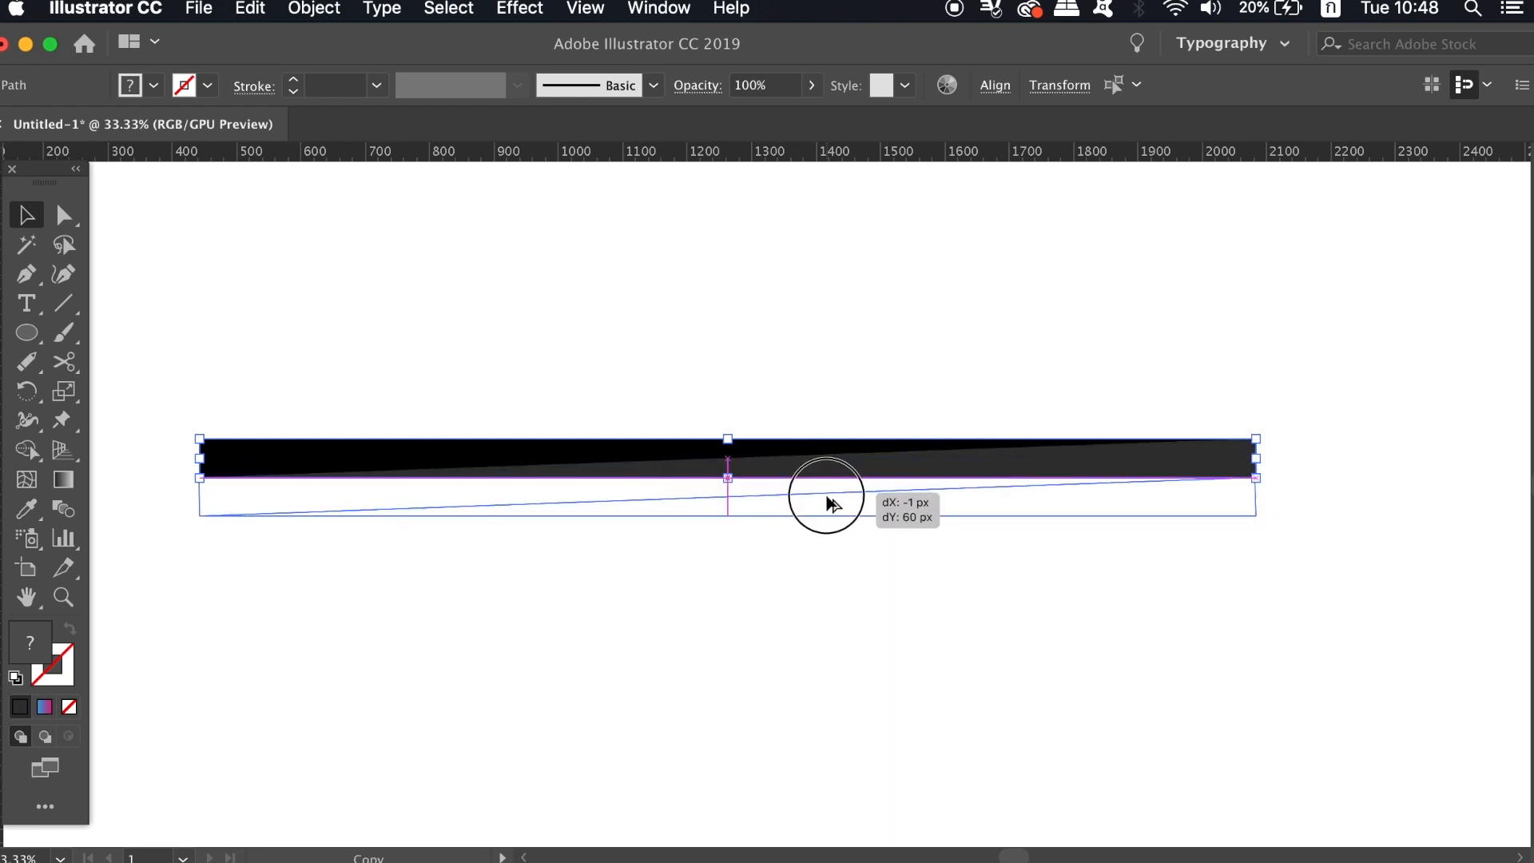
{"action": "key", "text": "Cmd+D"}
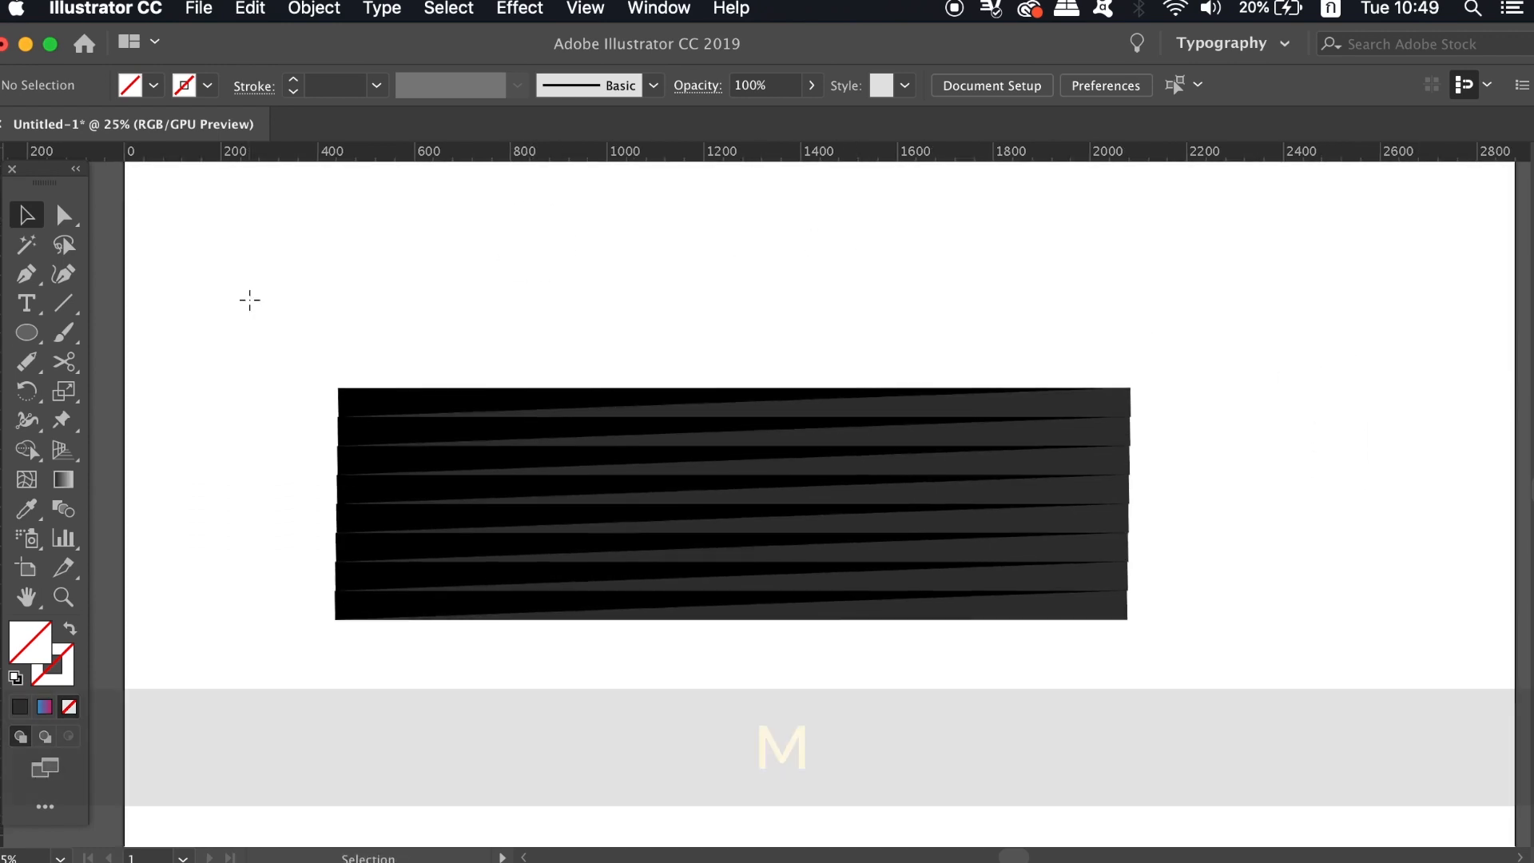
Draw a rectangle over the stripes and make it a clipping mask.
{"action": "left_click_drag", "start_coordinate": [362, 354], "coordinate": [572, 594]}
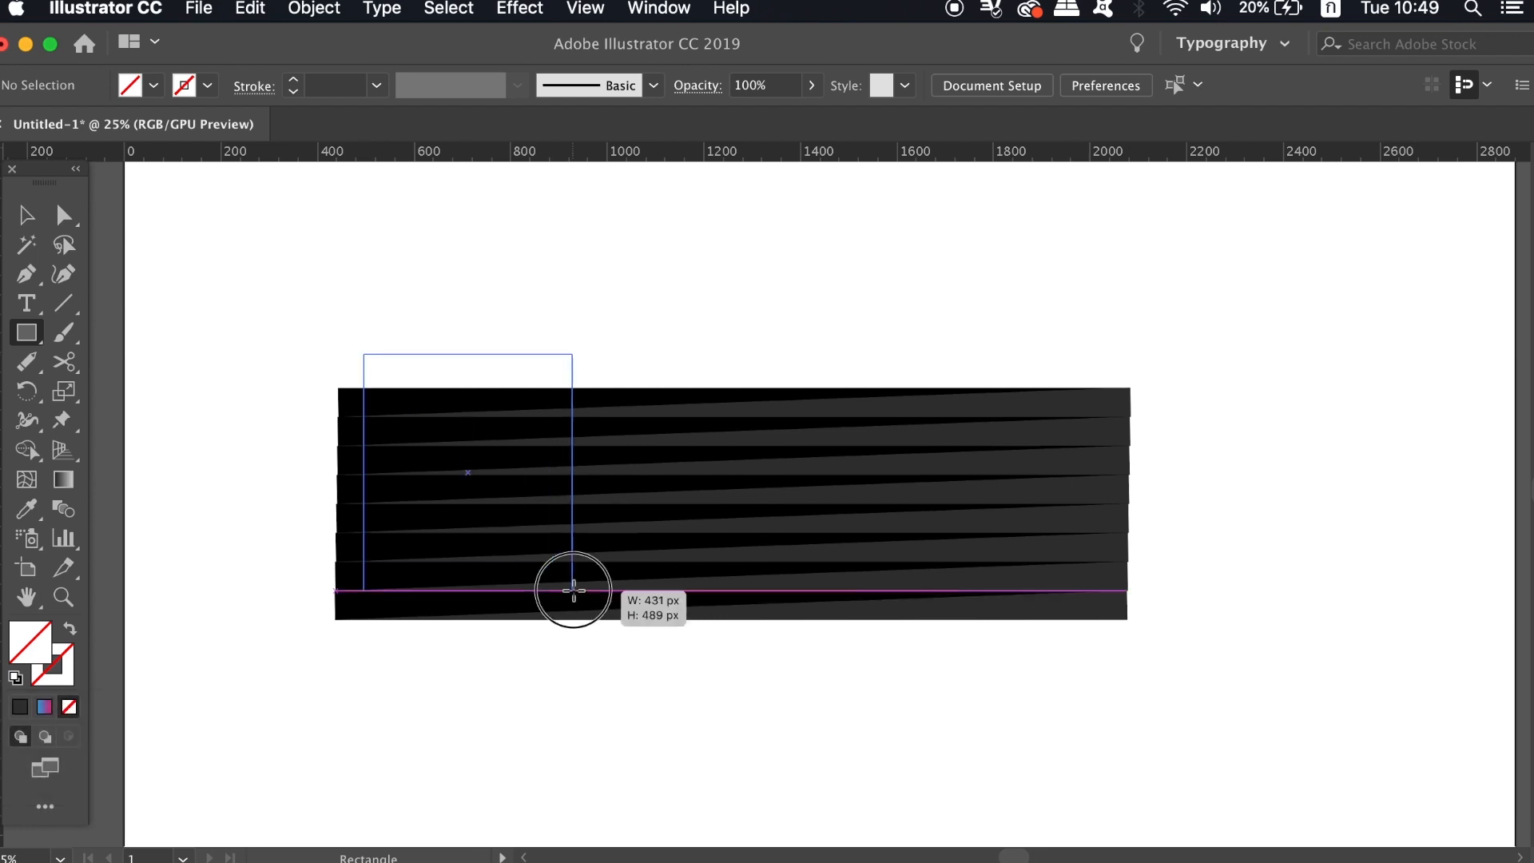
{"action": "left_click_drag", "start_coordinate": [572, 589], "coordinate": [1104, 728]}
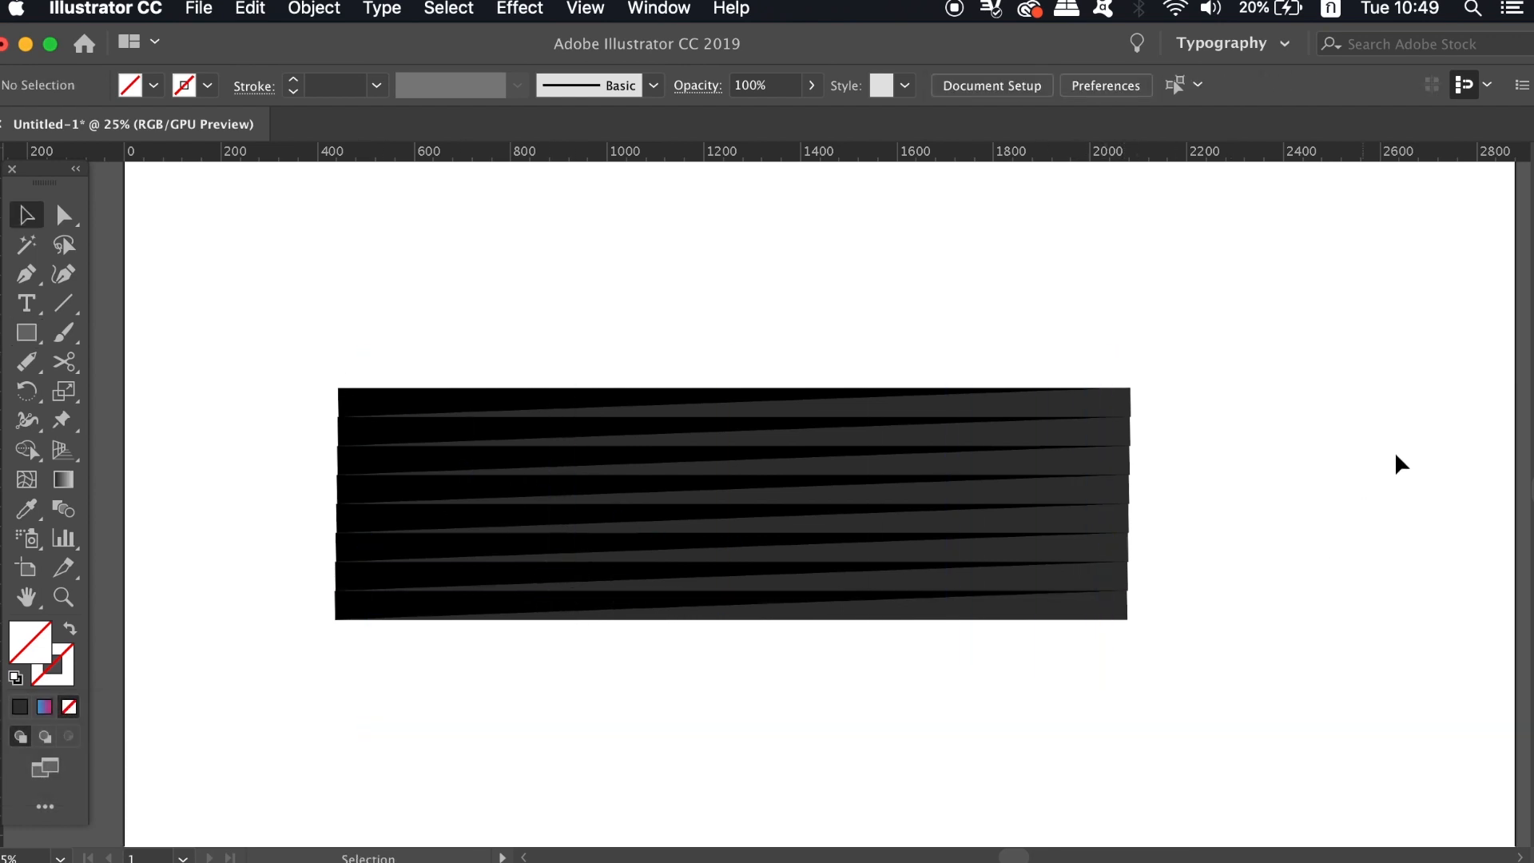
{"action": "right_click", "coordinate": [724, 445]}
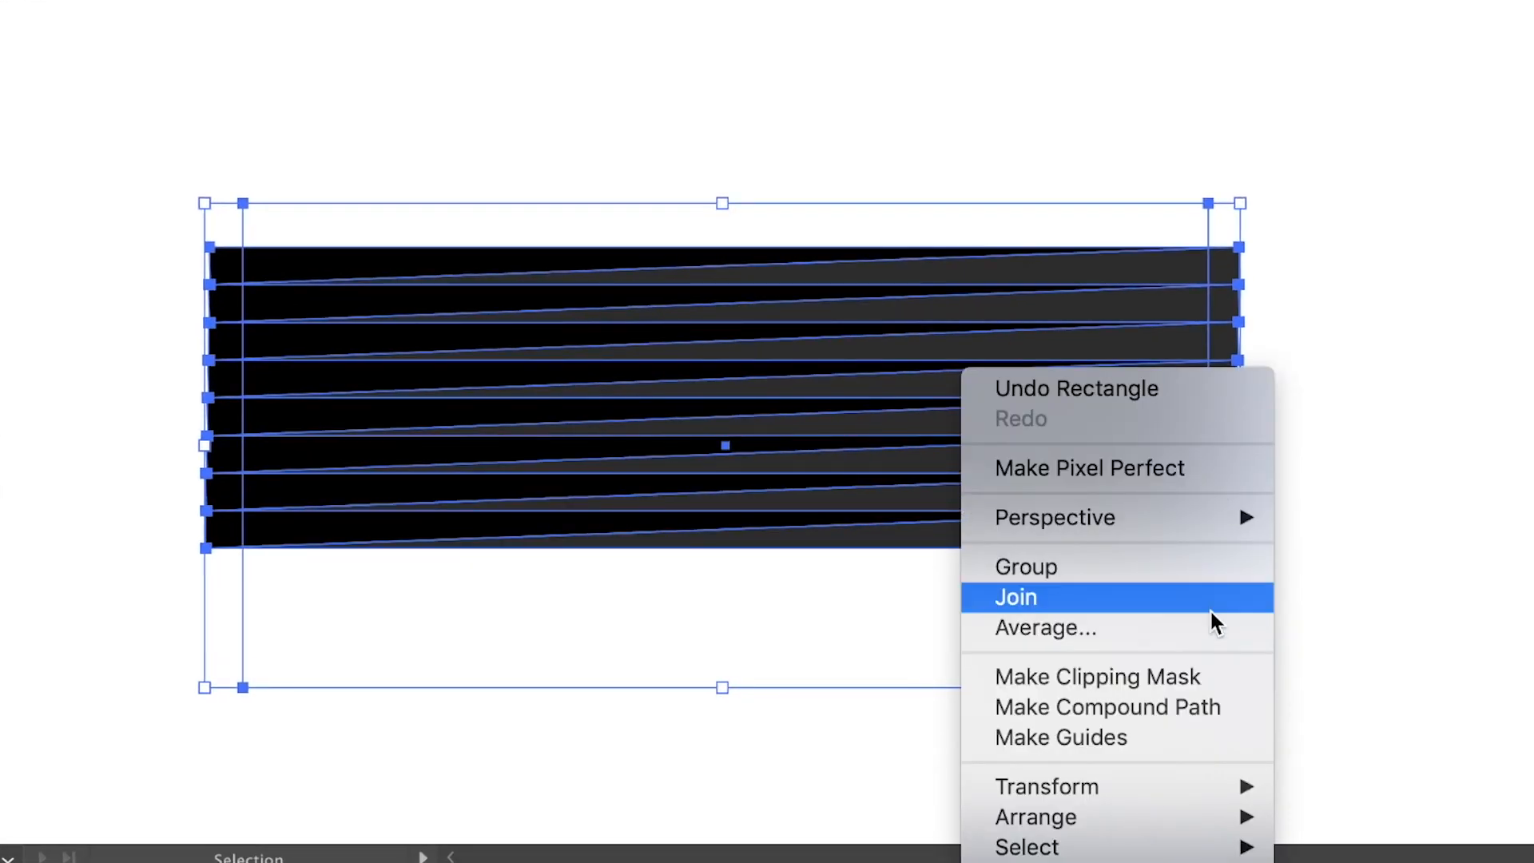
{"action": "left_click", "coordinate": [1016, 597]}
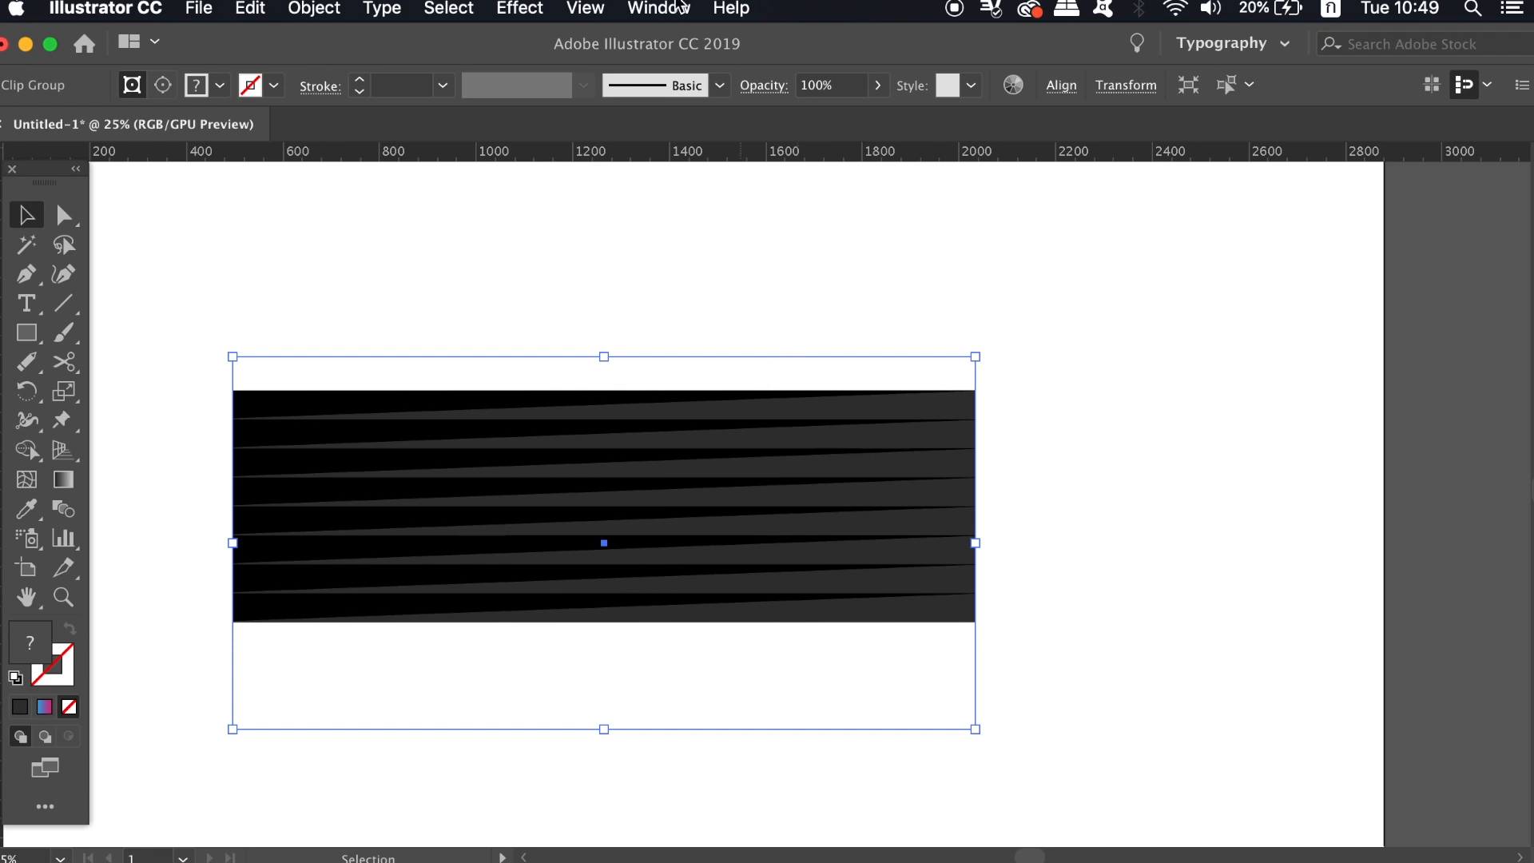
Trim the clipped stripes with Pathfinder into plain shapes cut to the rectangle.
{"action": "left_click", "coordinate": [659, 8]}
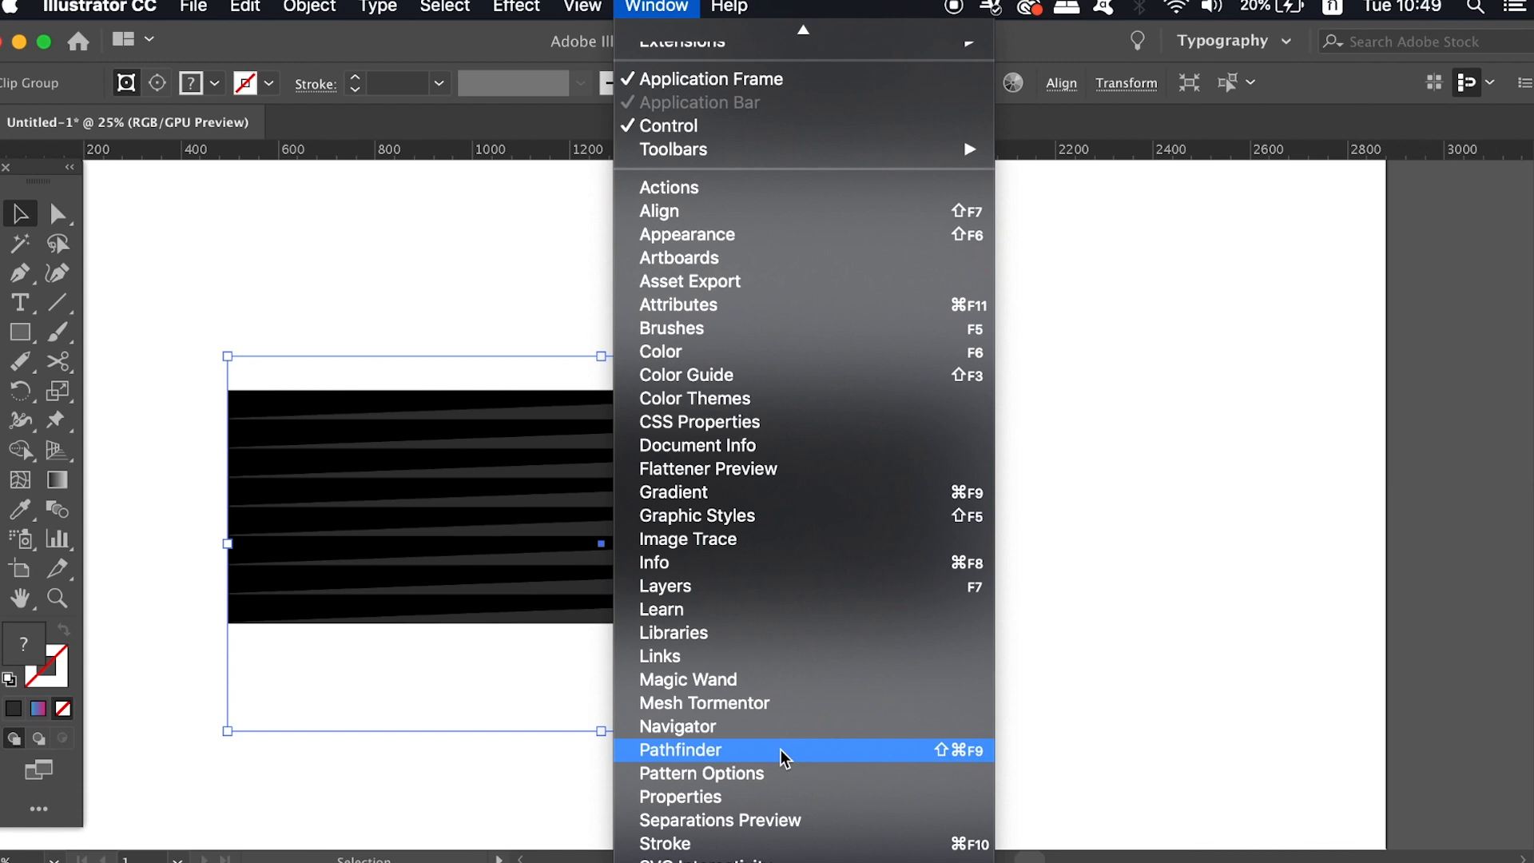
{"action": "left_click", "coordinate": [680, 751]}
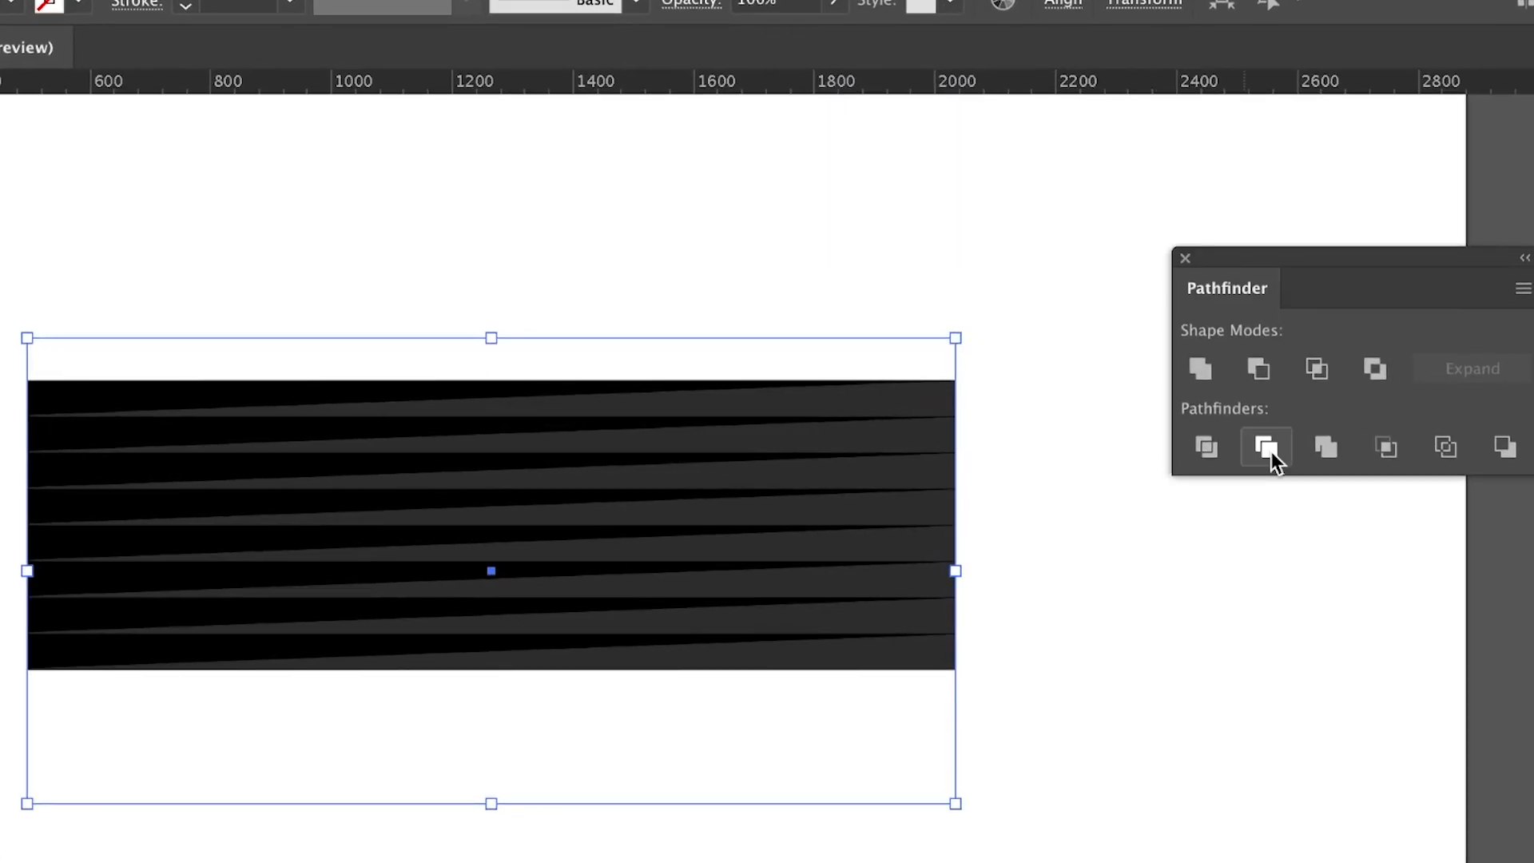
{"action": "left_click", "coordinate": [1266, 447]}
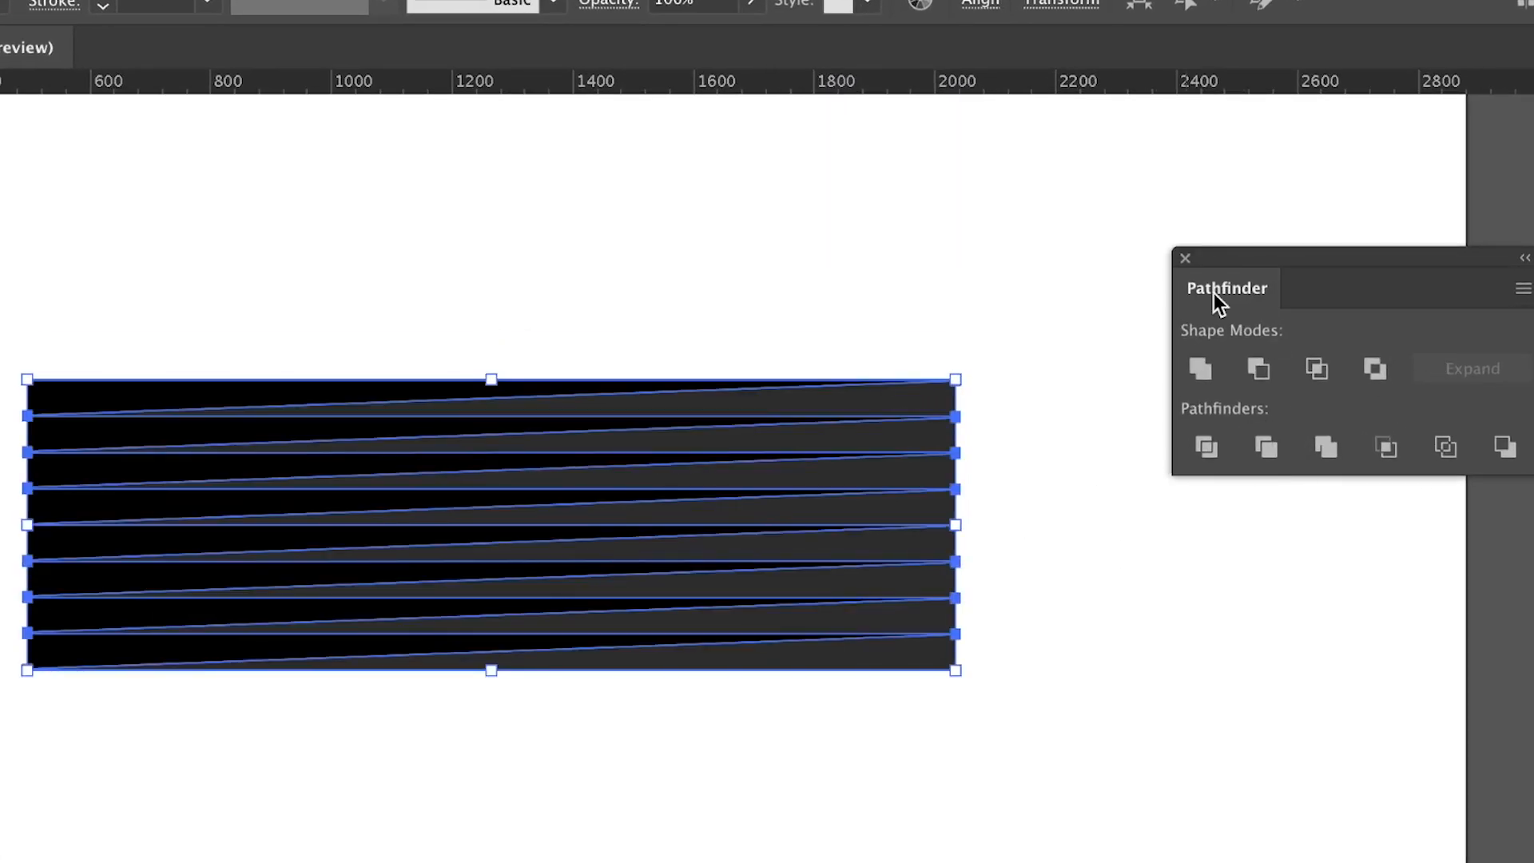
{"action": "left_click", "coordinate": [1186, 257]}
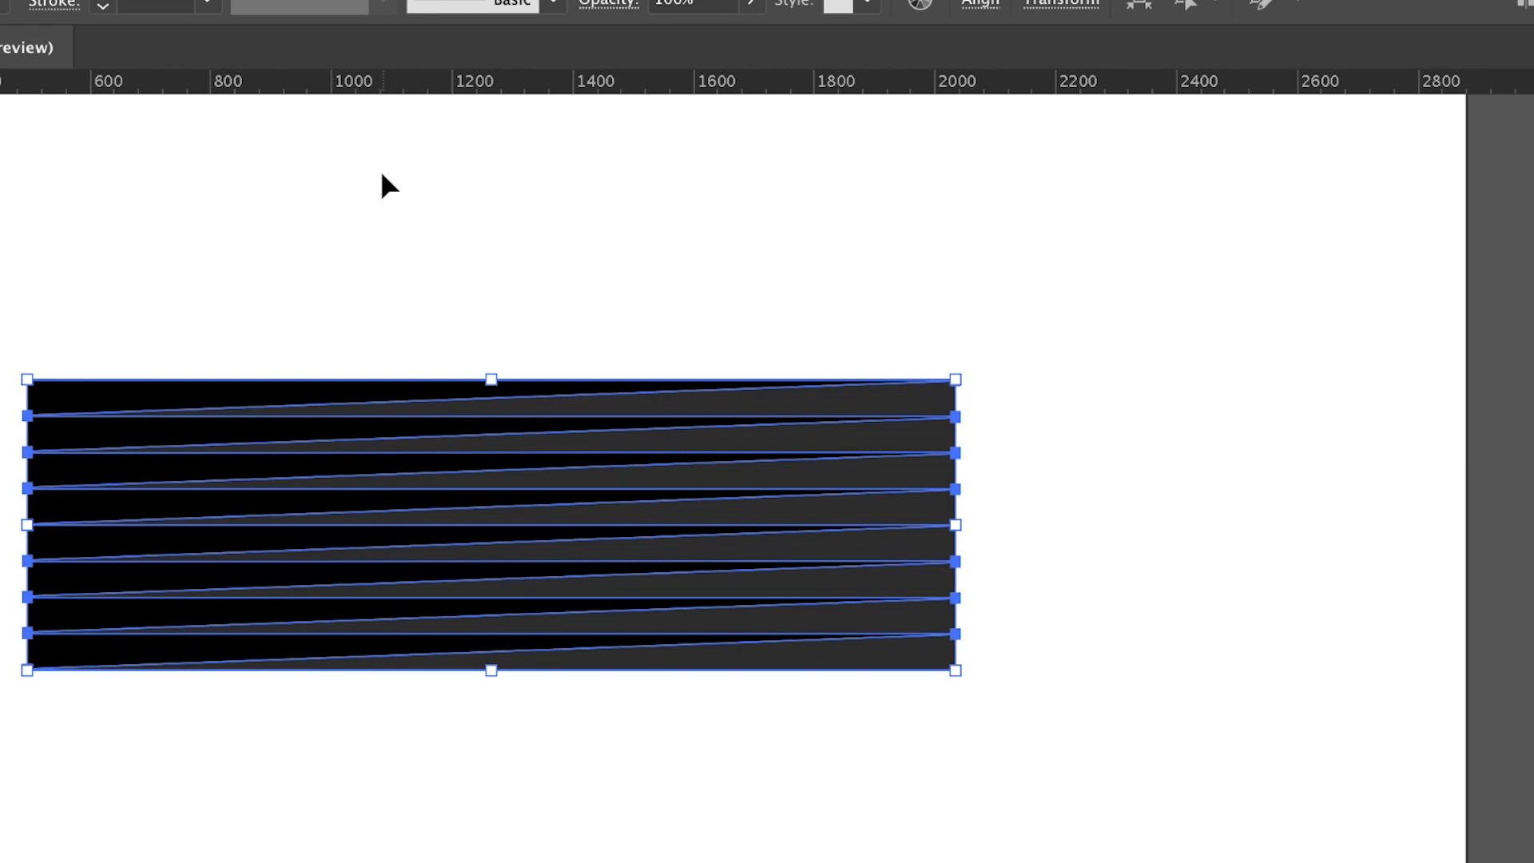
{"action": "mouse_move", "coordinate": [381, 358]}
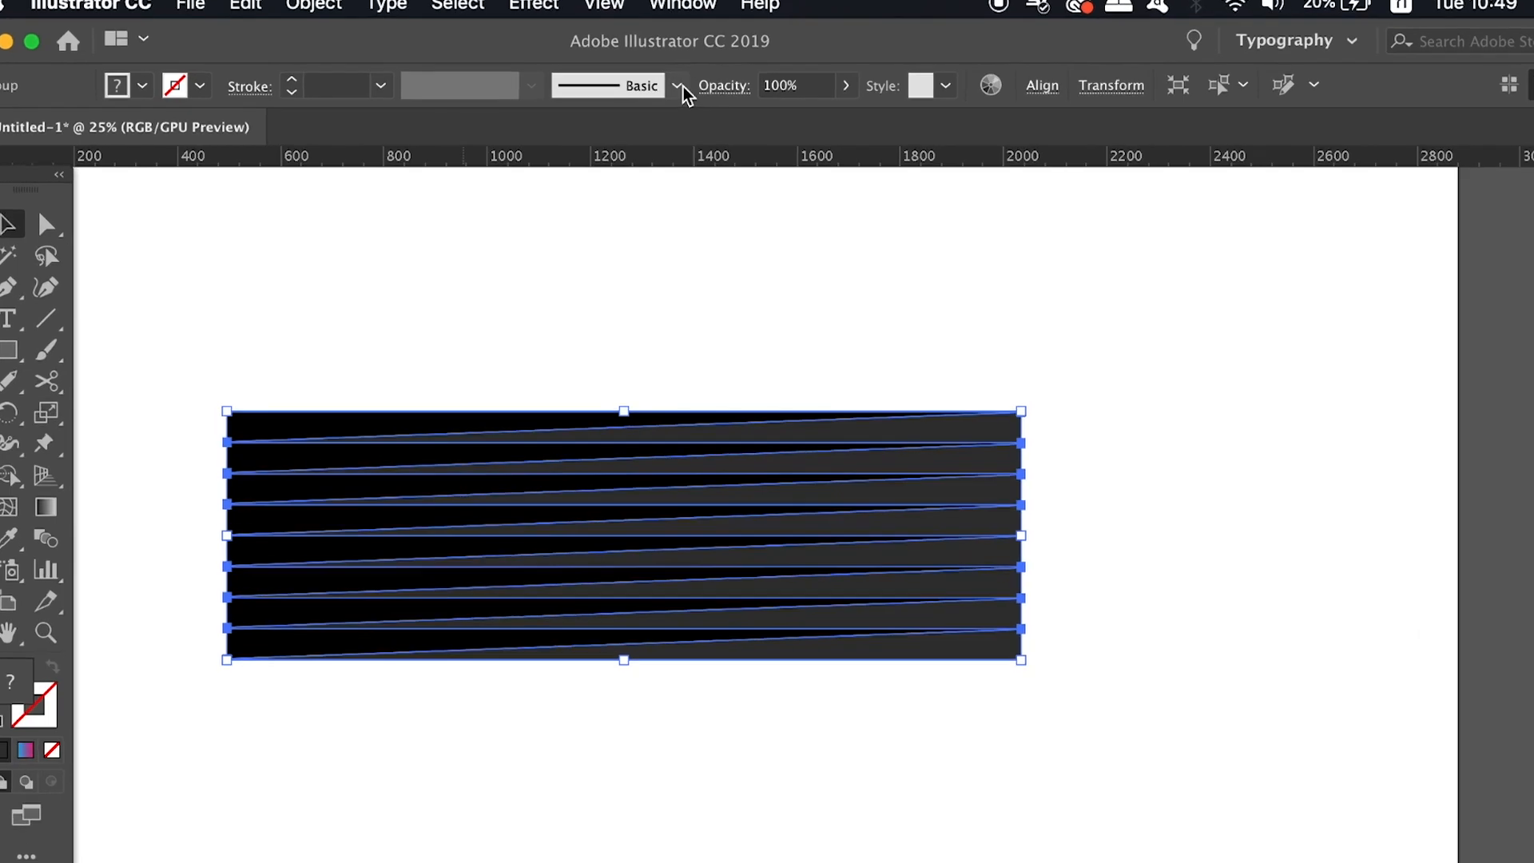
Create a new Pattern Brush from the striped block.
{"action": "left_click", "coordinate": [679, 84]}
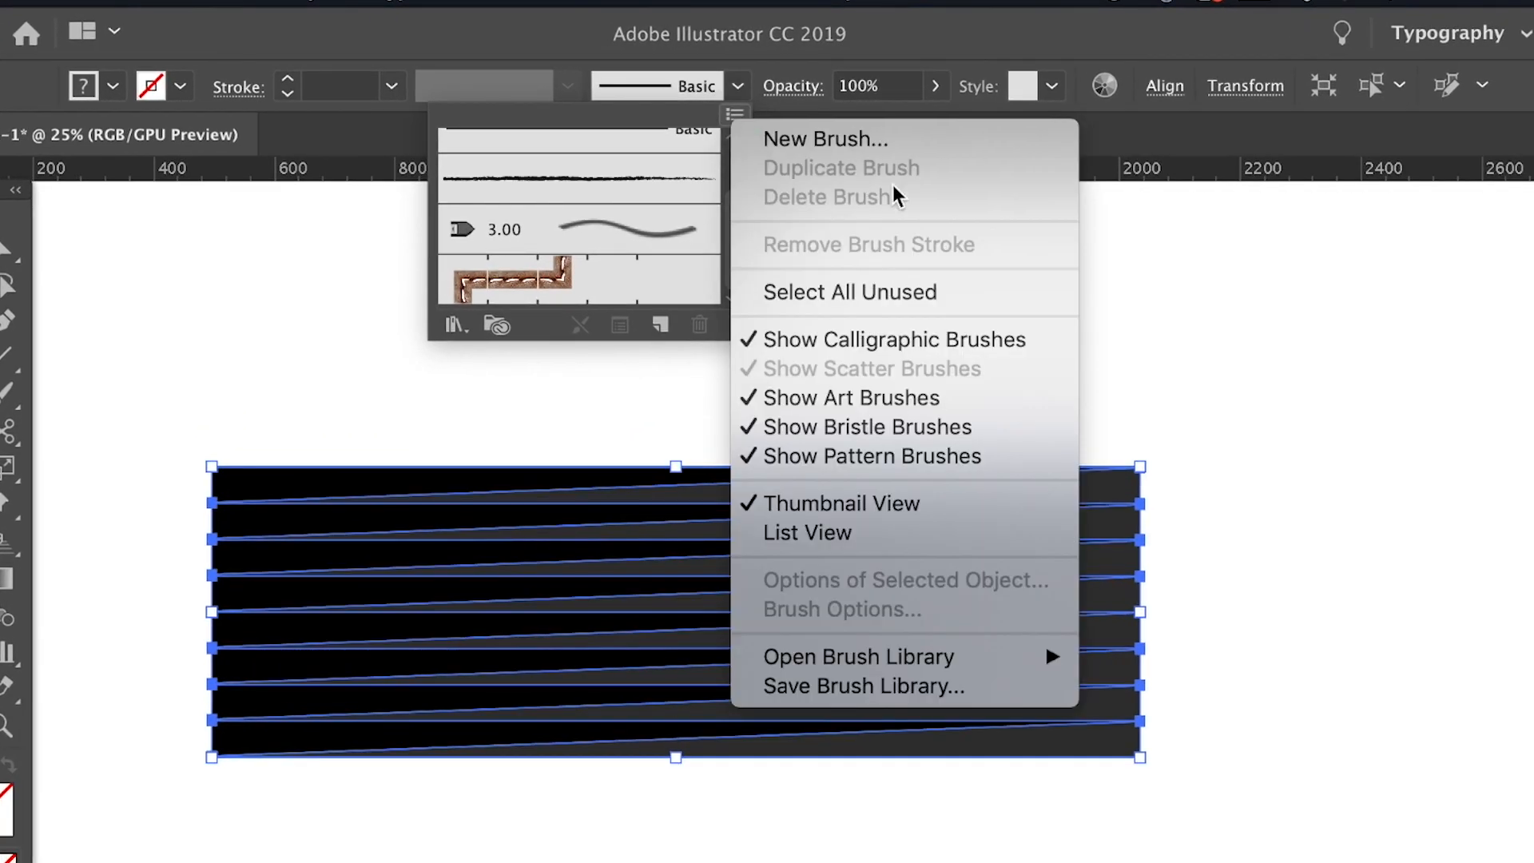
{"action": "left_click", "coordinate": [825, 137]}
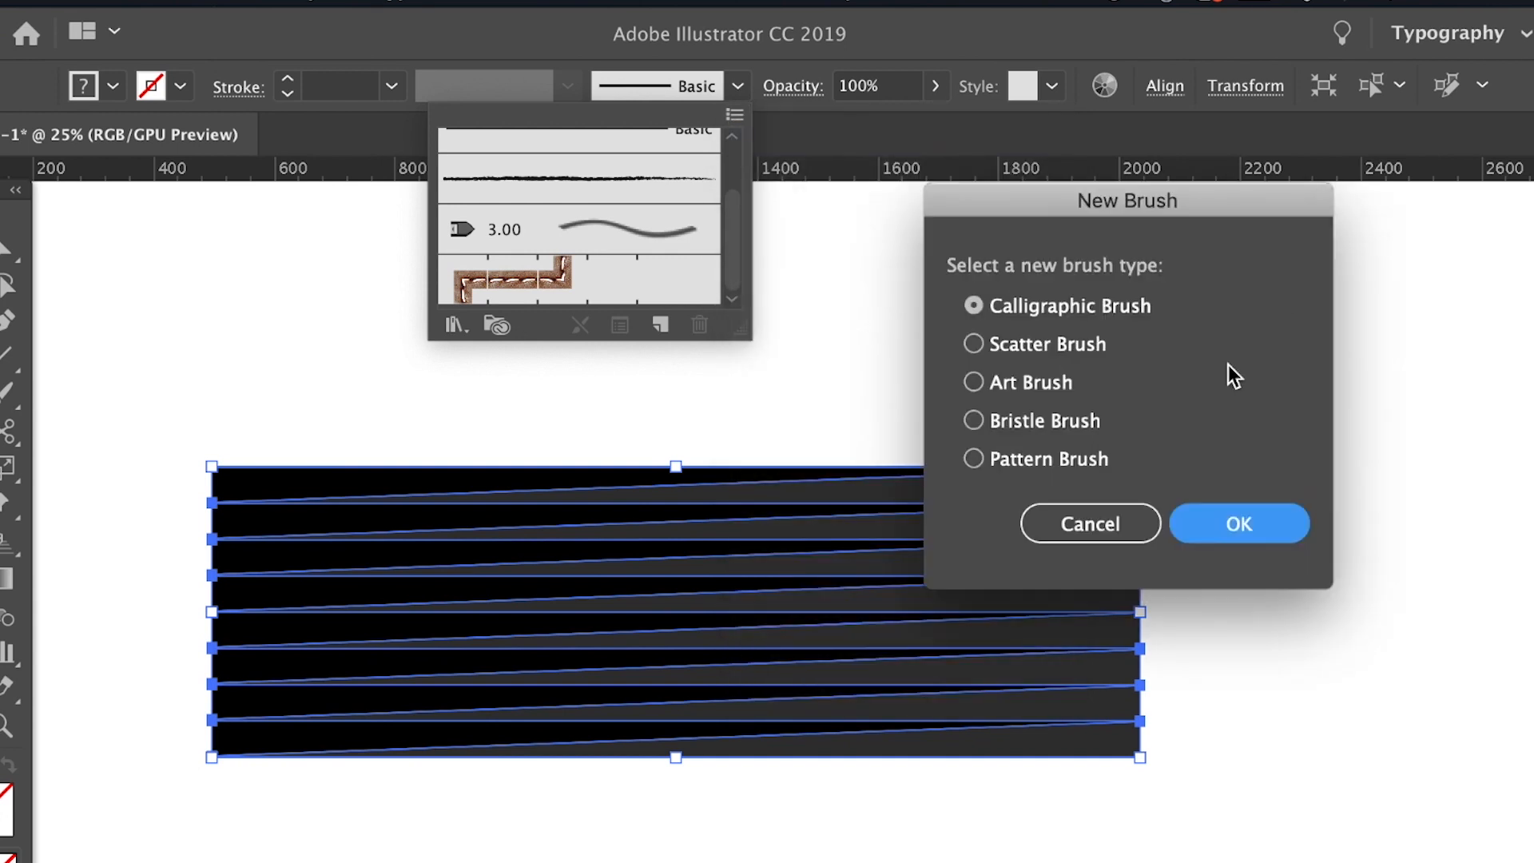
{"action": "left_click", "coordinate": [971, 458]}
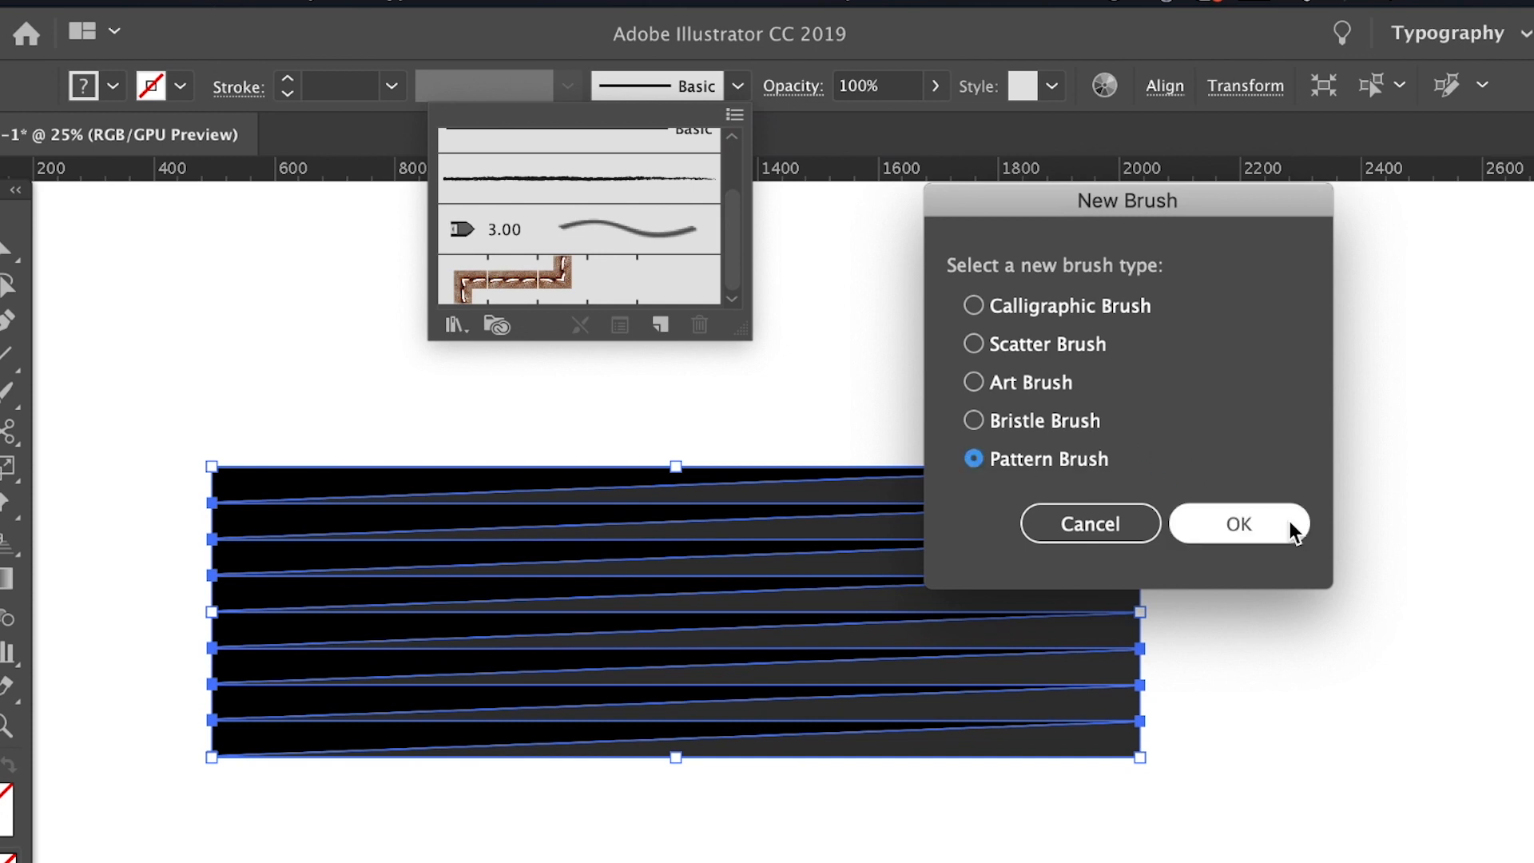
{"action": "left_click", "coordinate": [1240, 523]}
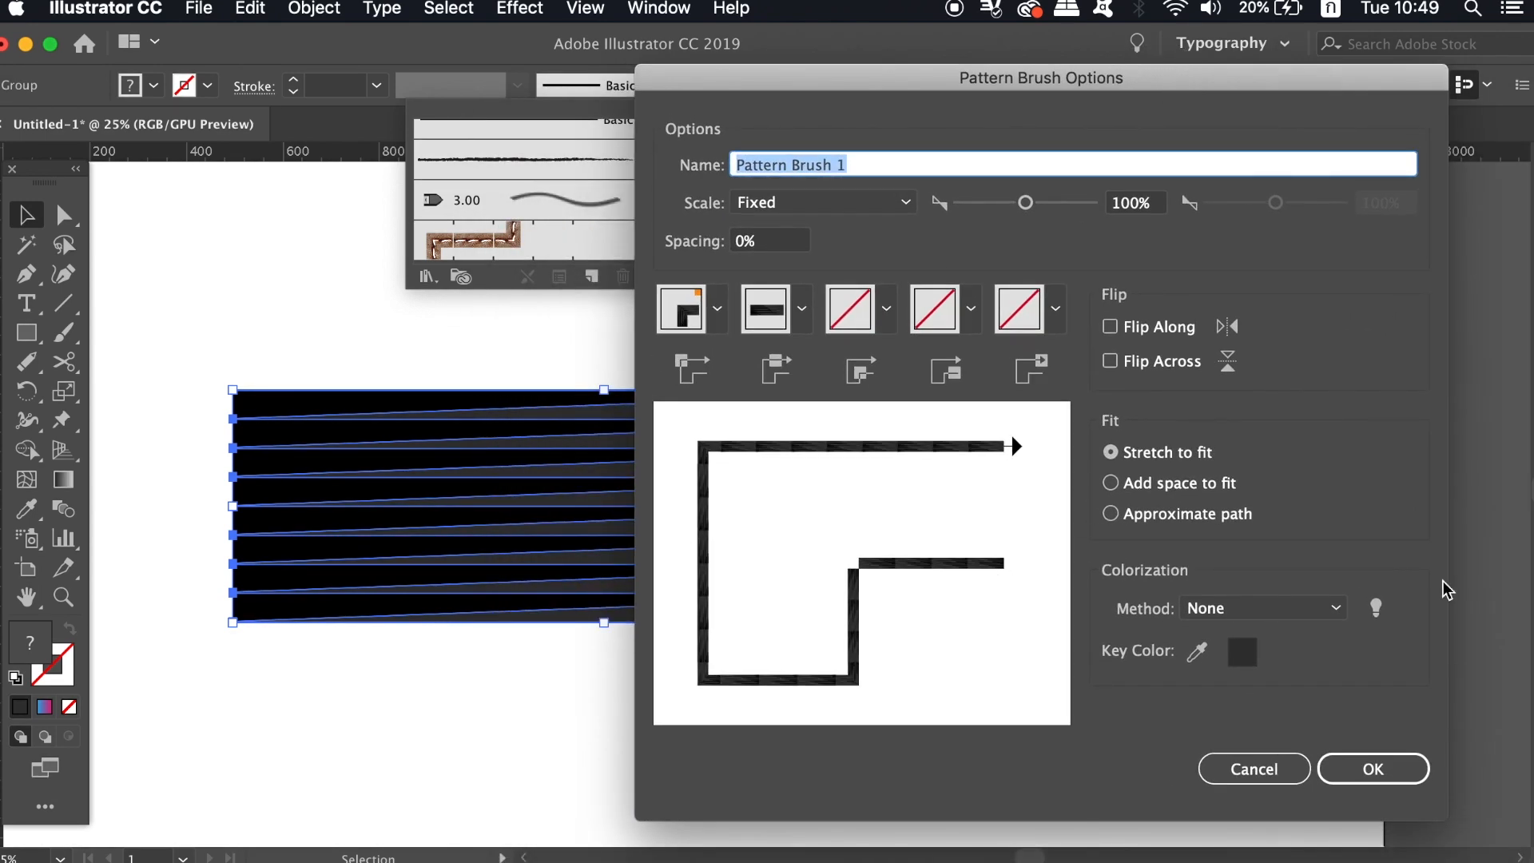
Save the brush as Pattern Brush 1 with default options.
{"action": "left_click", "coordinate": [1372, 769]}
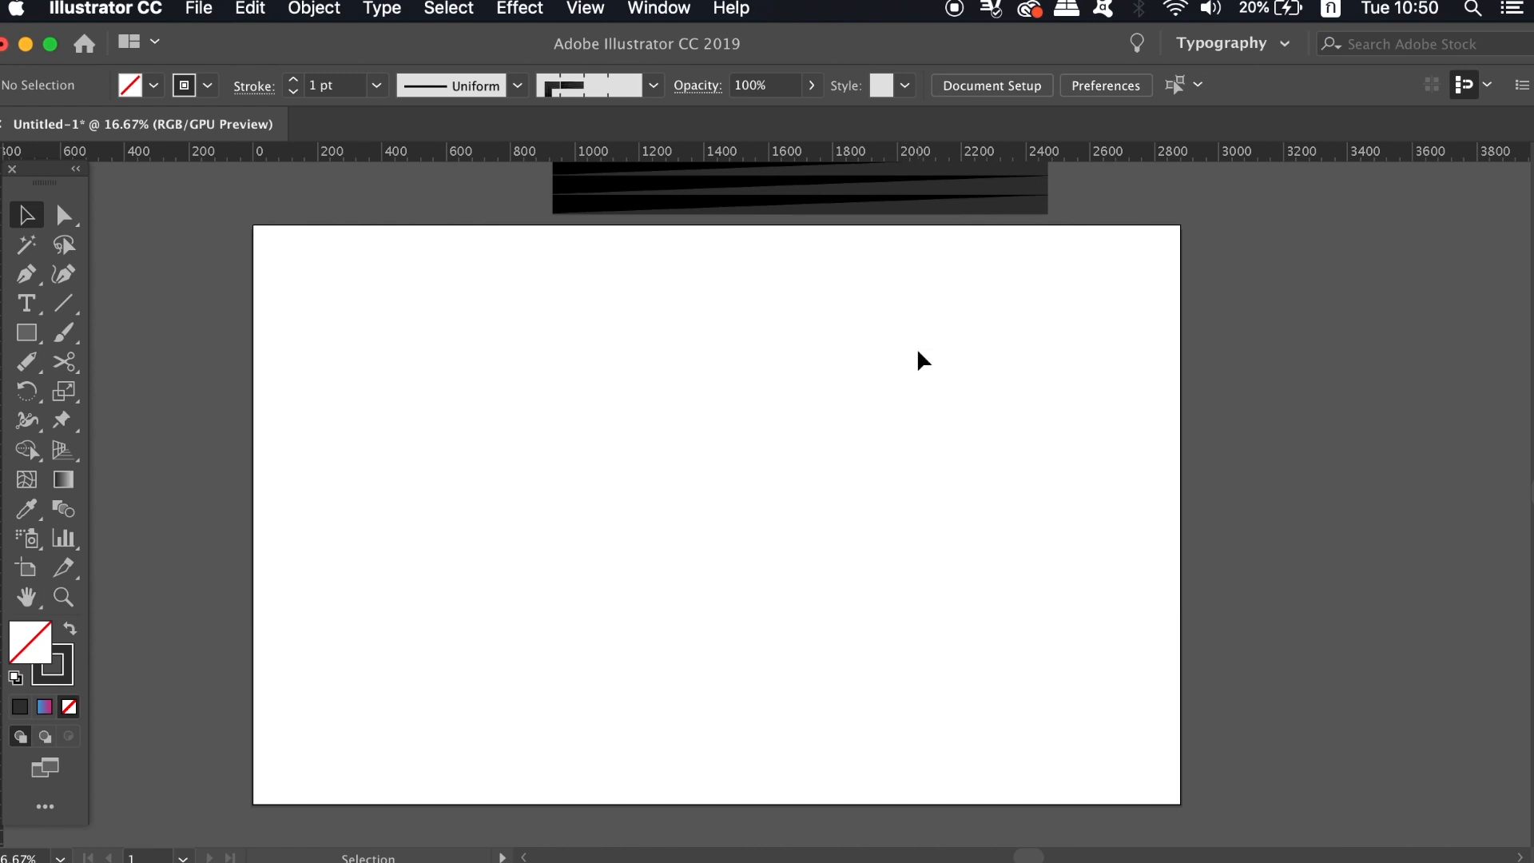
Draw a circle with the Ellipse tool stroked by the striped pattern brush.
{"action": "left_click", "coordinate": [26, 329]}
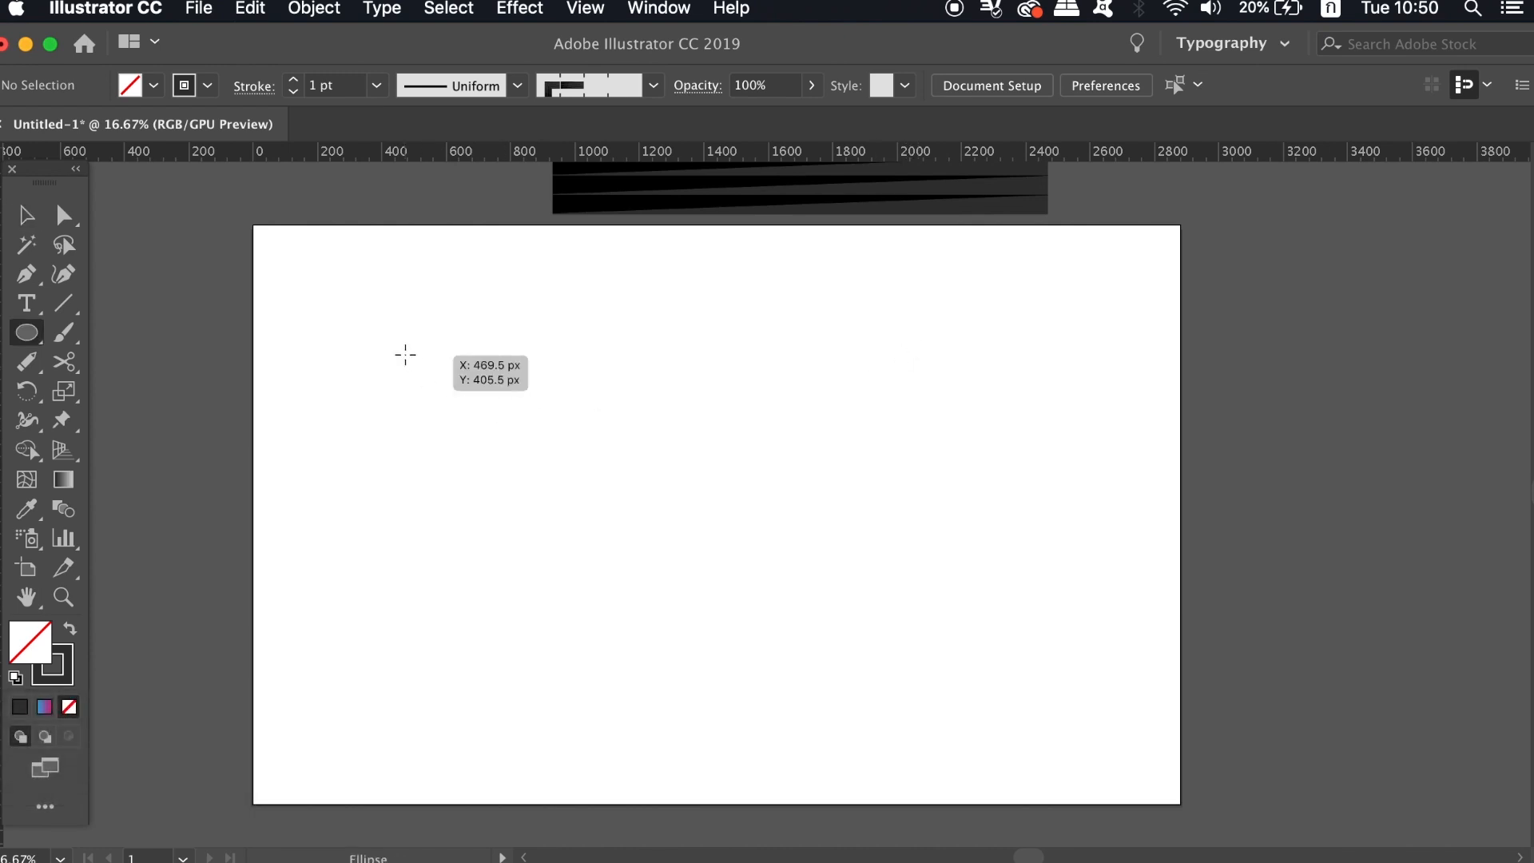
{"action": "left_click_drag", "start_coordinate": [389, 353], "coordinate": [647, 607]}
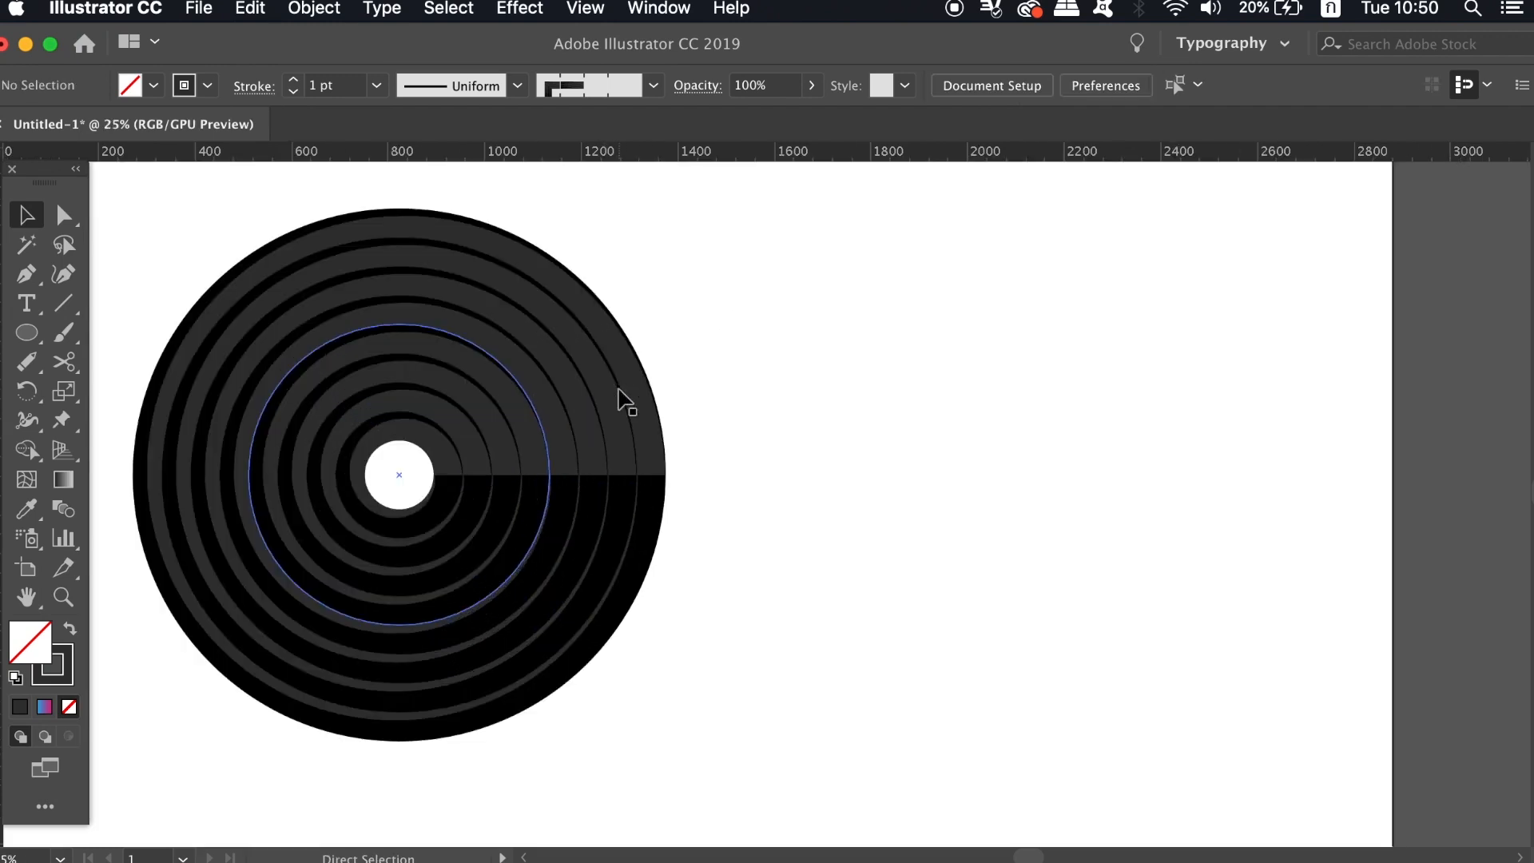
Scale the circle down so the striped rings close the white centre hole.
{"action": "left_click", "coordinate": [410, 402]}
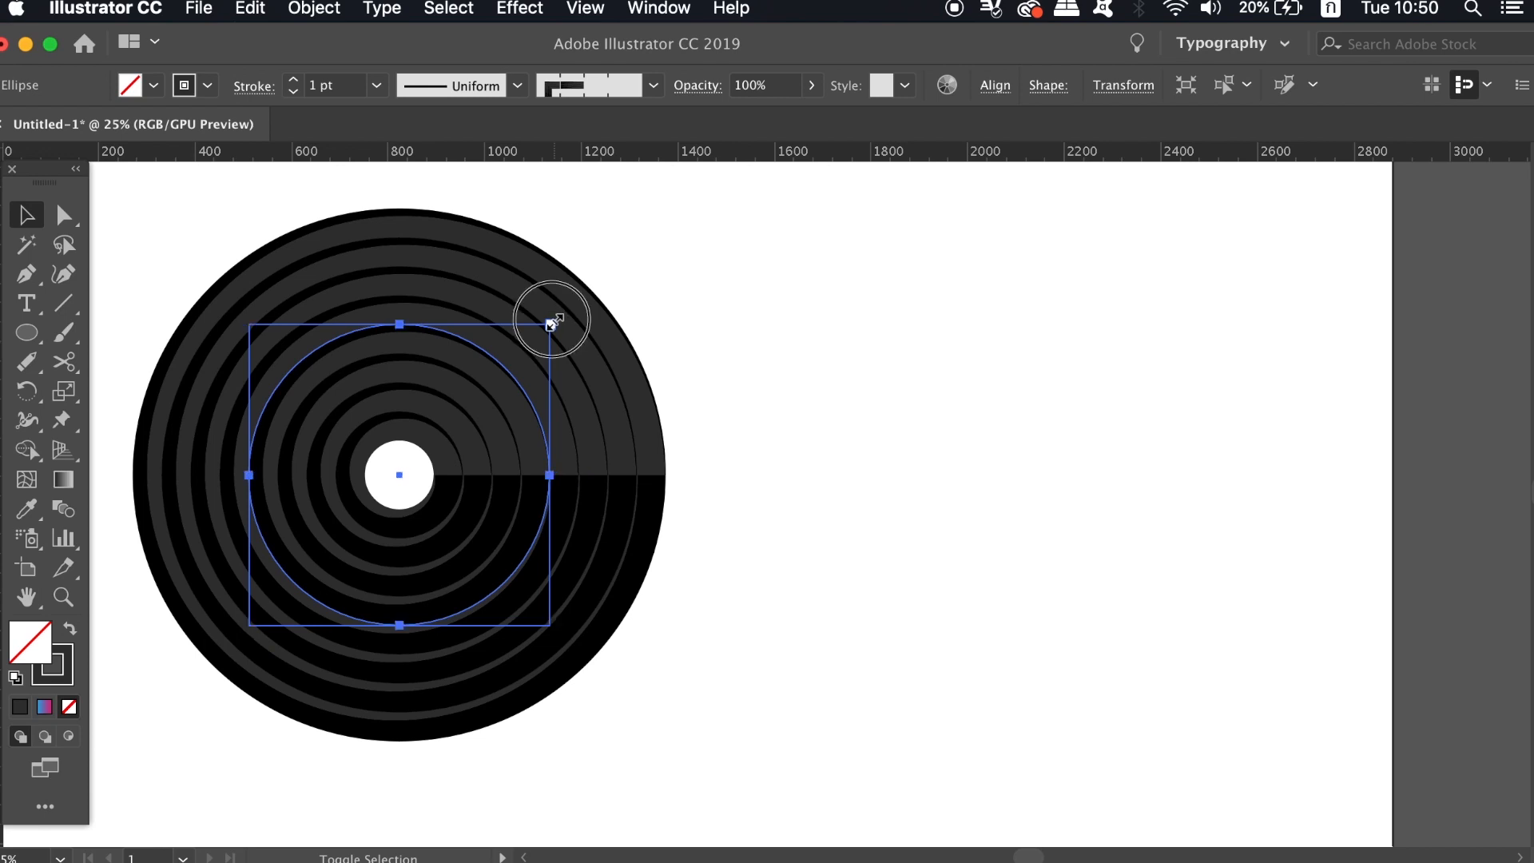
{"action": "left_click_drag", "start_coordinate": [551, 323], "coordinate": [529, 350]}
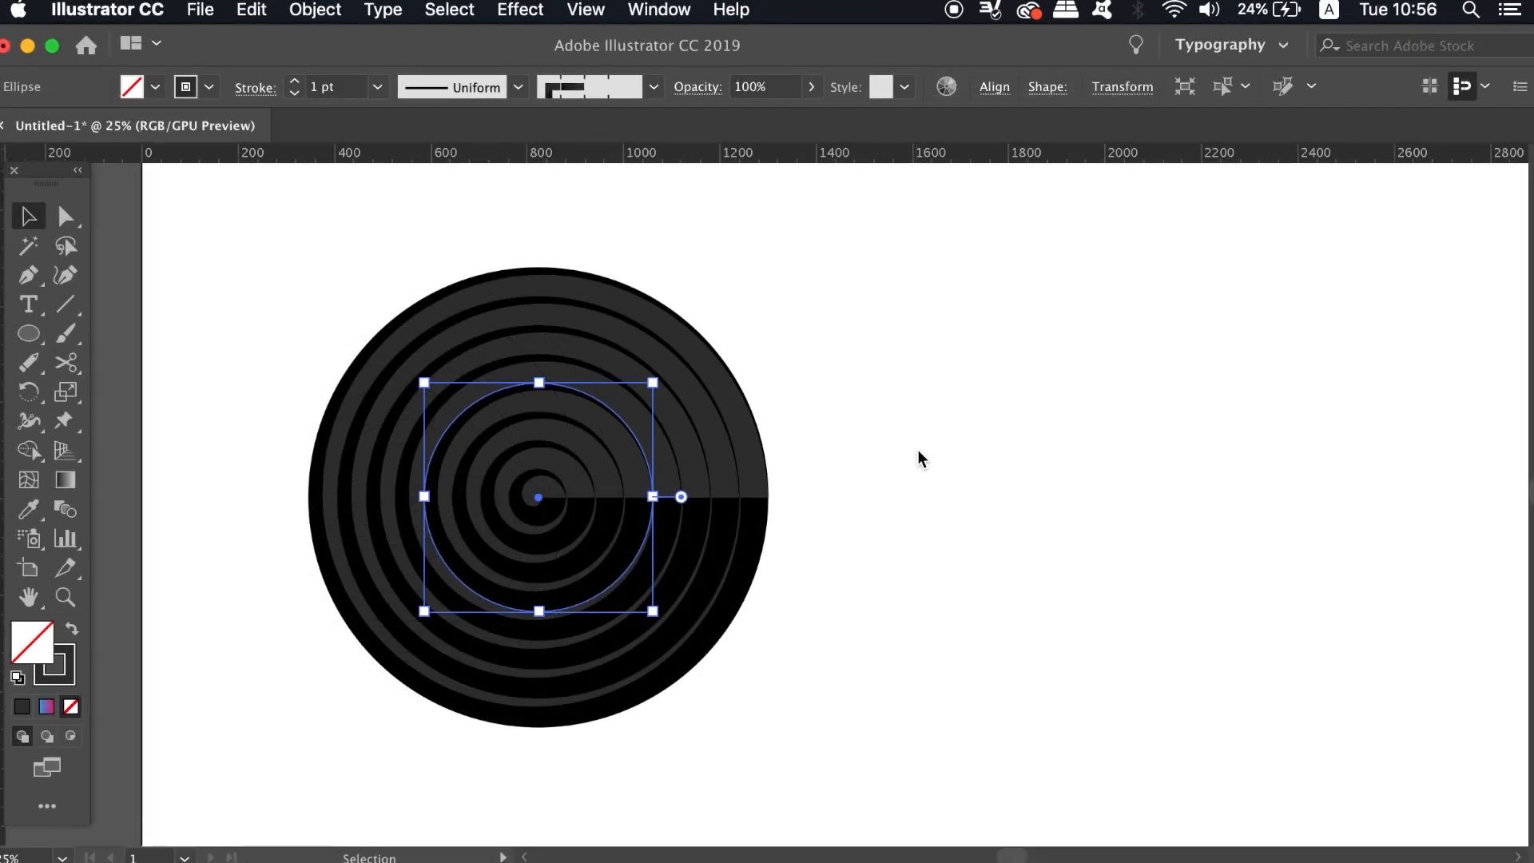
{"action": "mouse_move", "coordinate": [834, 464]}
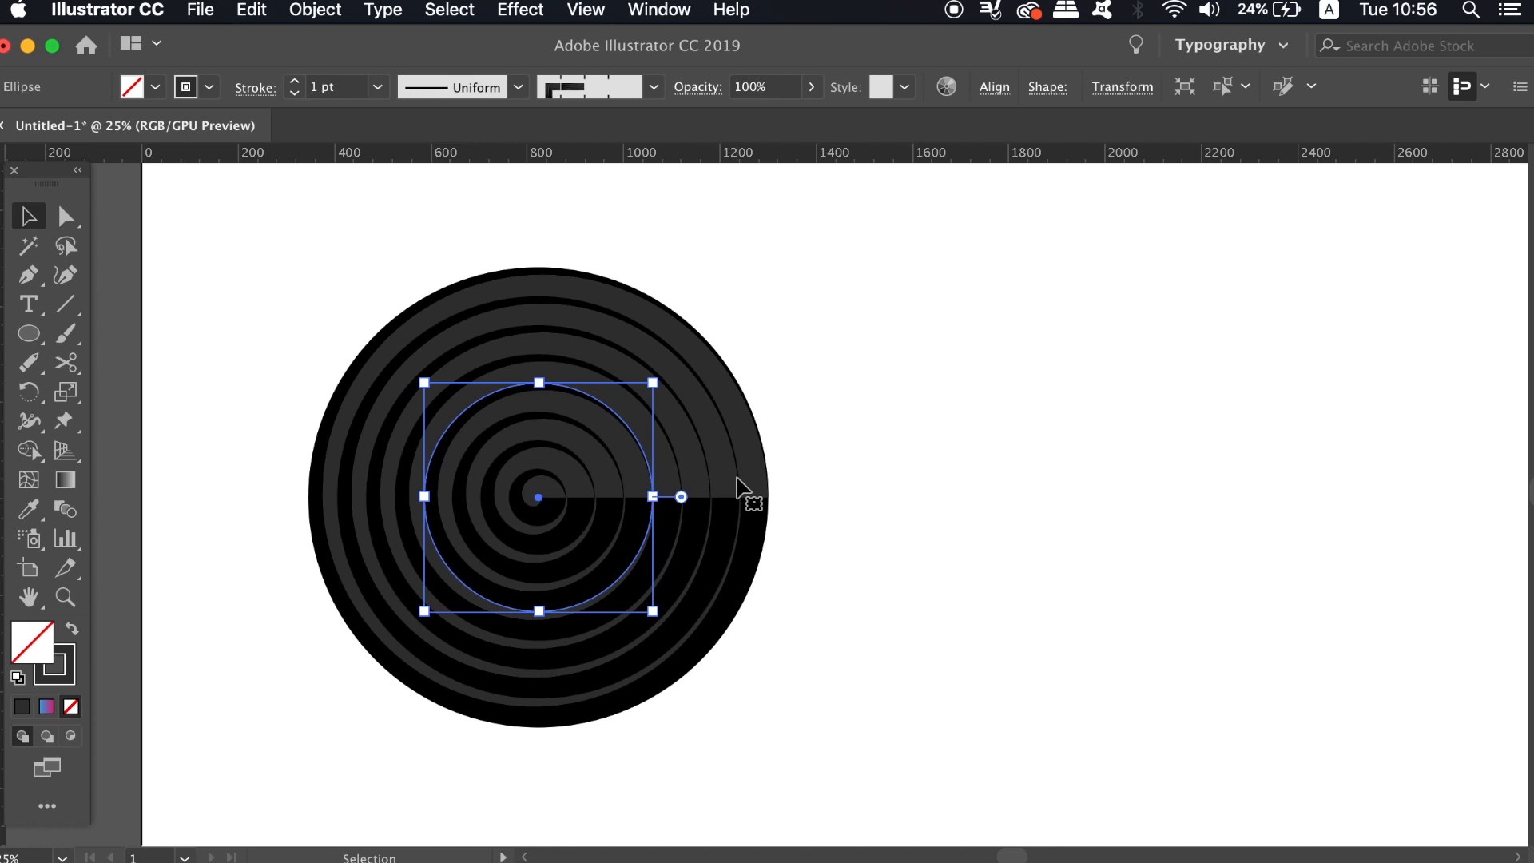
Cut the circle at its right anchor with Scissors and reflect the half arc into a continuous spiral.
{"action": "left_click", "coordinate": [64, 363]}
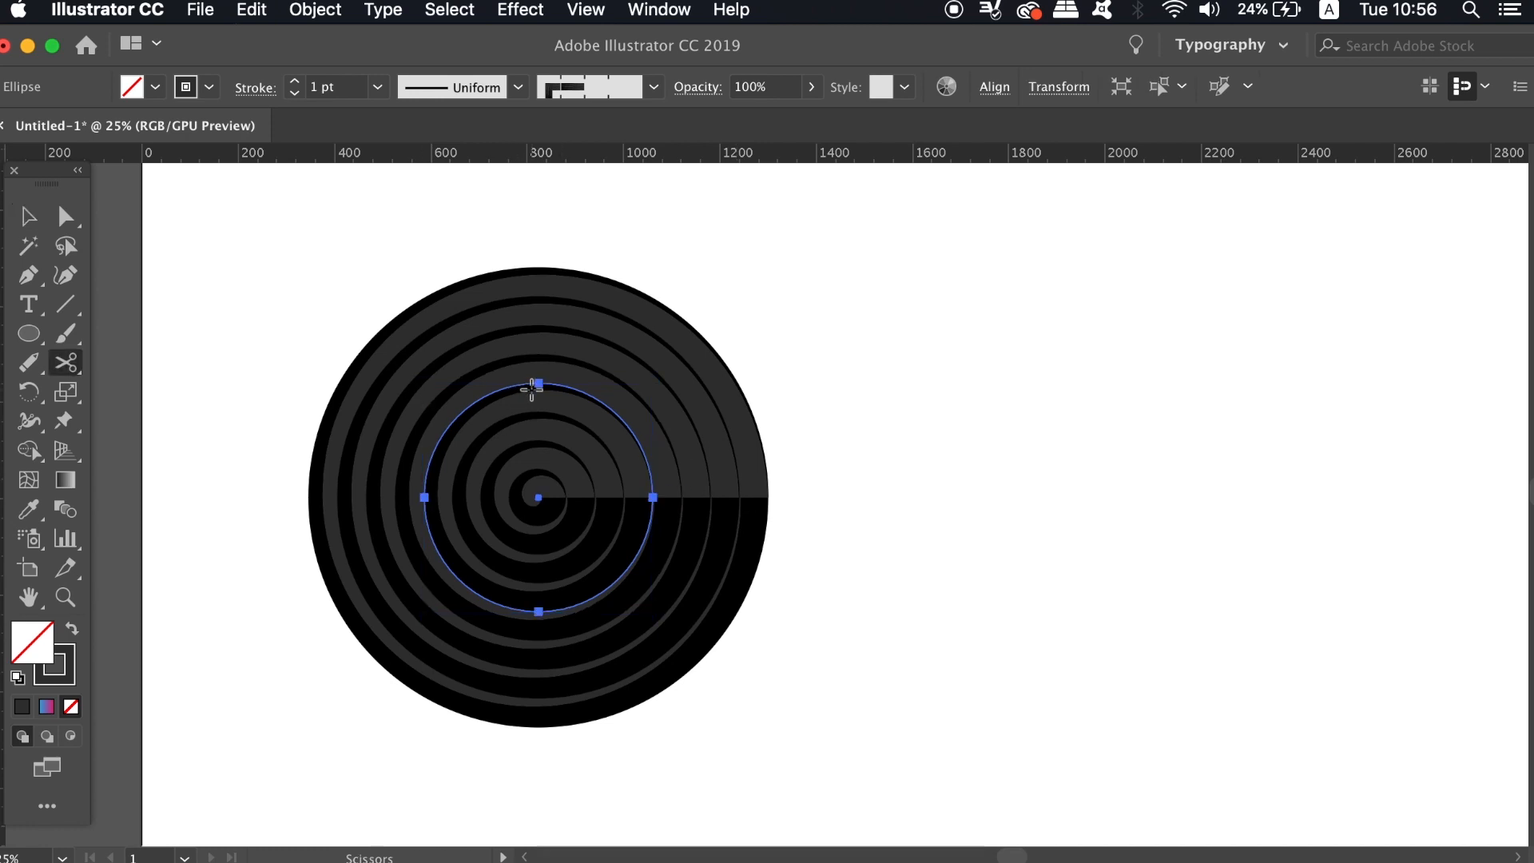
{"action": "mouse_move", "coordinate": [653, 497]}
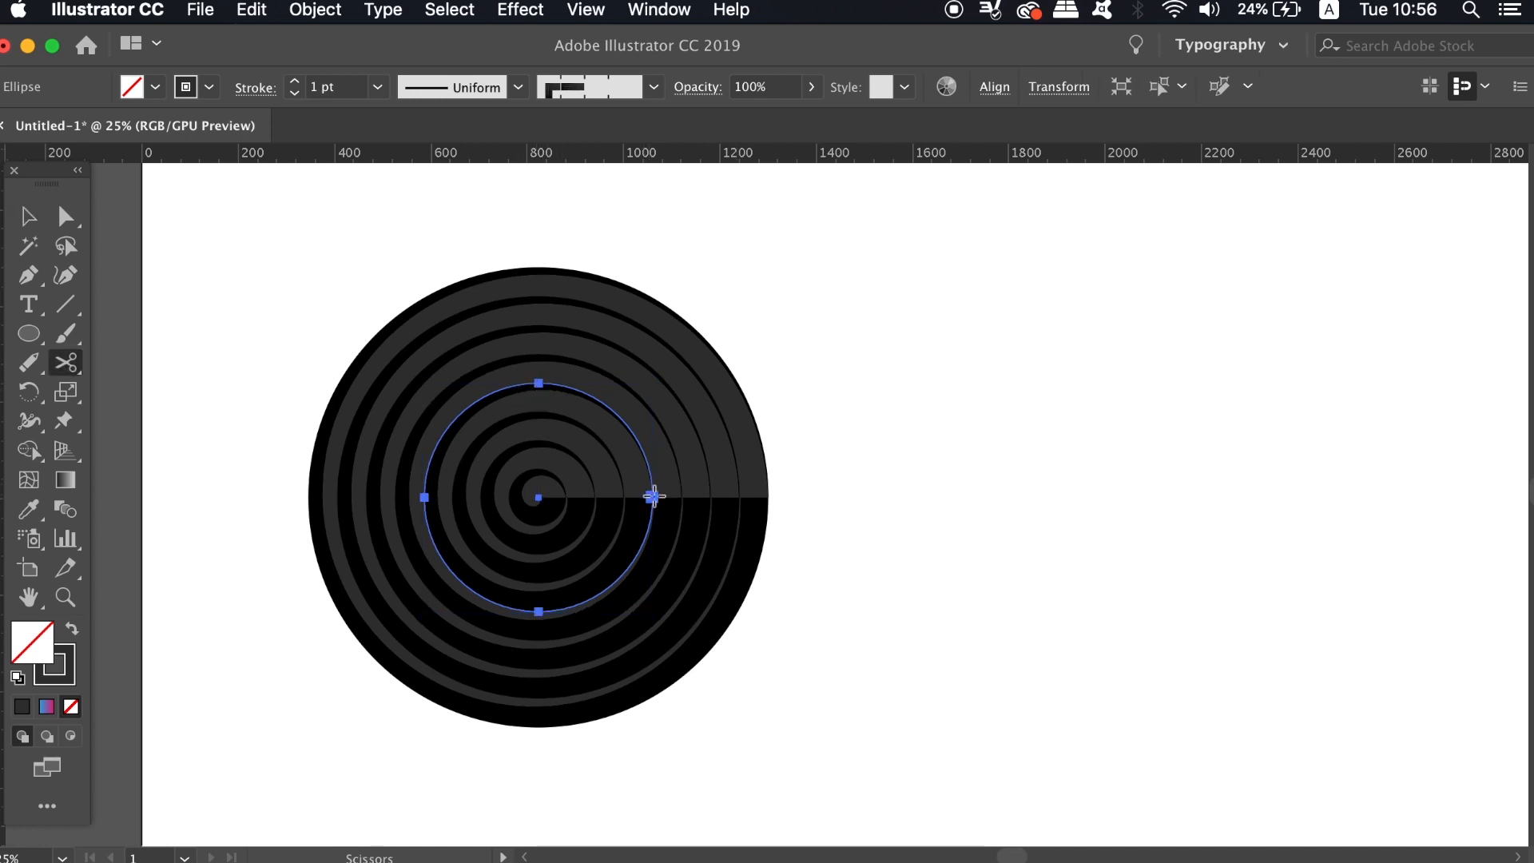
{"action": "left_click", "coordinate": [652, 499]}
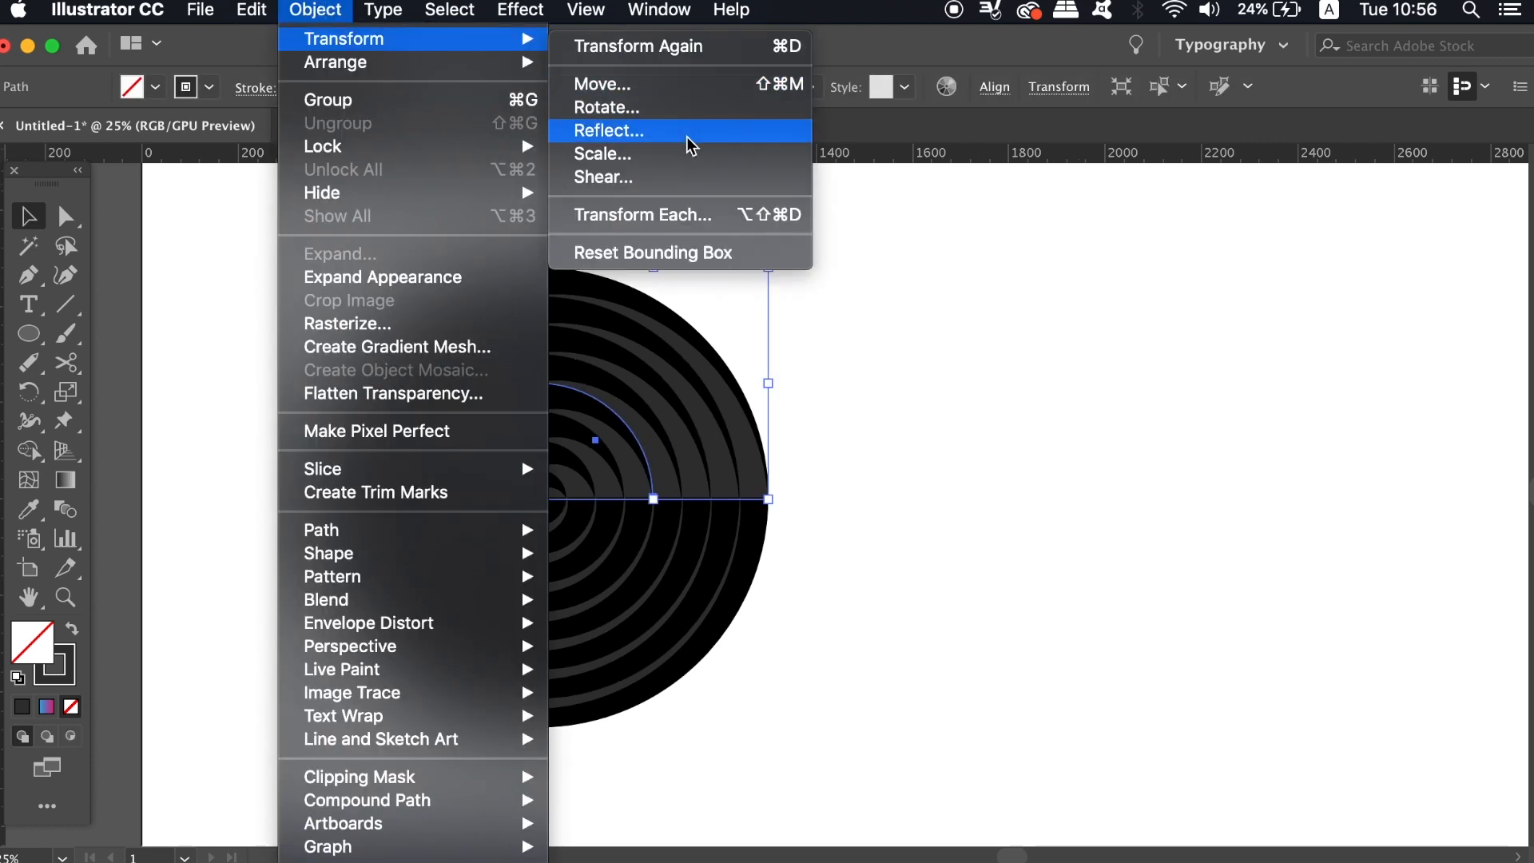
{"action": "left_click", "coordinate": [607, 131]}
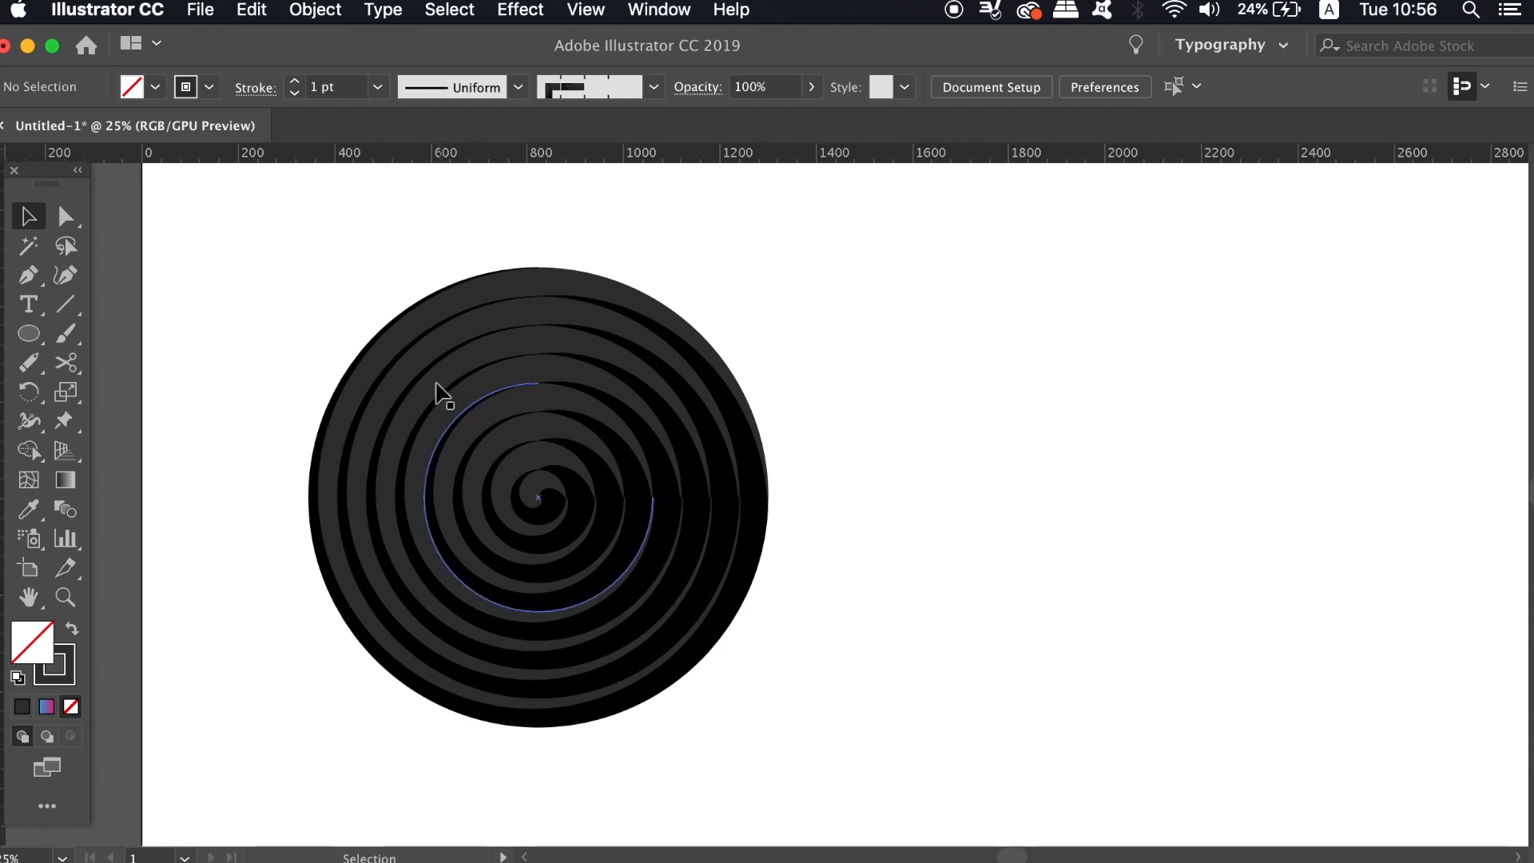
Option-drag the selected spiral path to the right, leaving an overlapping copy.
{"action": "left_click", "coordinate": [316, 10]}
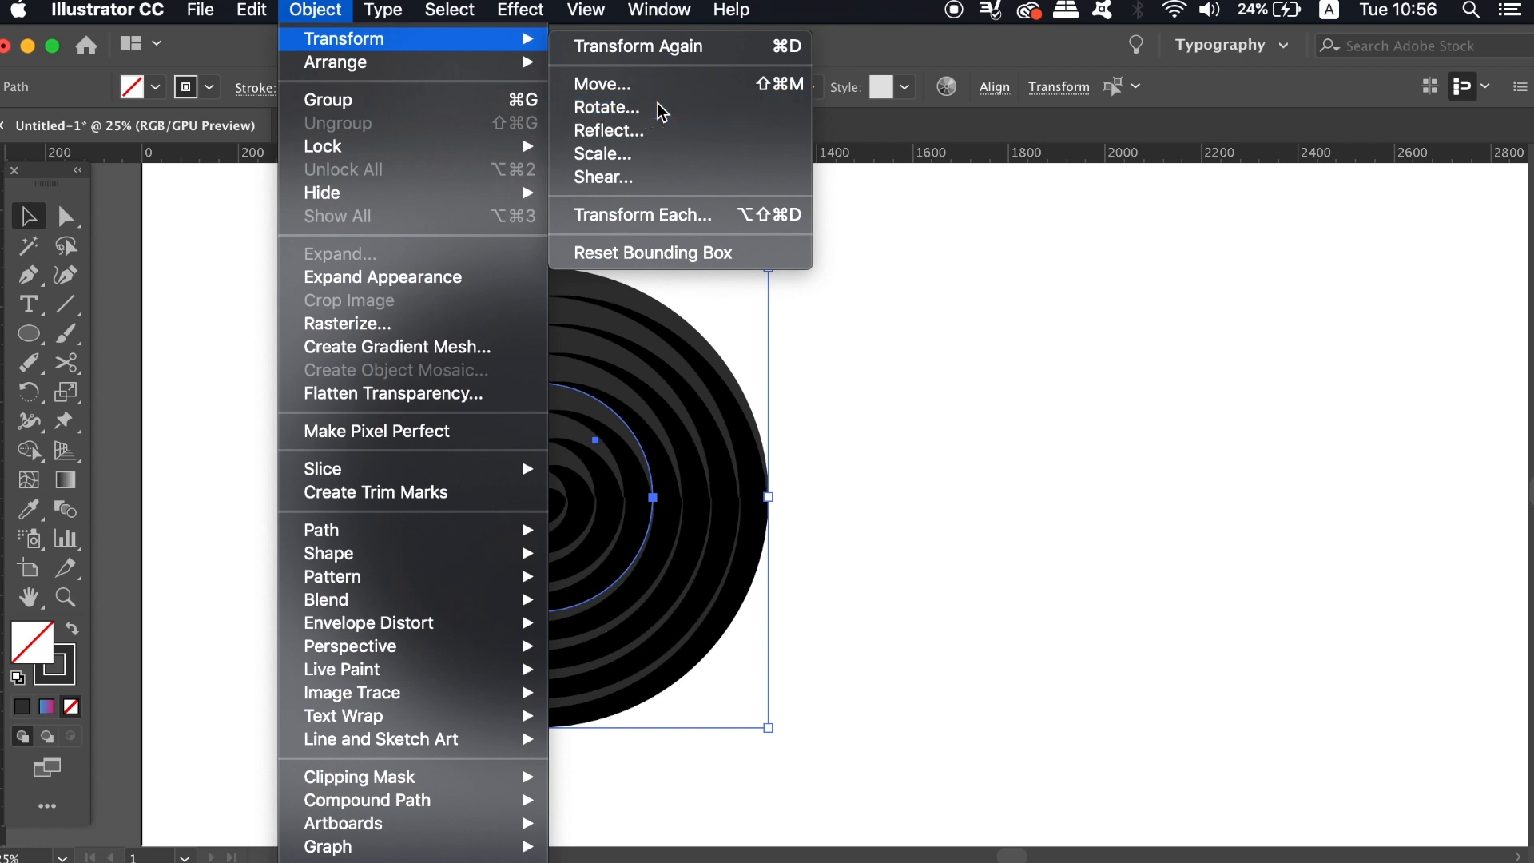
{"action": "left_click", "coordinate": [607, 107]}
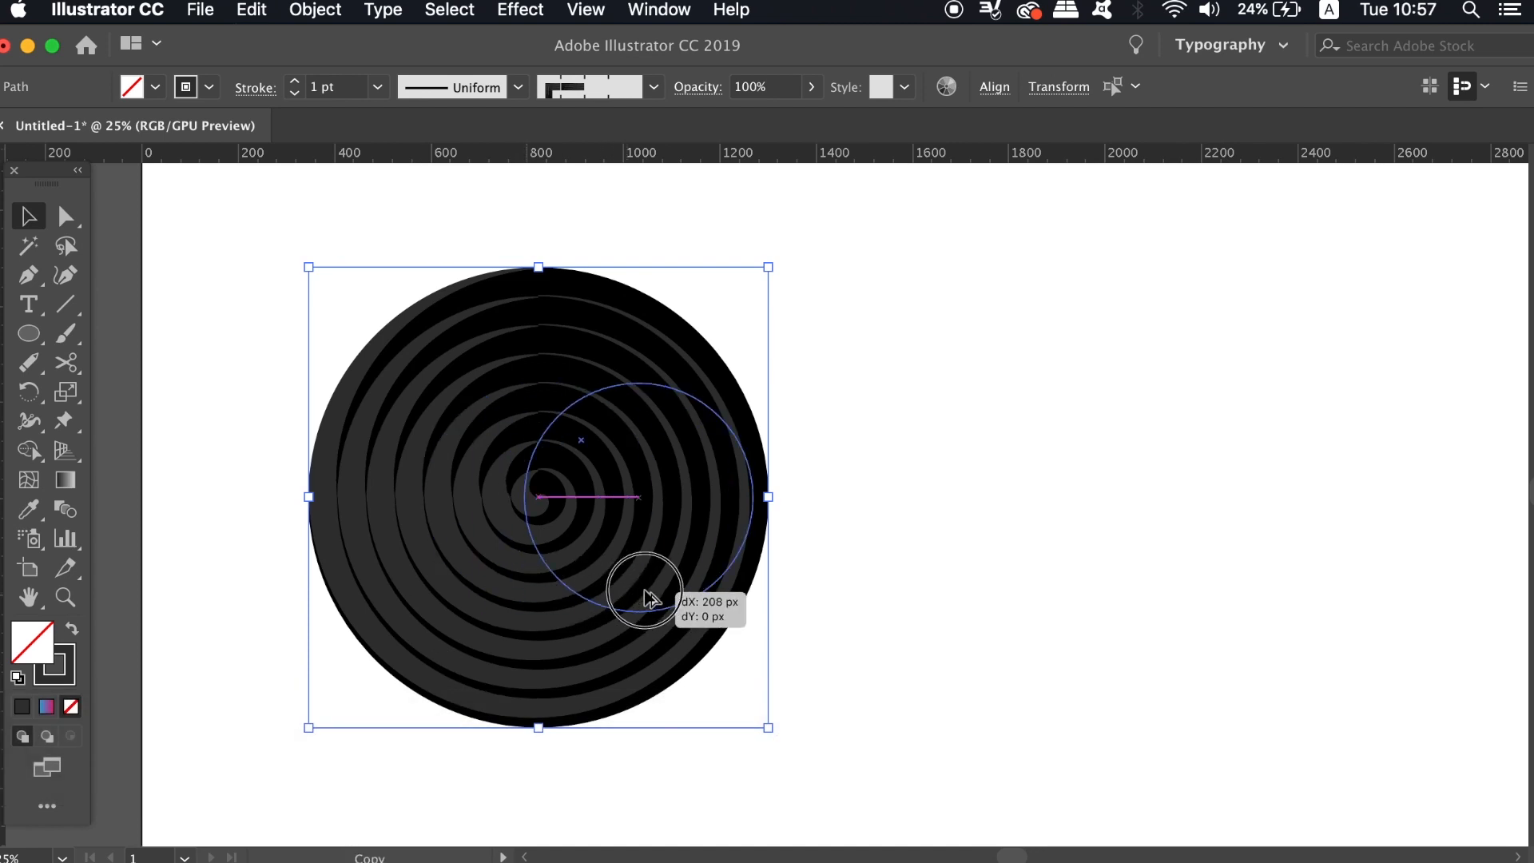
{"action": "left_click_drag", "start_coordinate": [641, 591], "coordinate": [719, 596]}
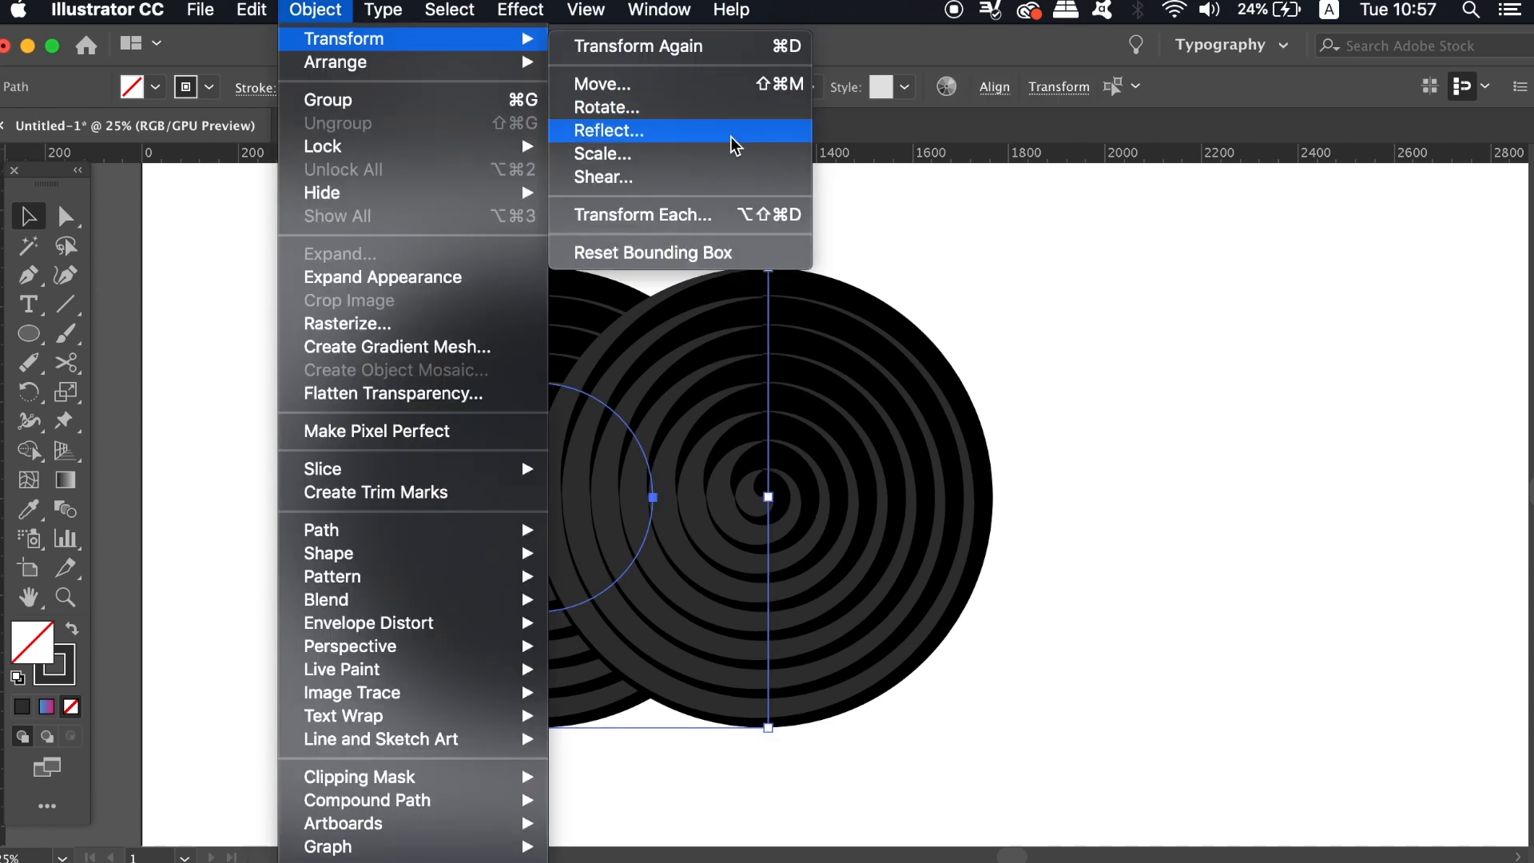
Rotate the copy 180°, then rotate the original's half arc likewise so the arms interlock.
{"action": "left_click", "coordinate": [608, 107]}
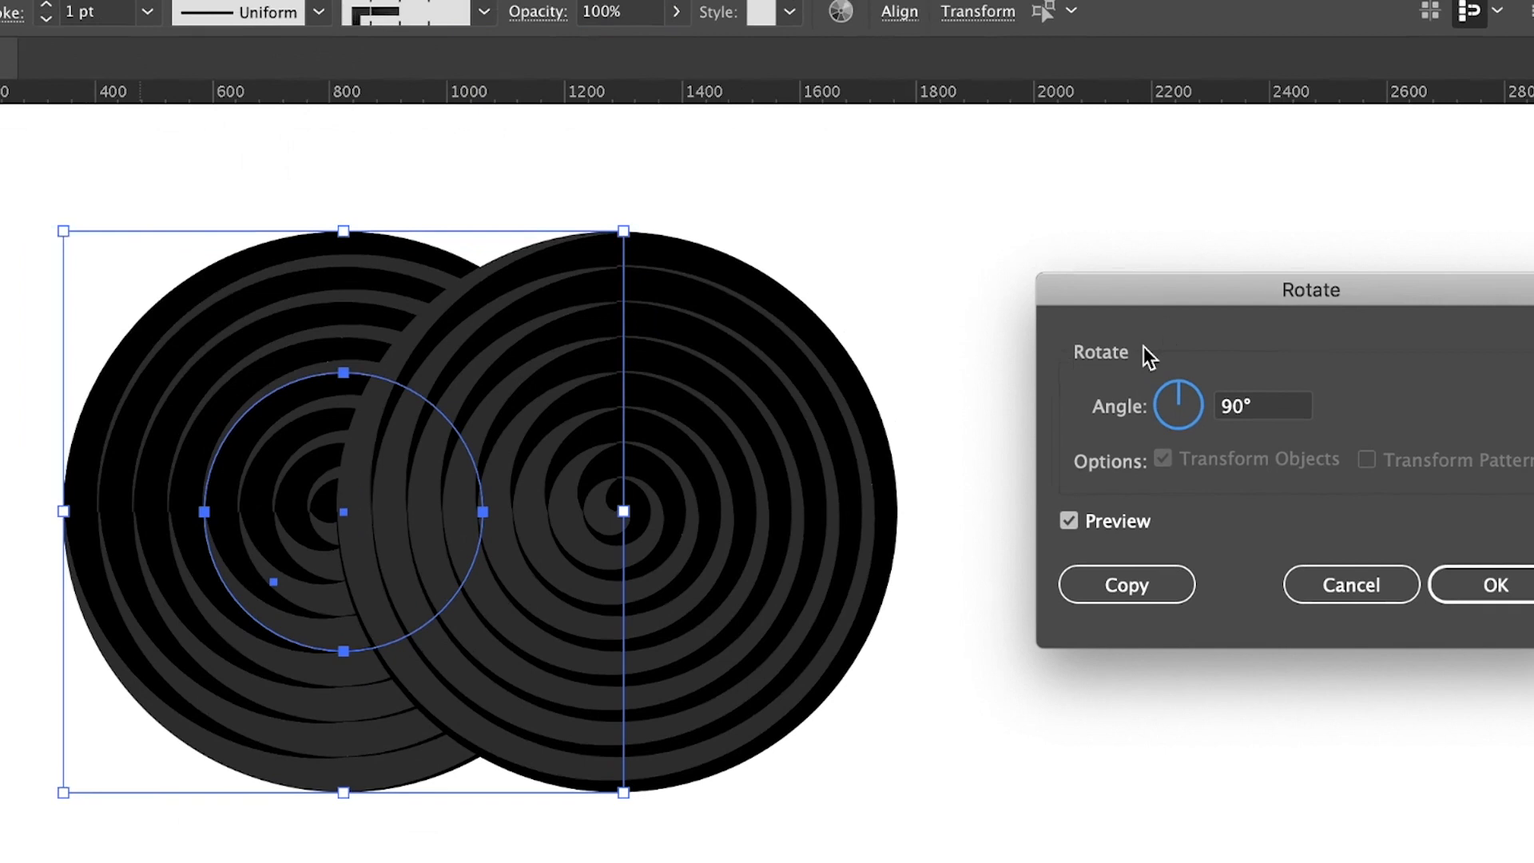
{"action": "type", "text": "180"}
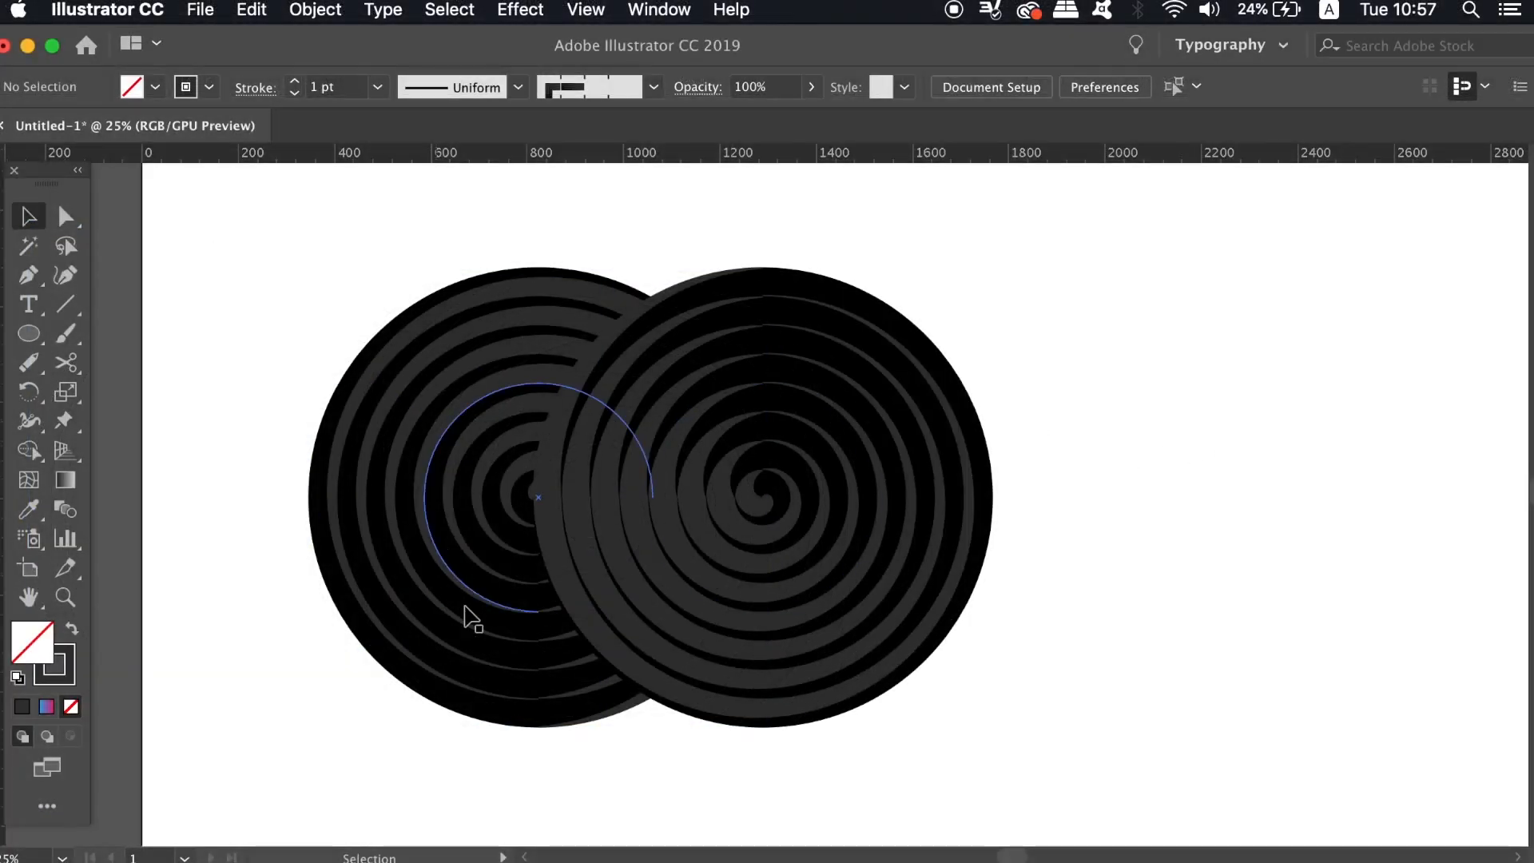
{"action": "left_click", "coordinate": [469, 613]}
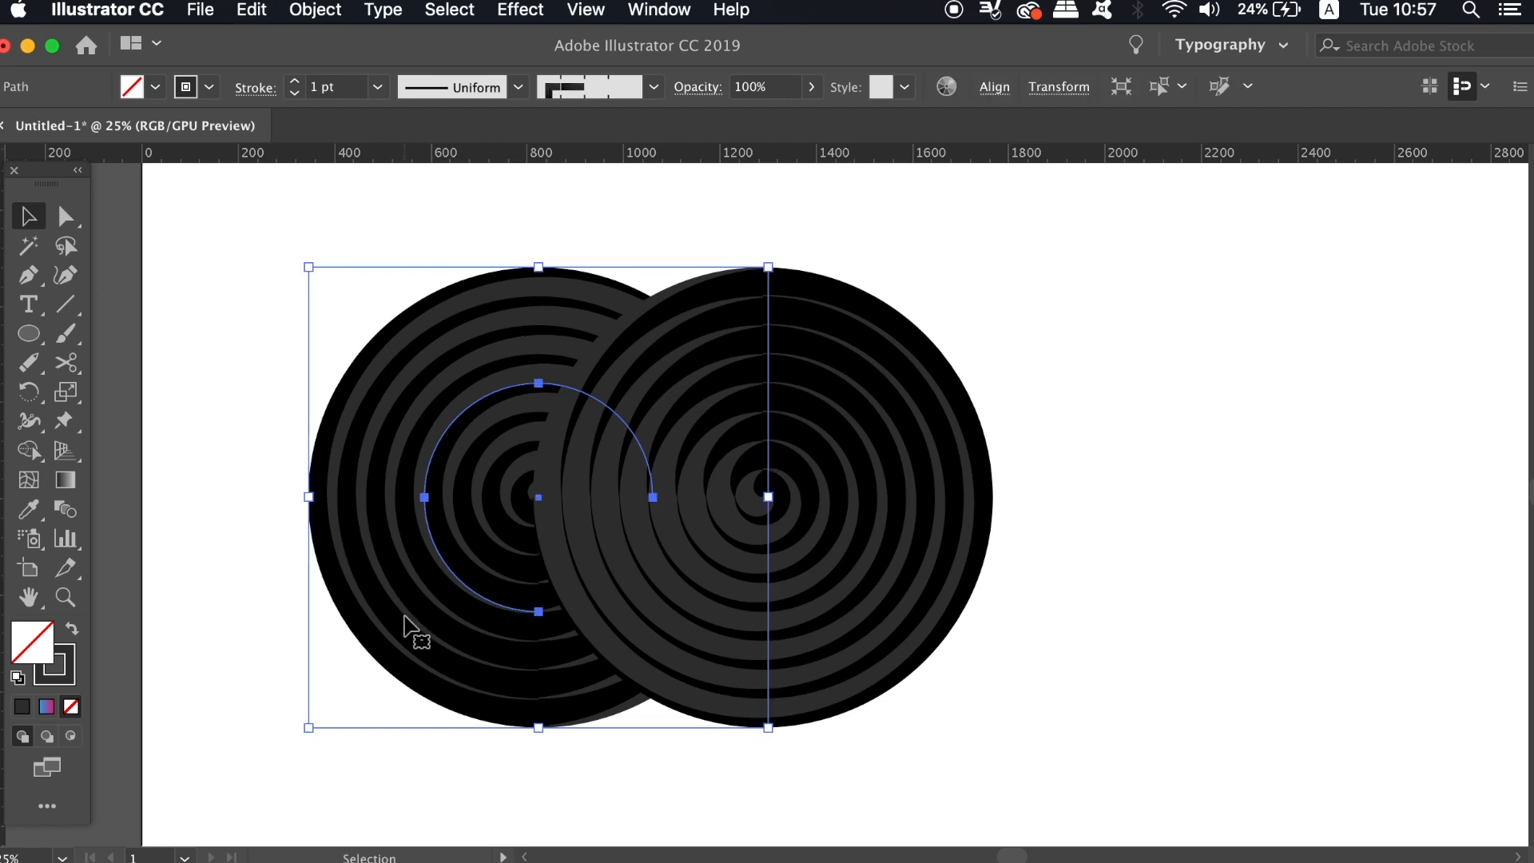
{"action": "left_click", "coordinate": [315, 9]}
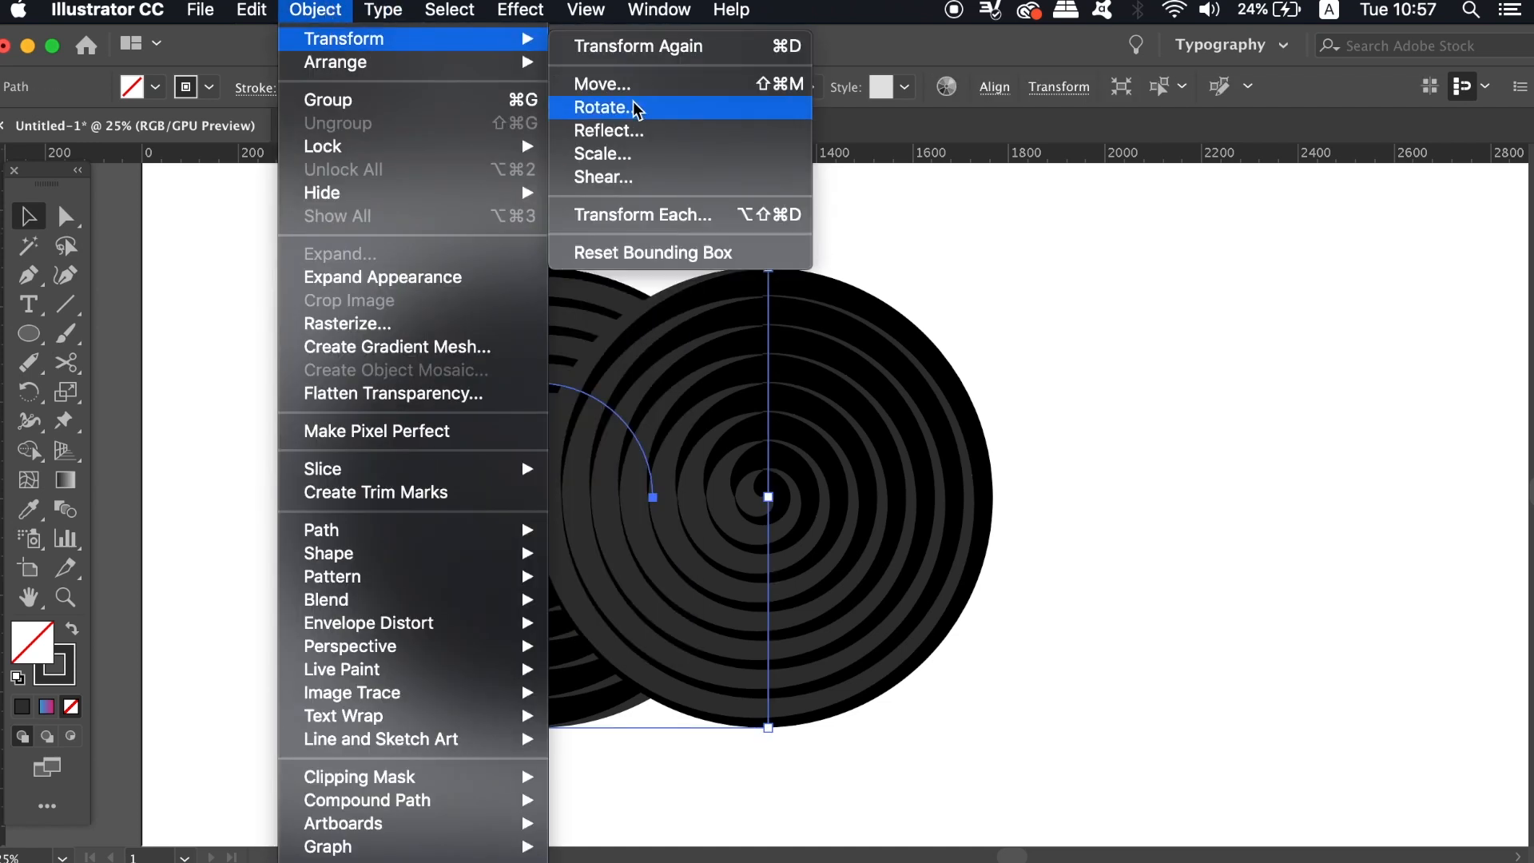
{"action": "left_click", "coordinate": [604, 109]}
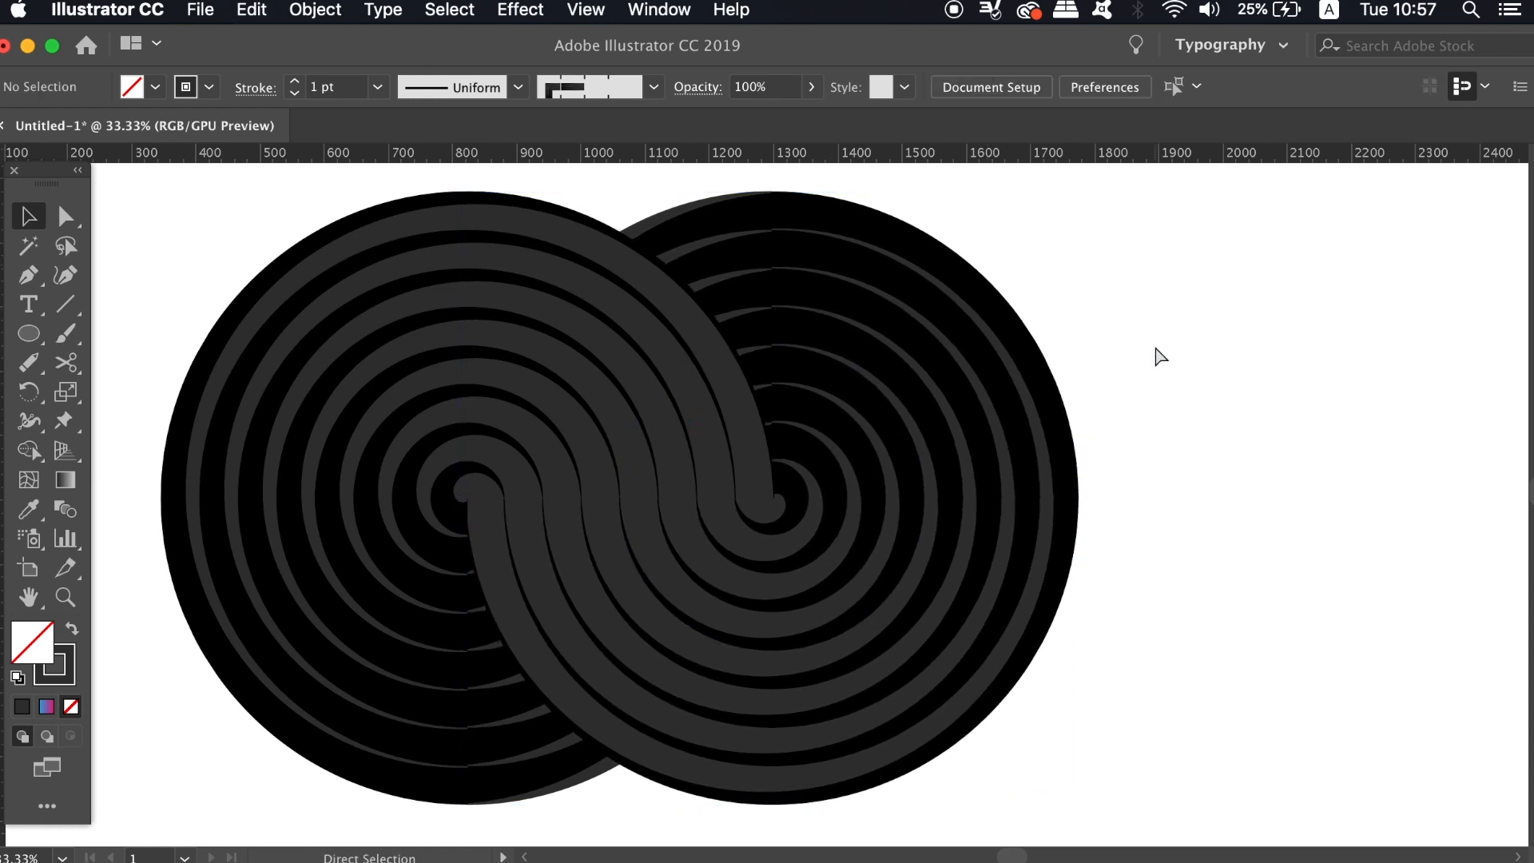
{"action": "key", "text": "cmd+-"}
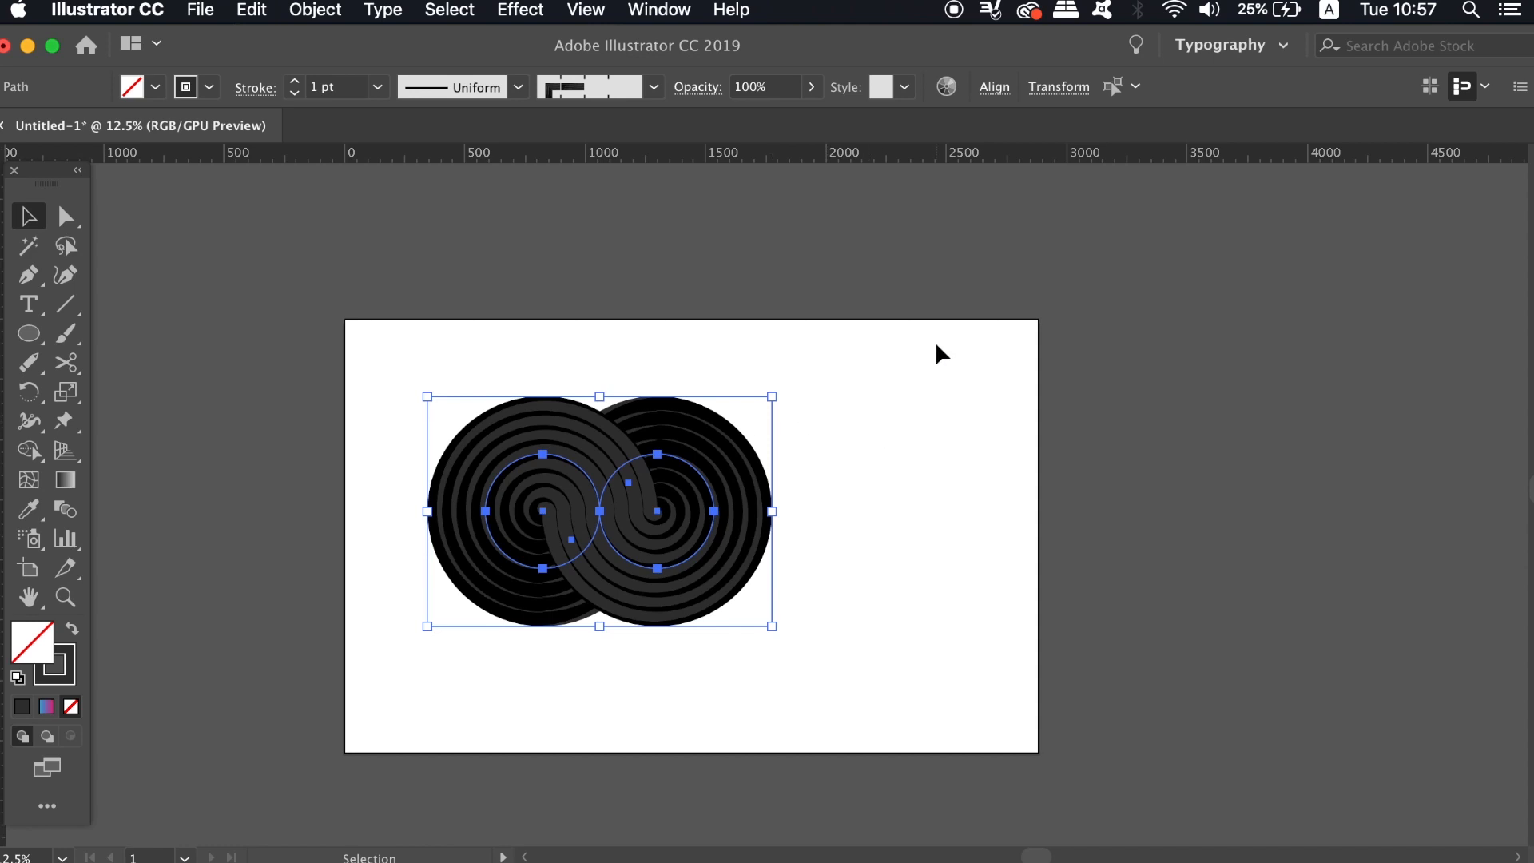
Expand Appearance on the double spiral, move it right of the artboard and copy it.
{"action": "left_click", "coordinate": [316, 10]}
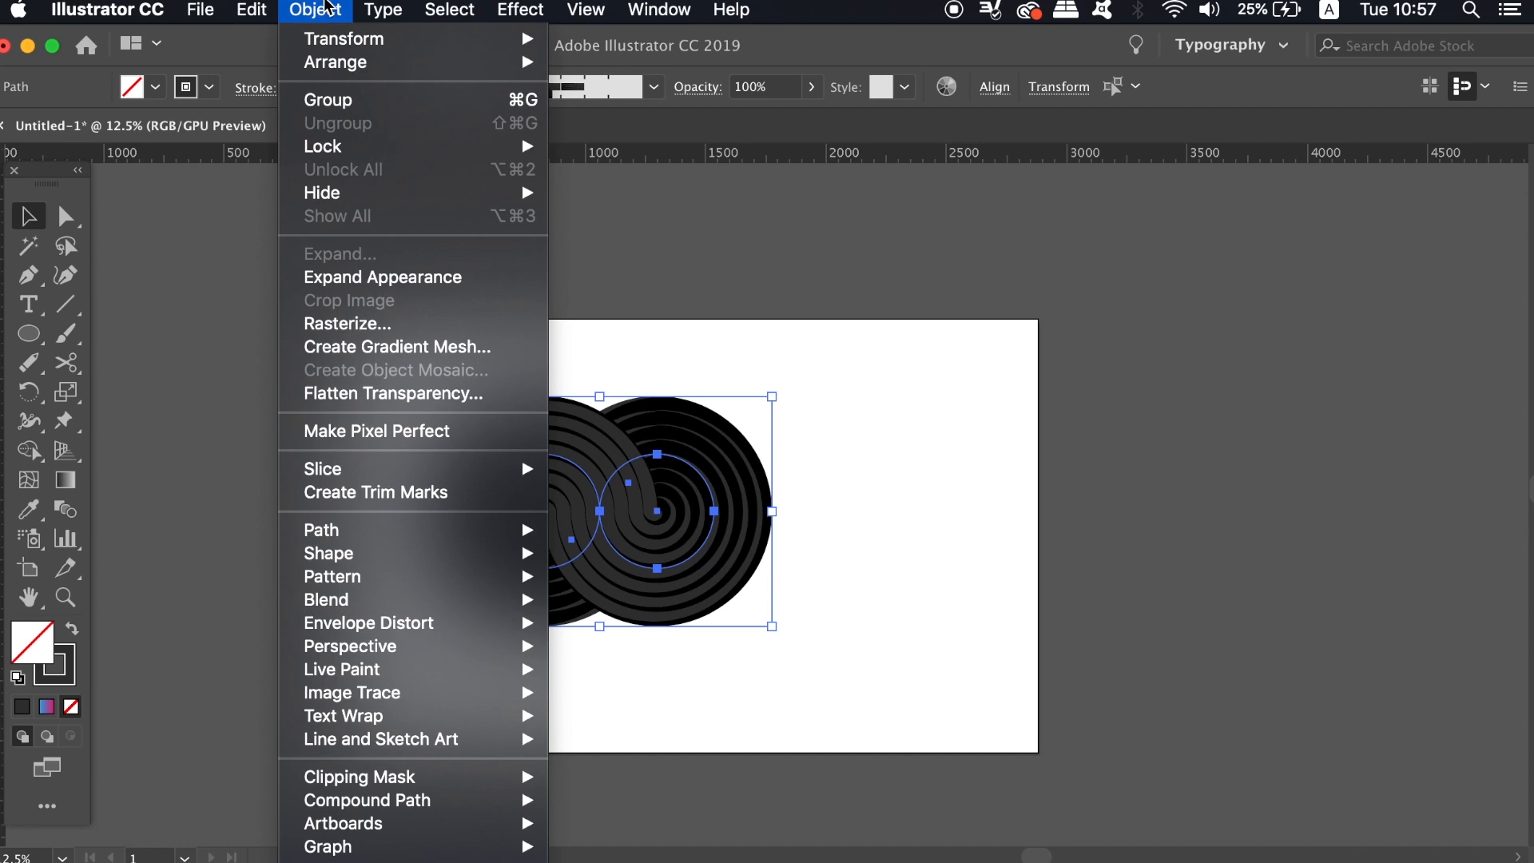
{"action": "mouse_move", "coordinate": [374, 278]}
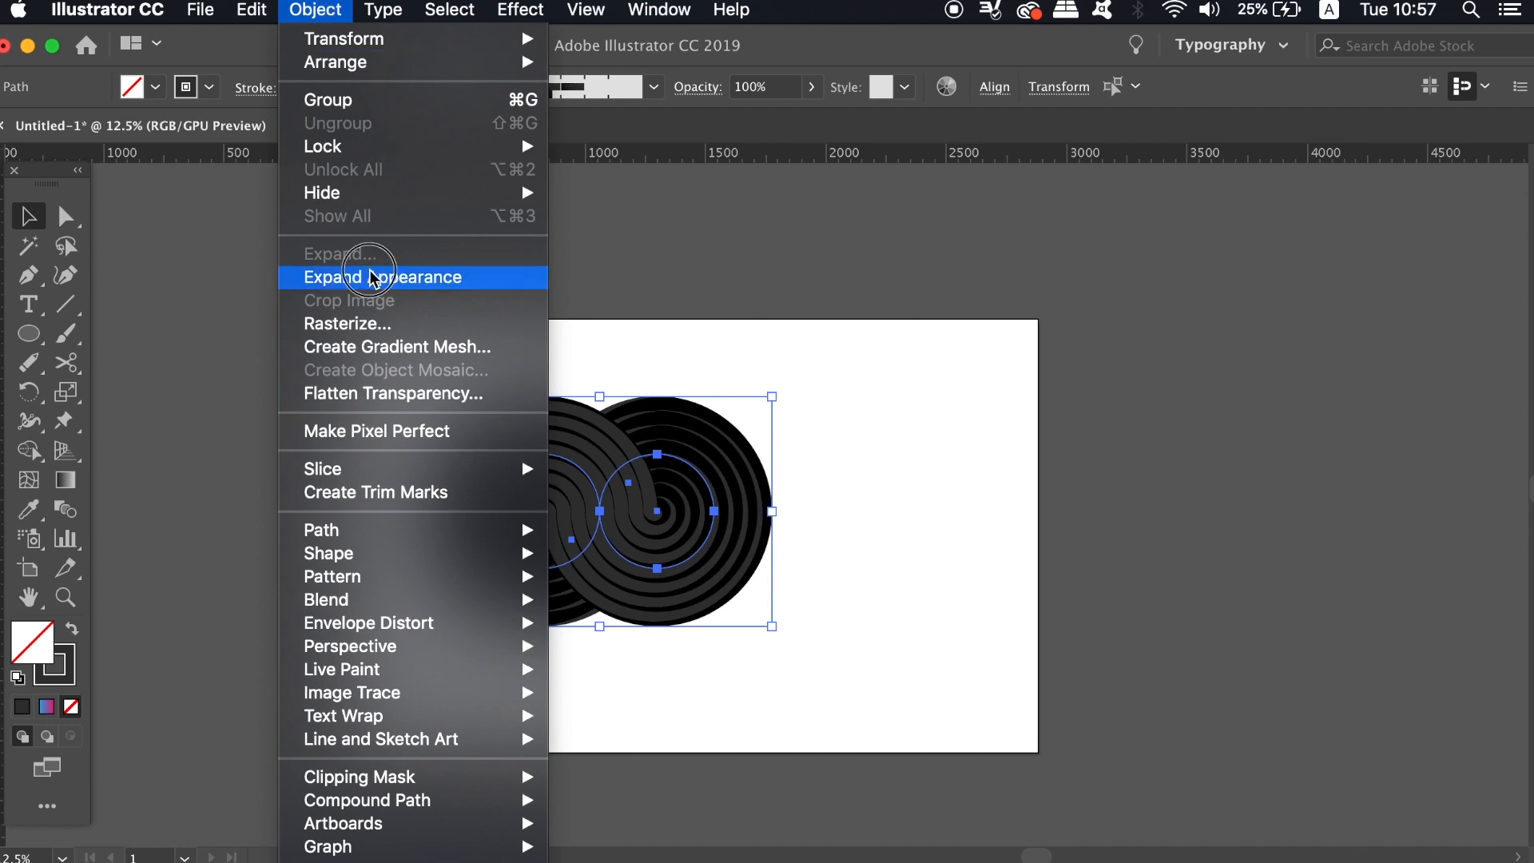
{"action": "left_click", "coordinate": [381, 278]}
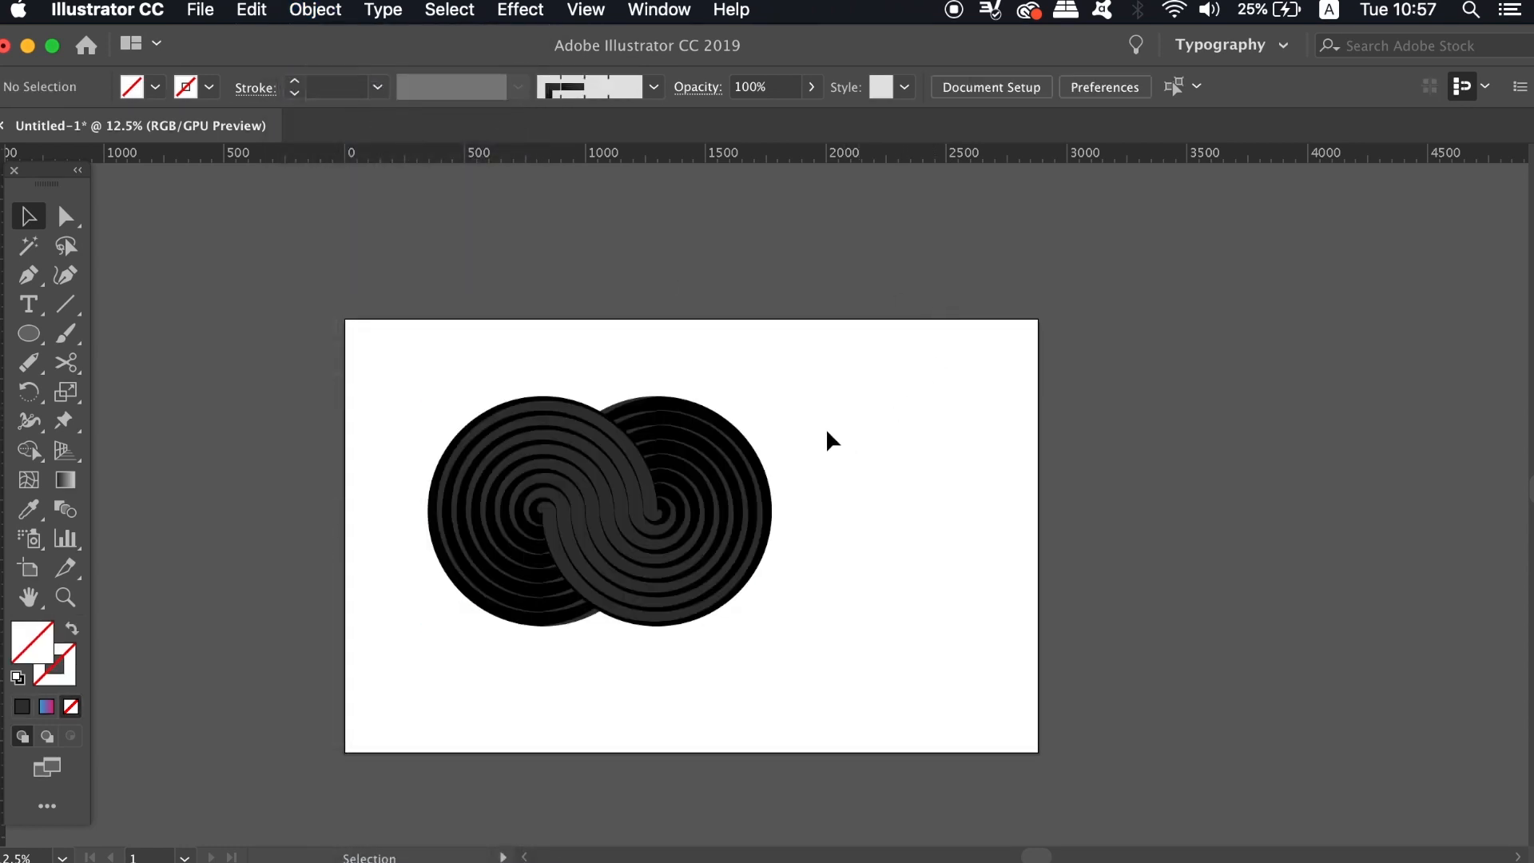
{"action": "left_click_drag", "start_coordinate": [704, 548], "coordinate": [699, 550]}
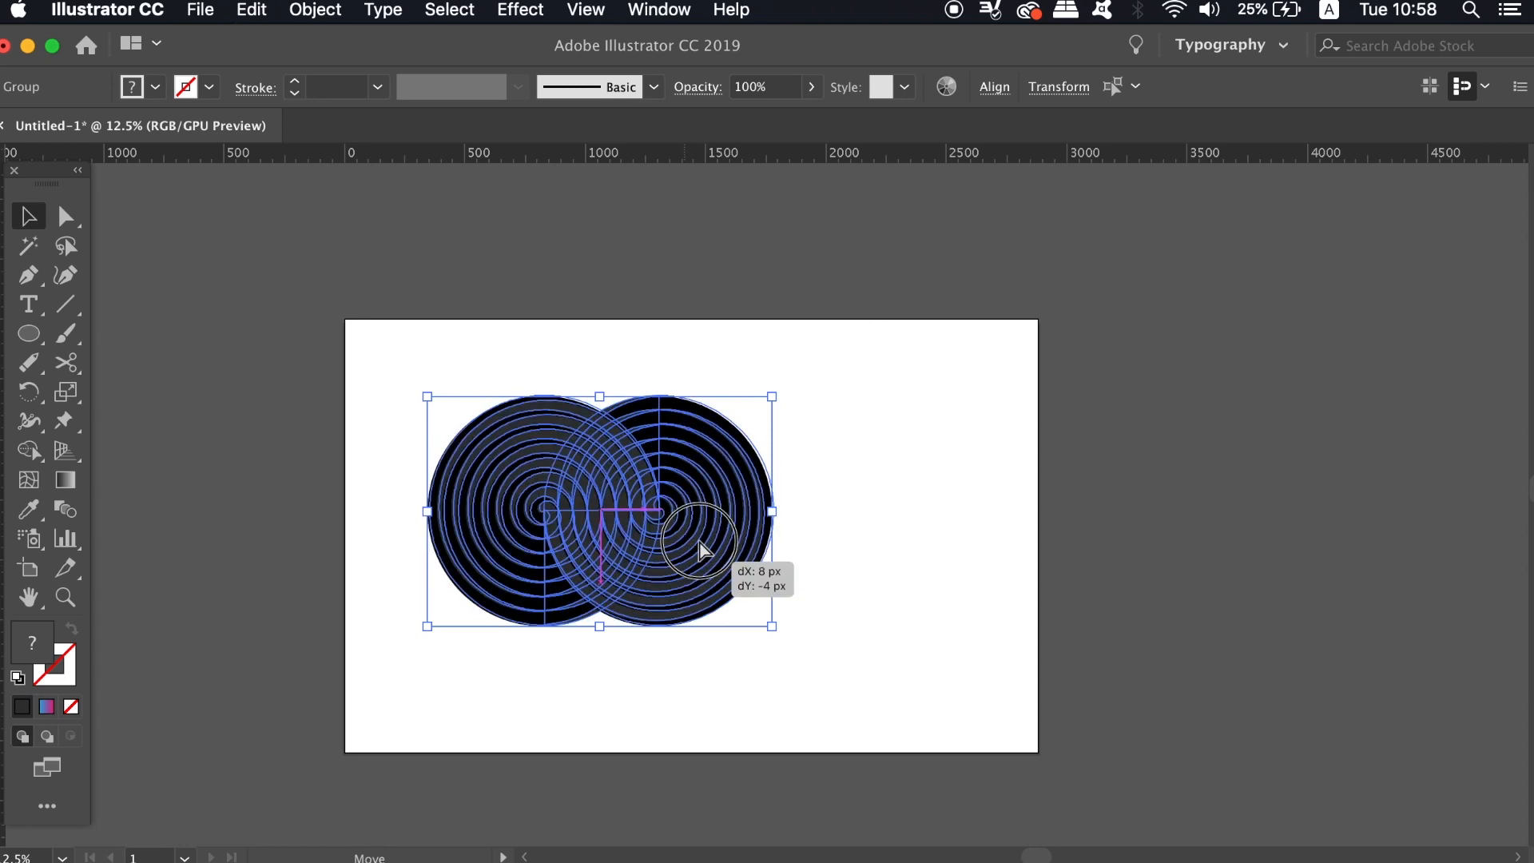
{"action": "key", "text": "cmd+c"}
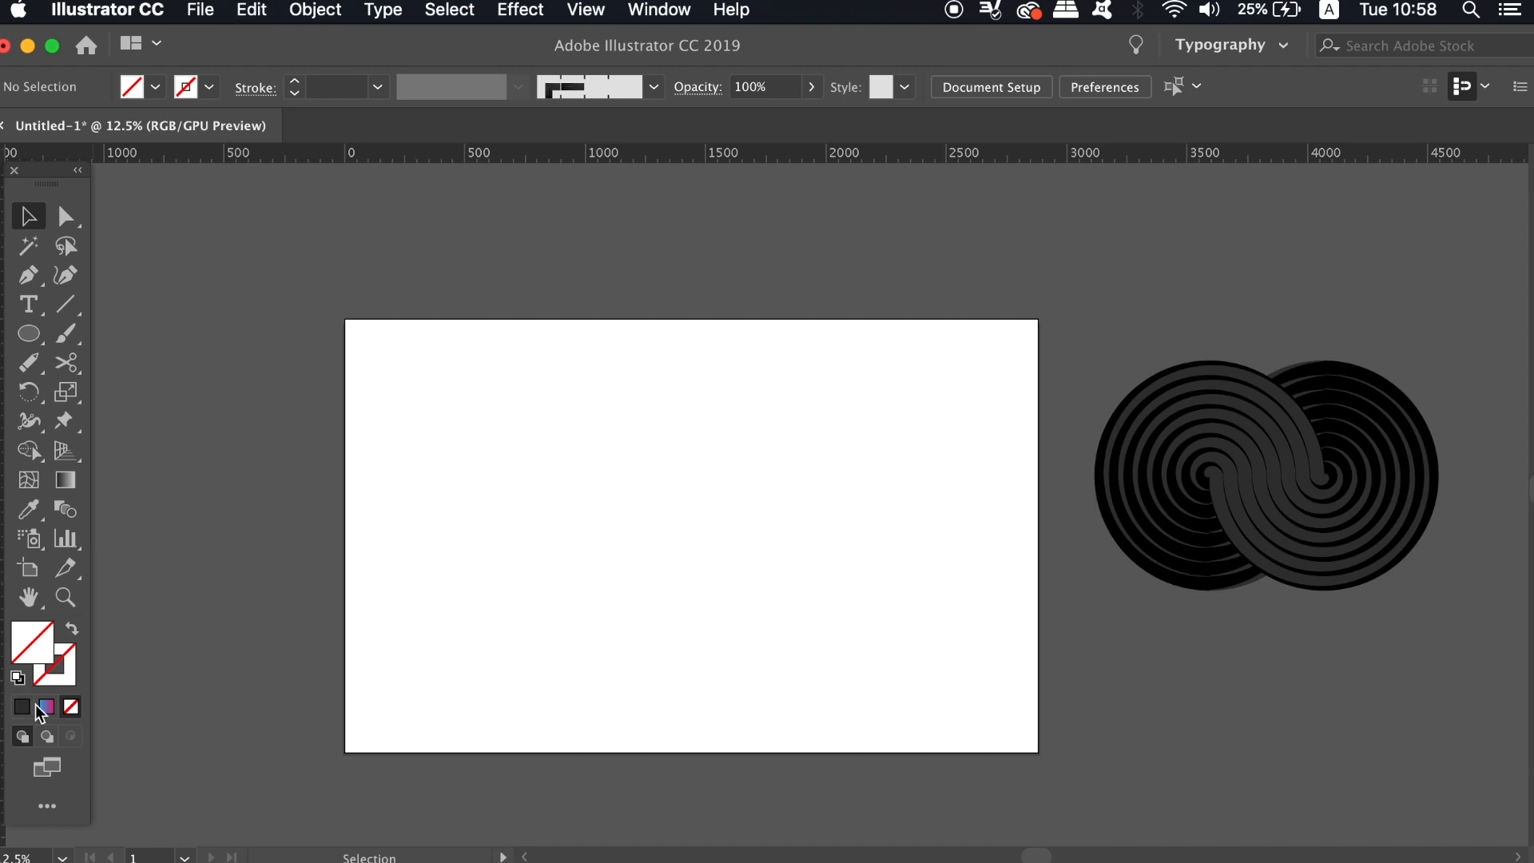
Draw a rectangle over the artboard filled with a 90° pink-to-blue linear gradient.
{"action": "left_click_drag", "start_coordinate": [441, 380], "coordinate": [678, 621]}
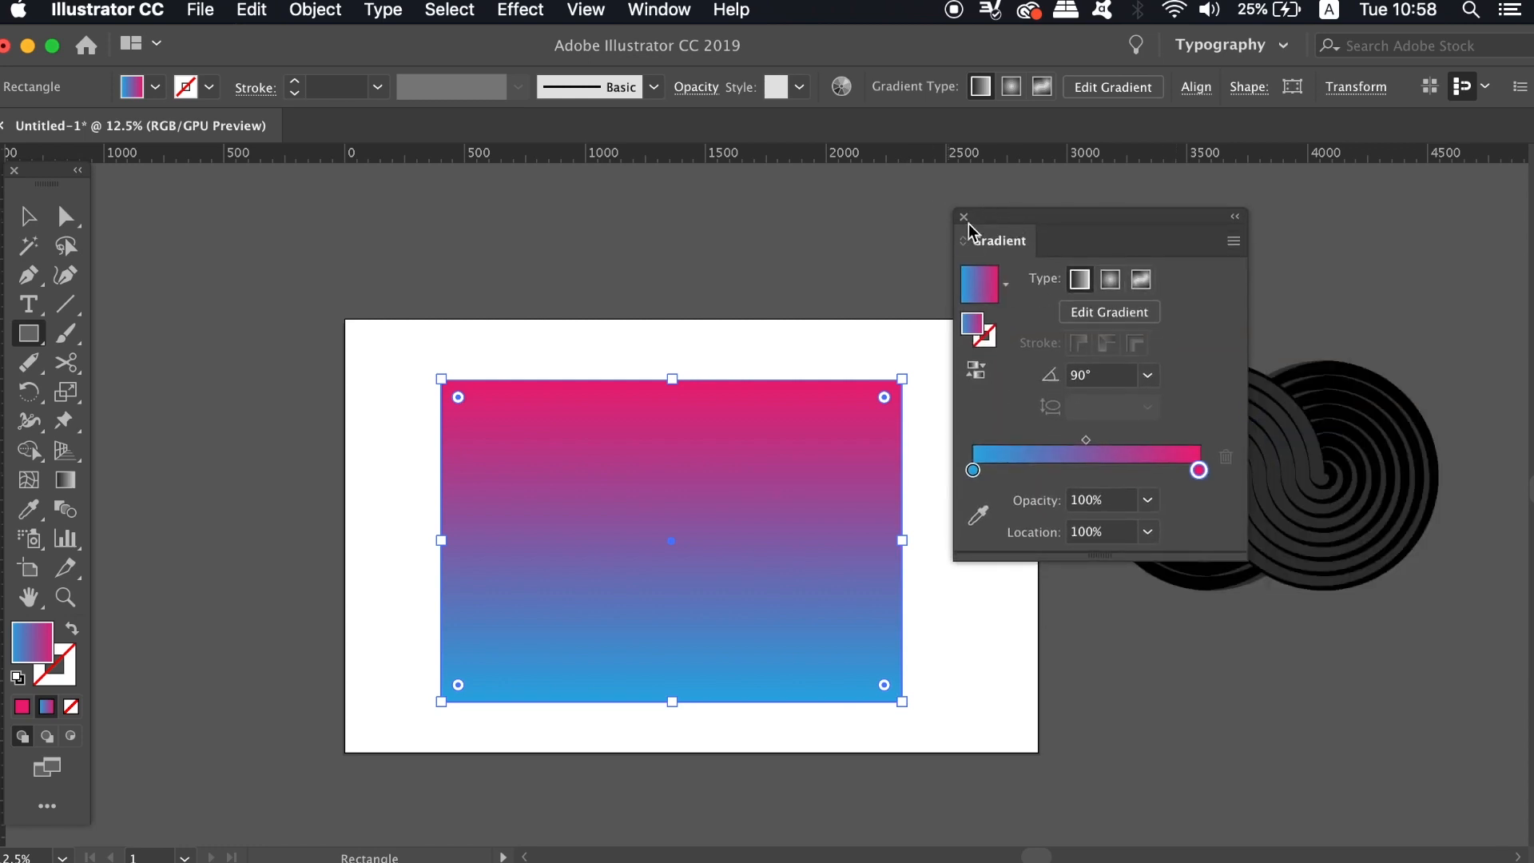
{"action": "left_click", "coordinate": [658, 10]}
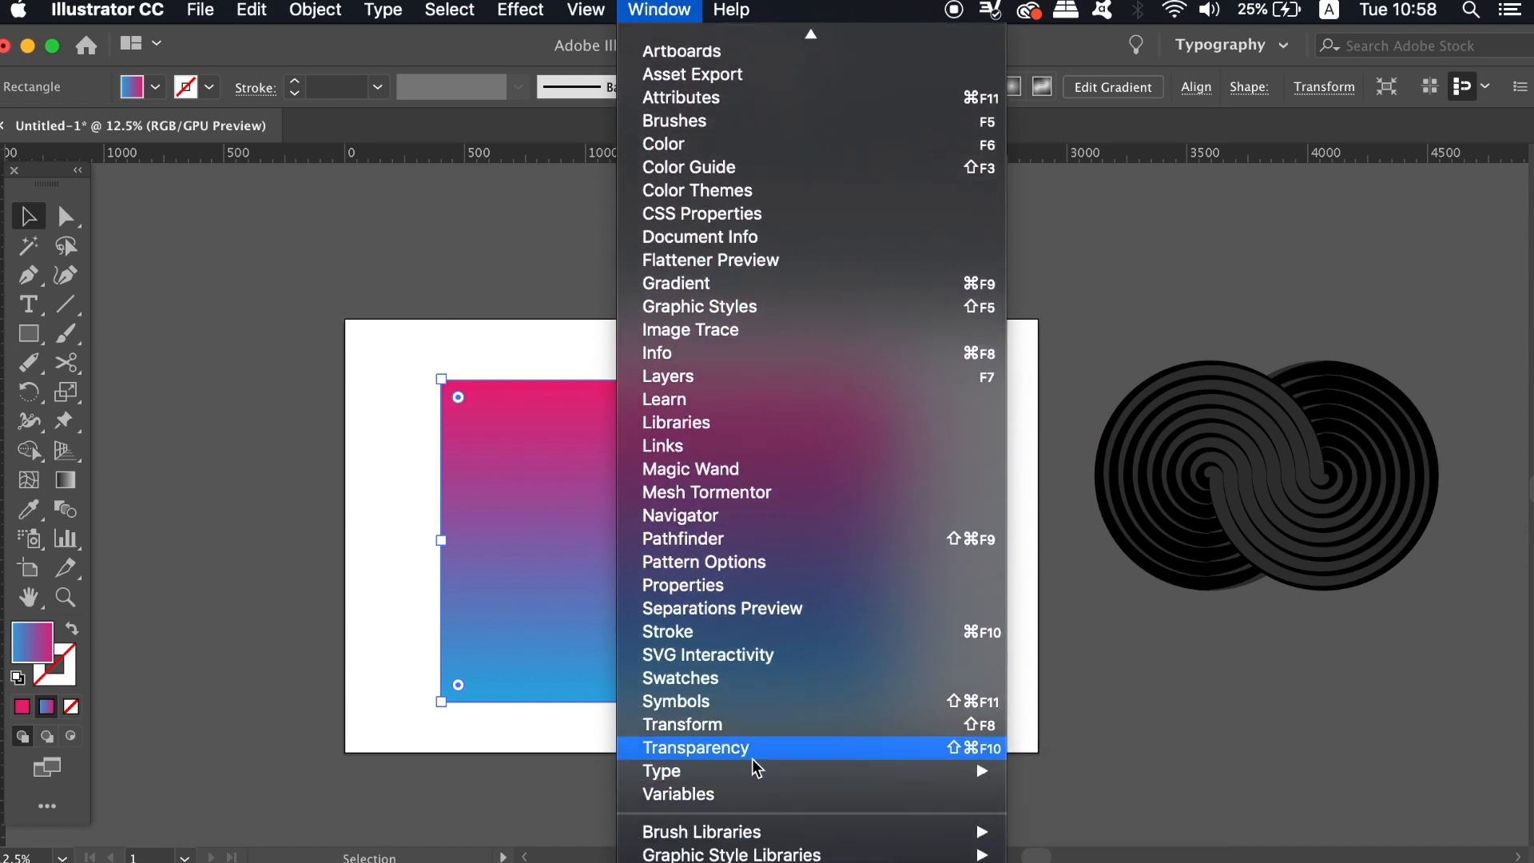
Make an opacity mask on the rectangle via Transparency and enter mask editing.
{"action": "left_click", "coordinate": [695, 748]}
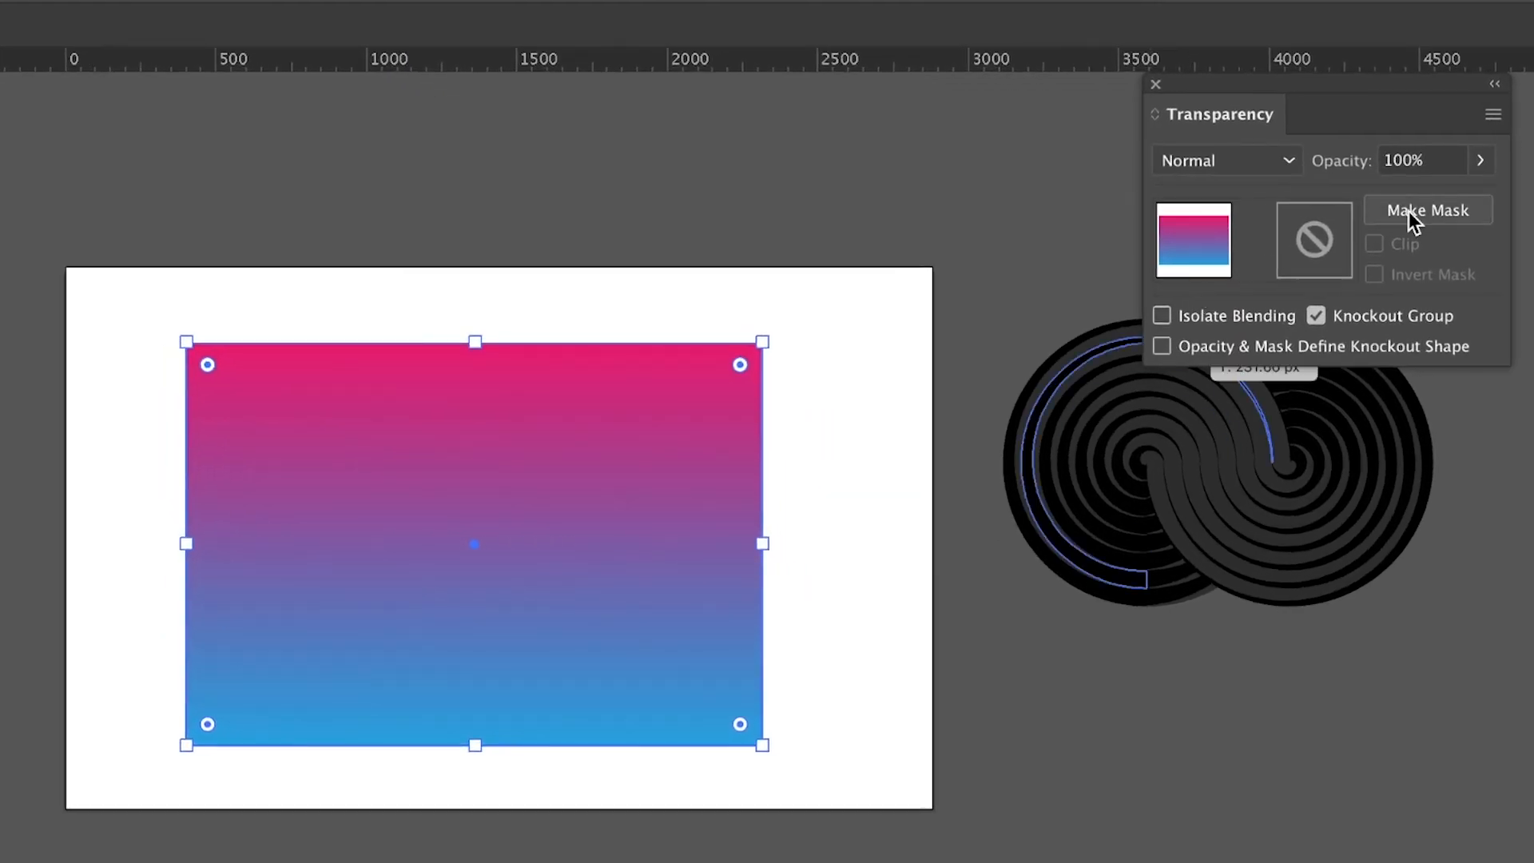
{"action": "left_click", "coordinate": [1428, 211]}
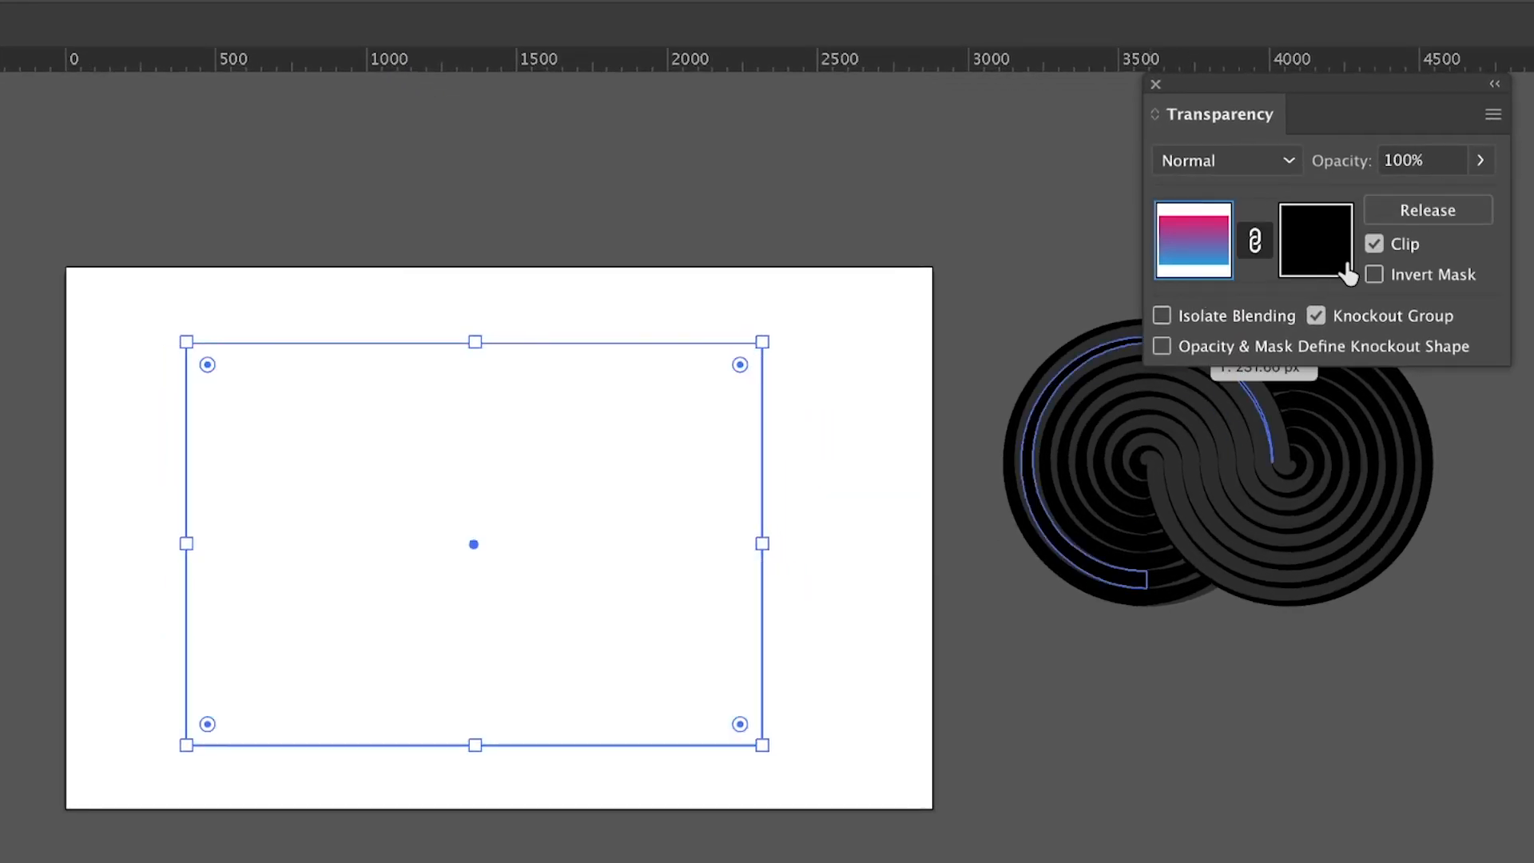
{"action": "left_click", "coordinate": [1313, 241]}
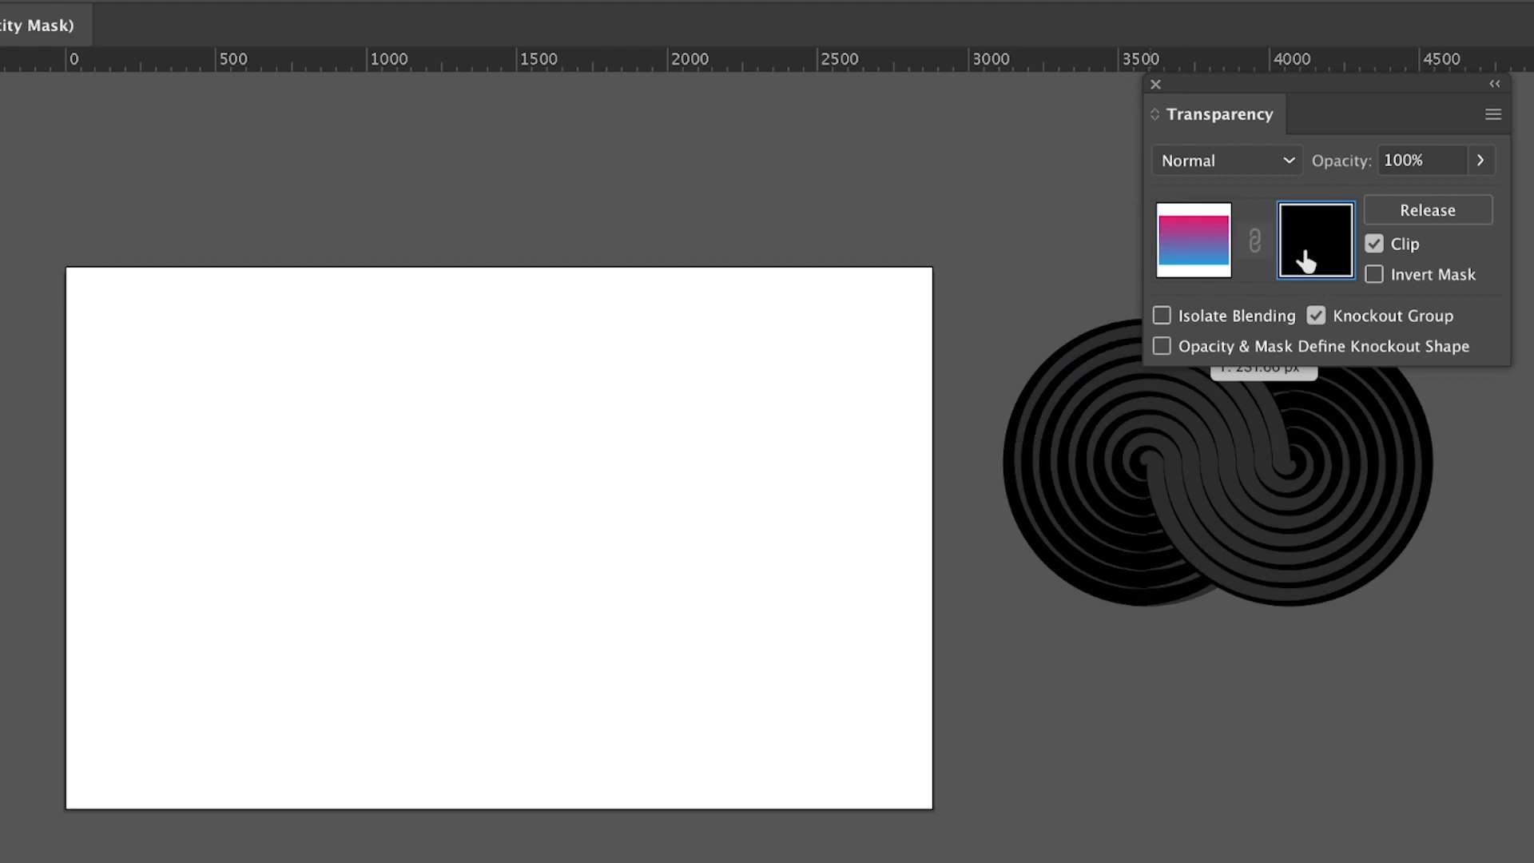